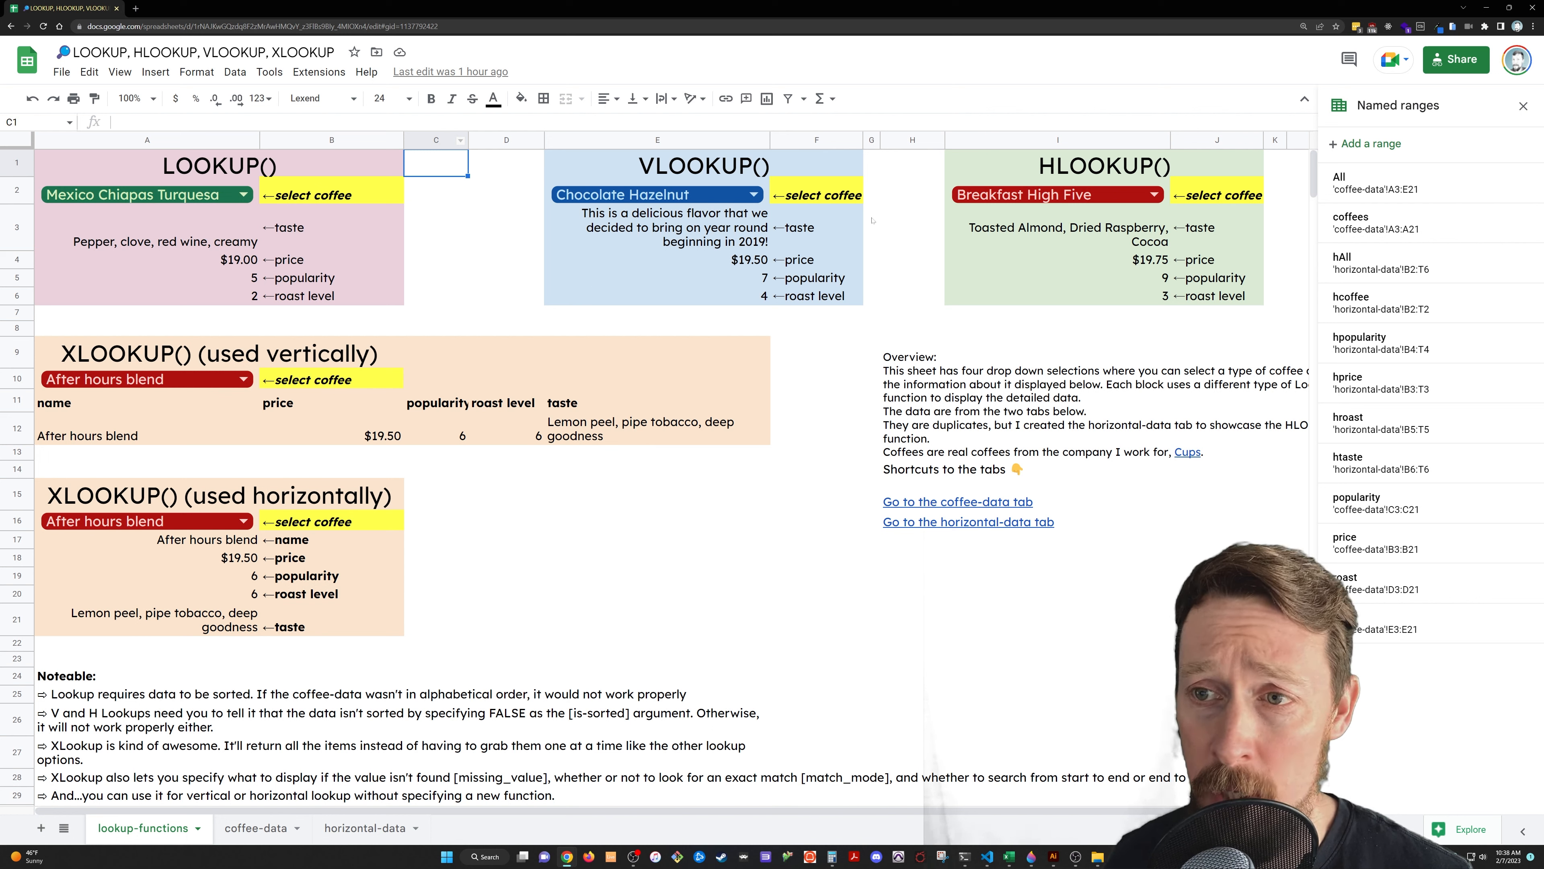
Review the LOOKUP, VLOOKUP and HLOOKUP headings, then switch to the coffee-data sheet.
click(506, 227)
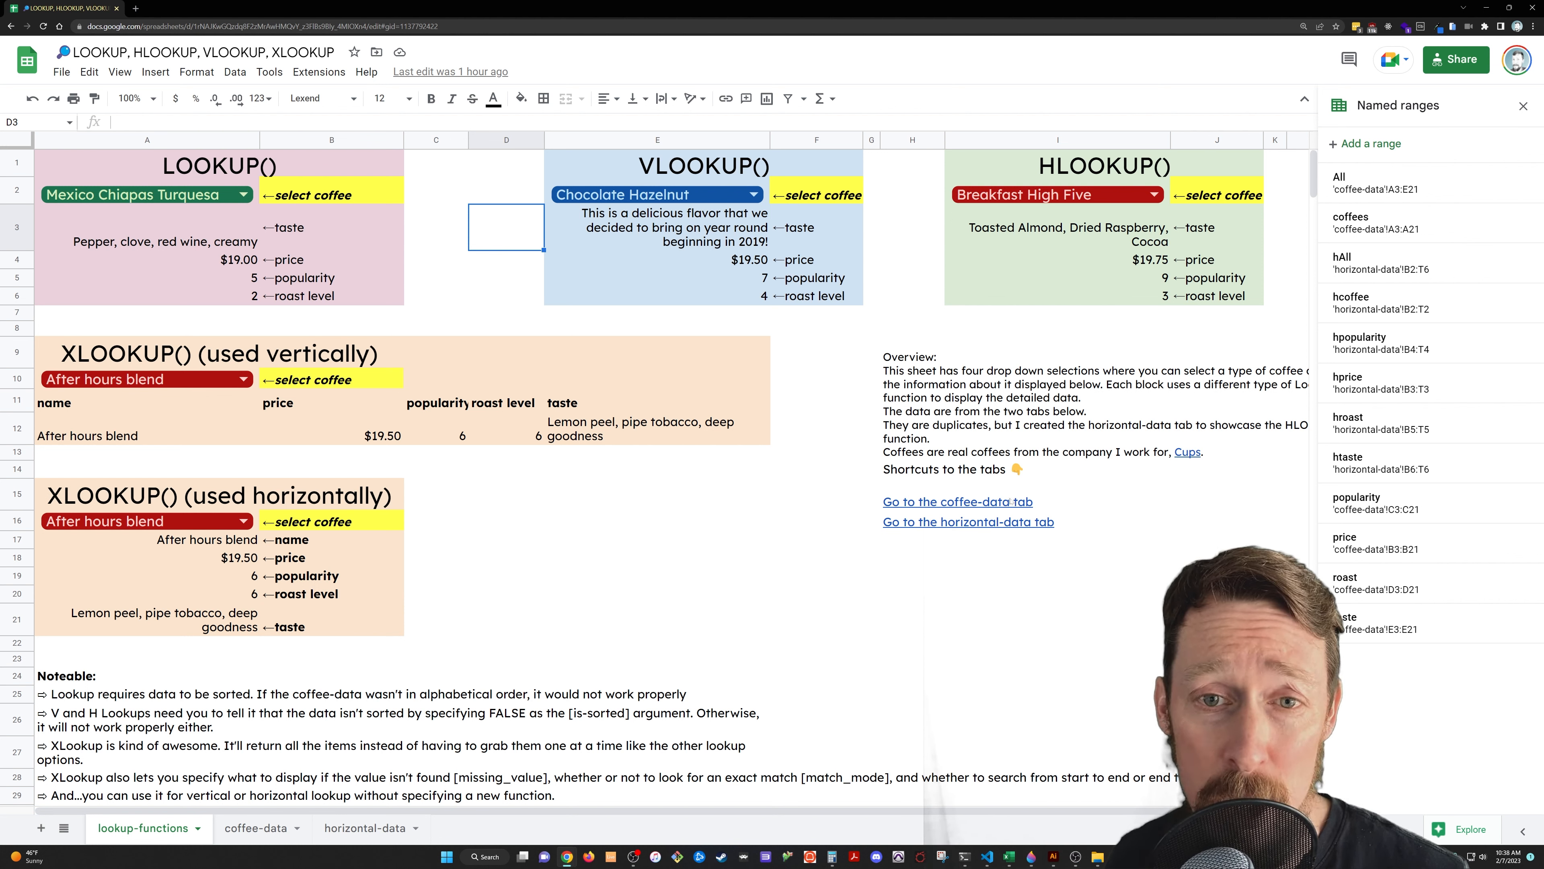
mouse_move(391, 241)
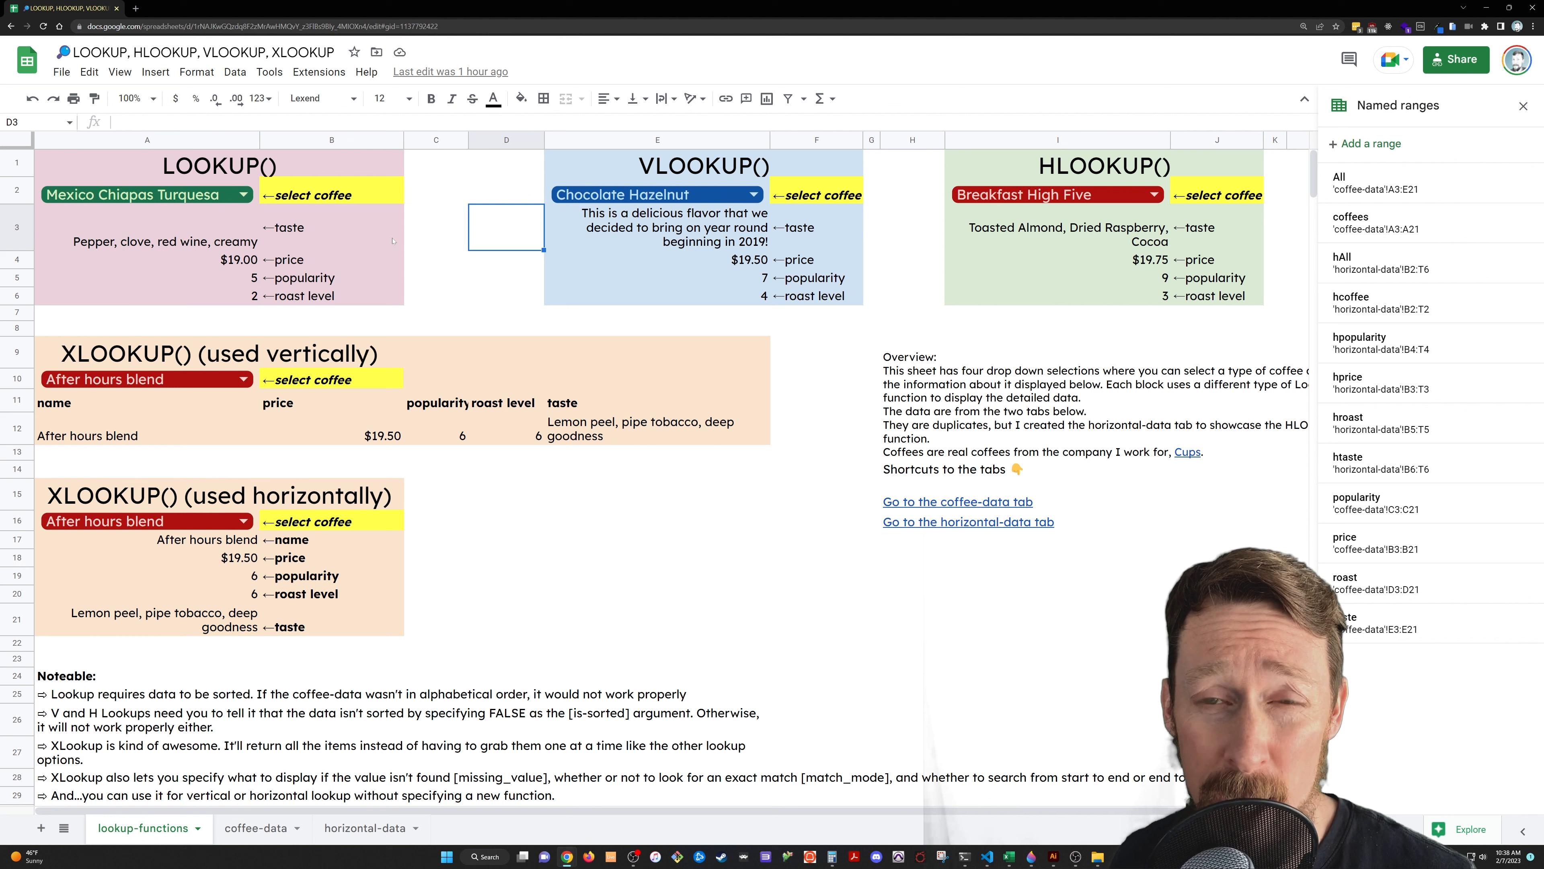
click(217, 164)
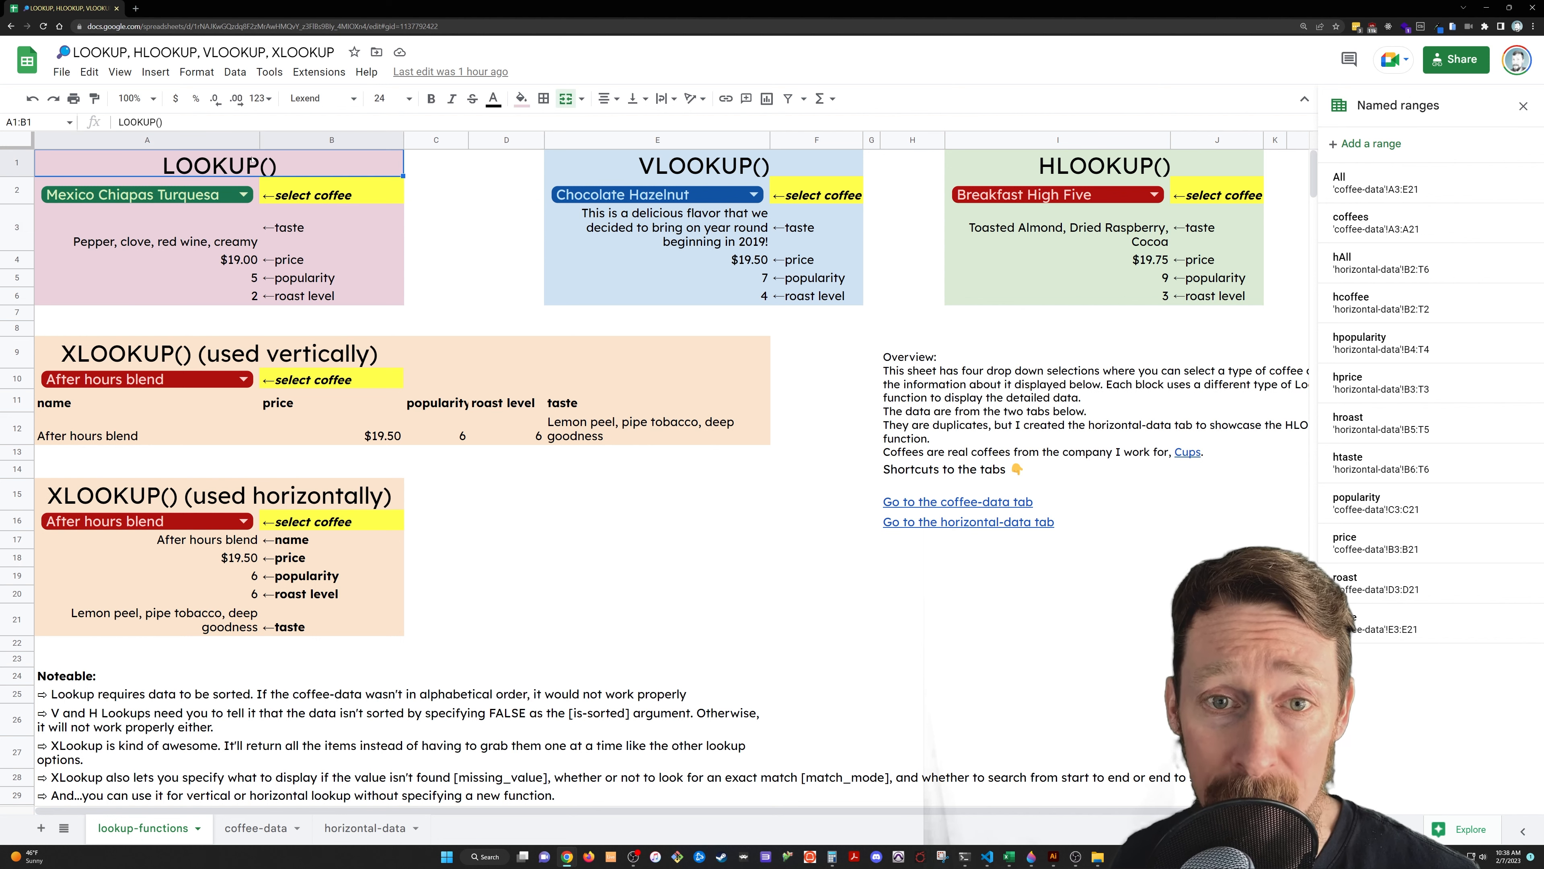
click(701, 164)
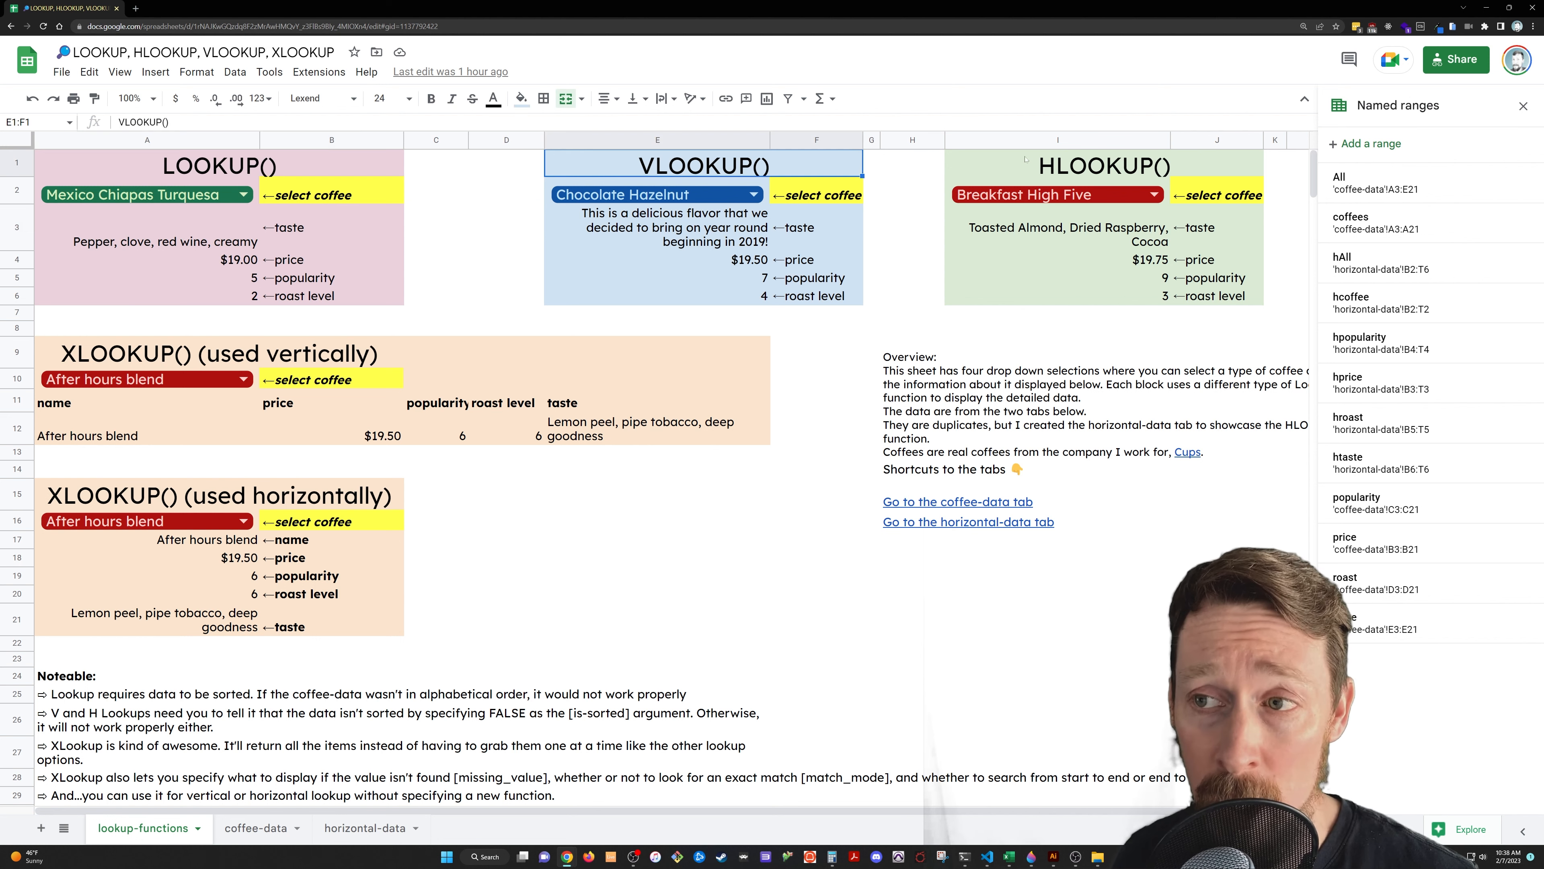
click(1103, 165)
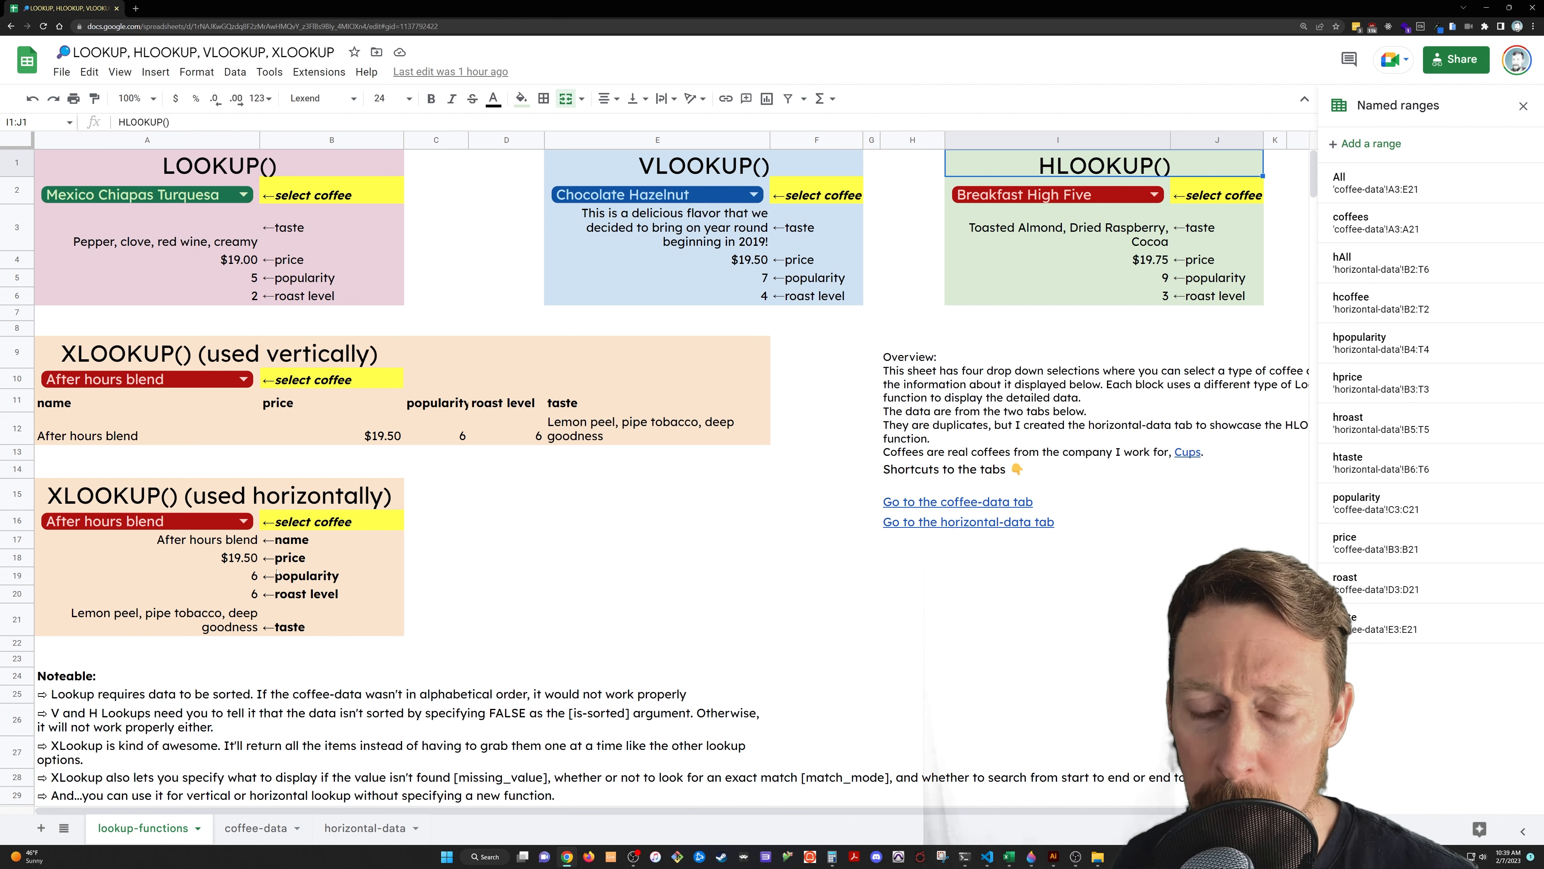
click(255, 828)
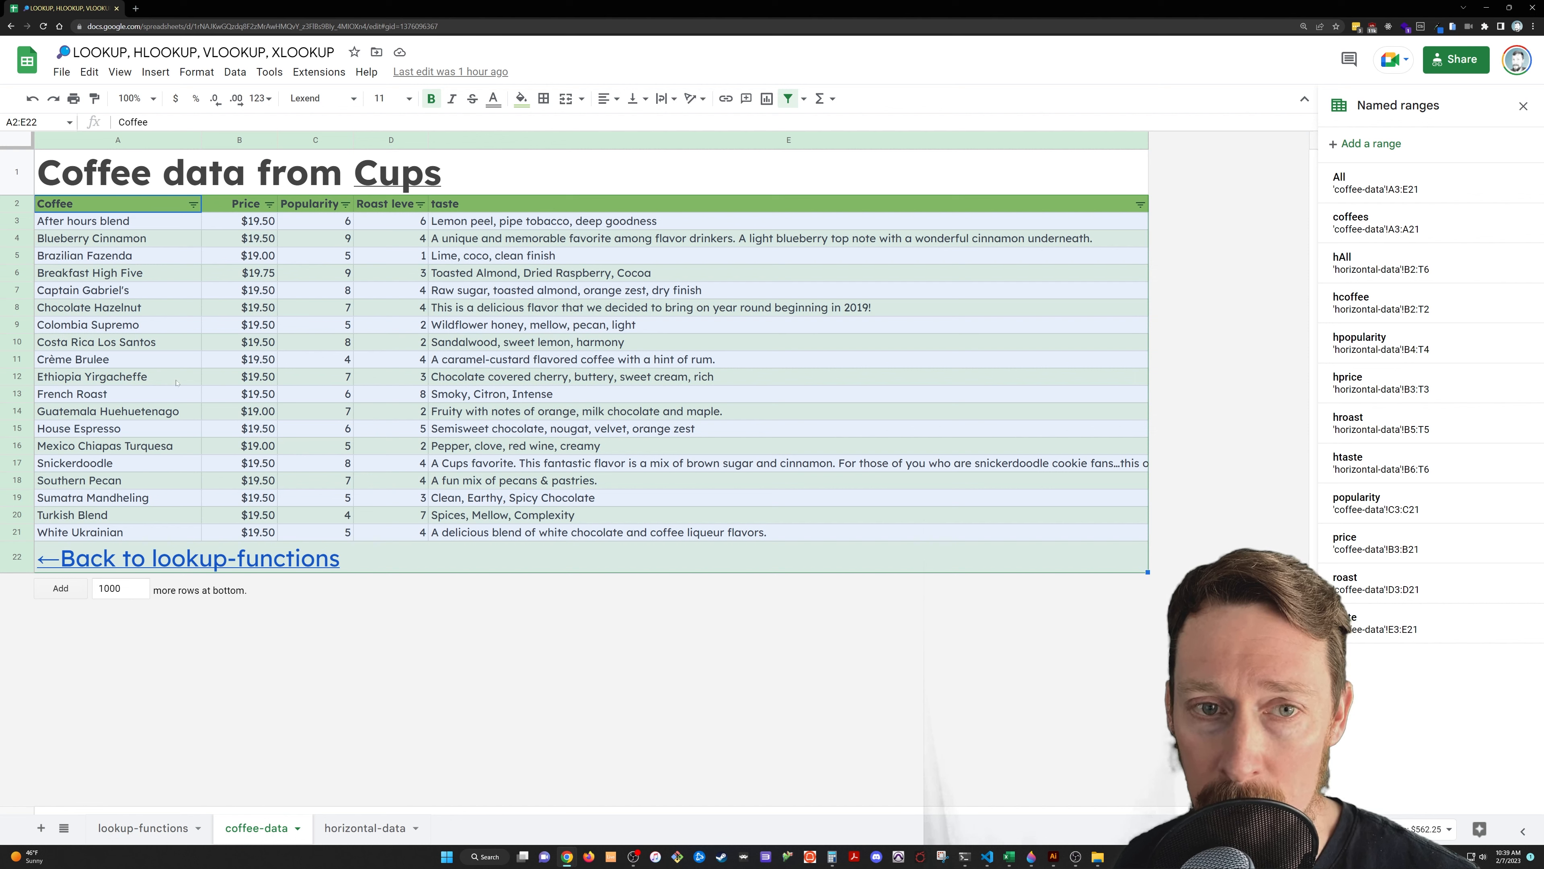
Show the cells covered by the taste, hAll and hprice named ranges.
click(89, 273)
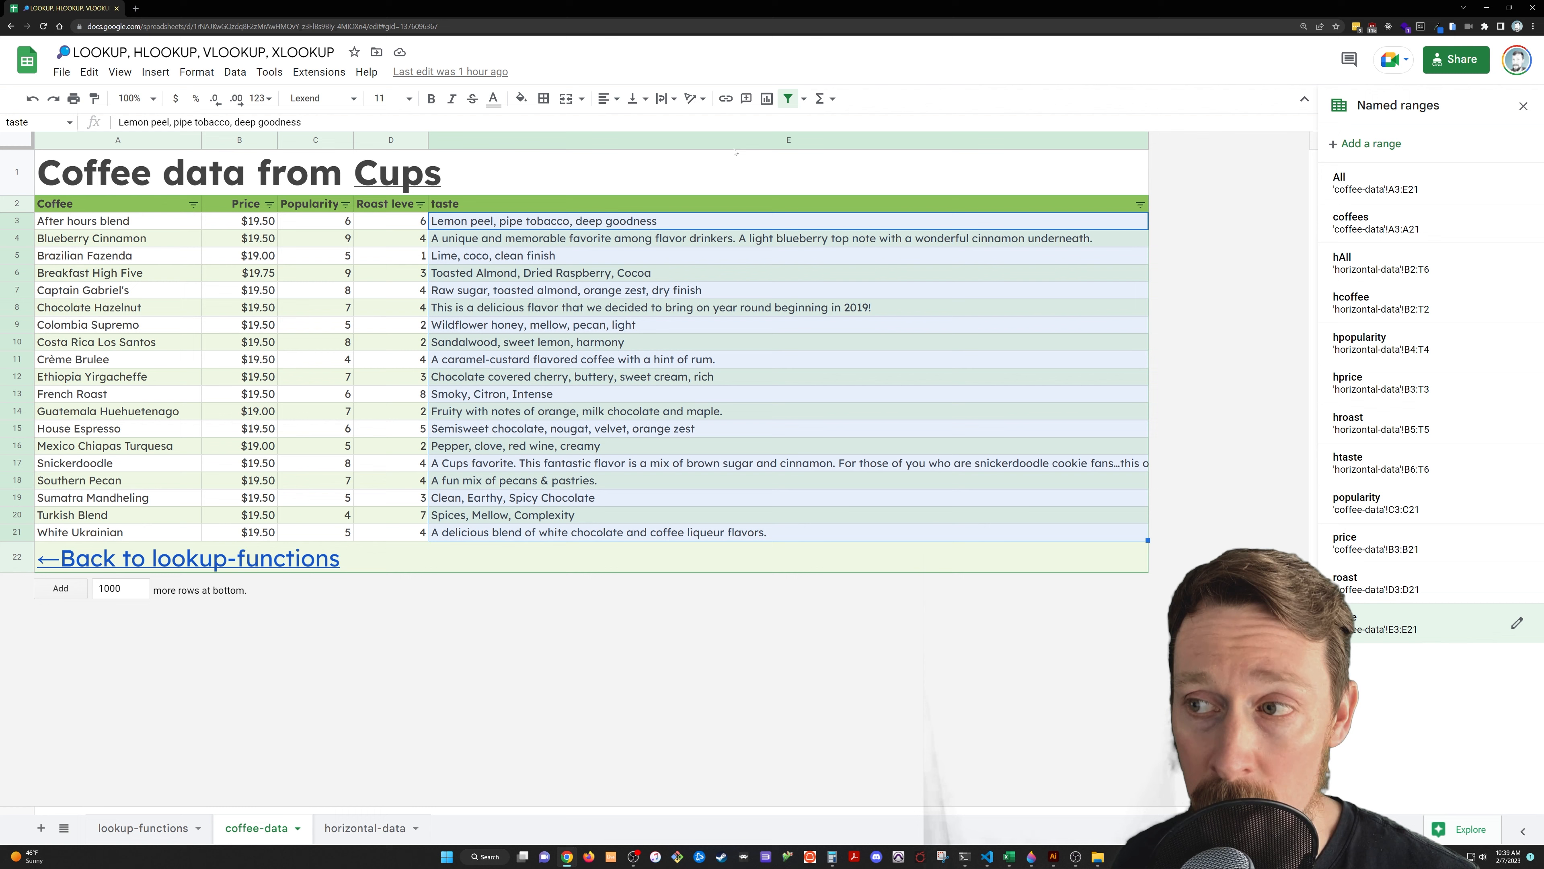
click(365, 828)
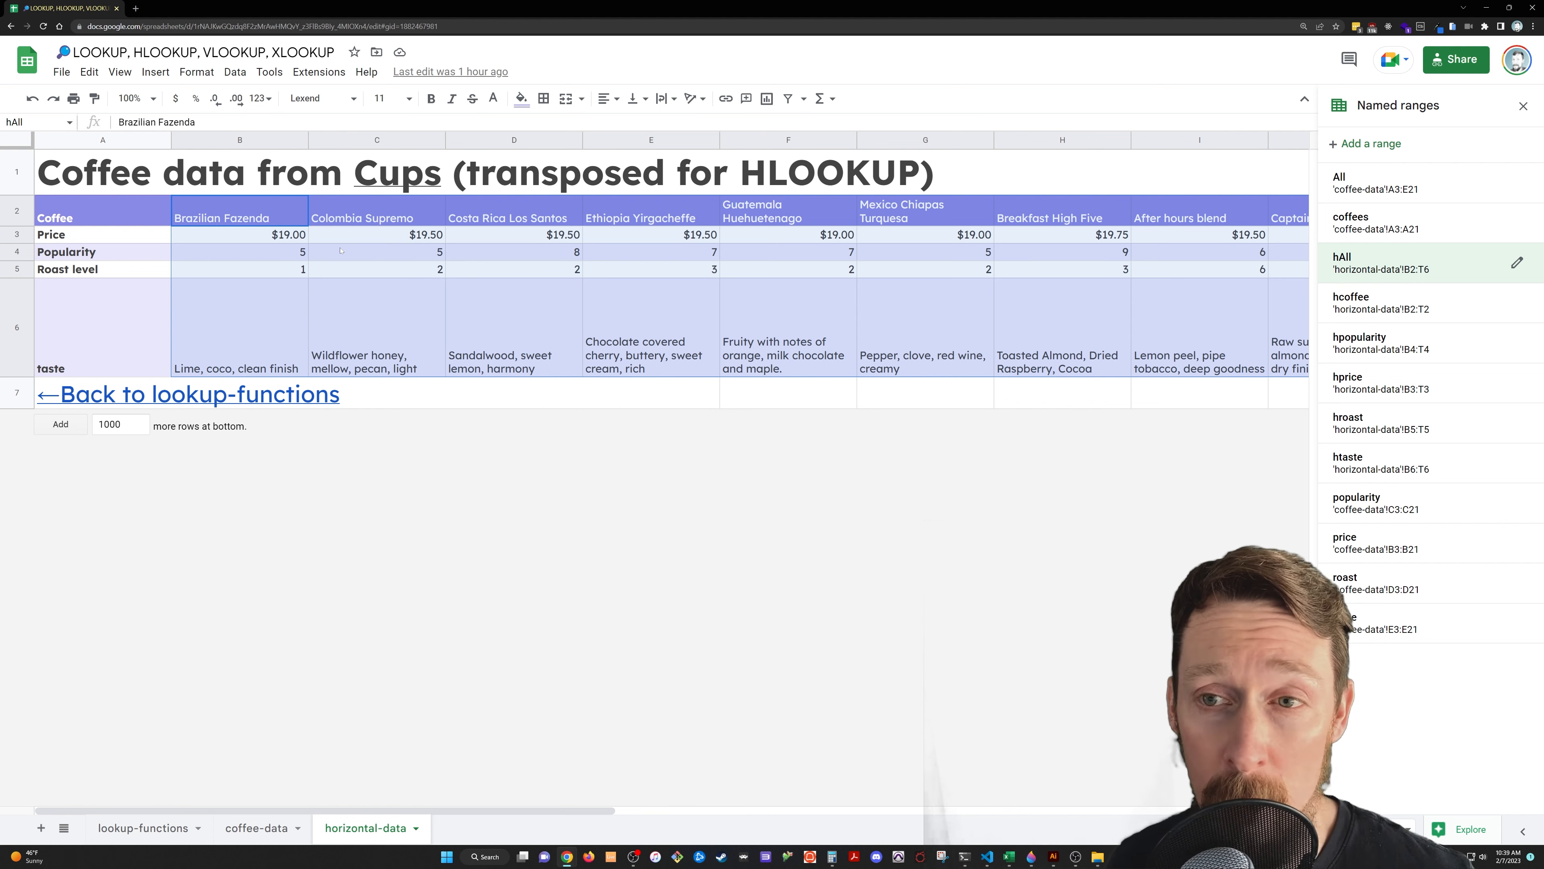
mouse_move(610, 234)
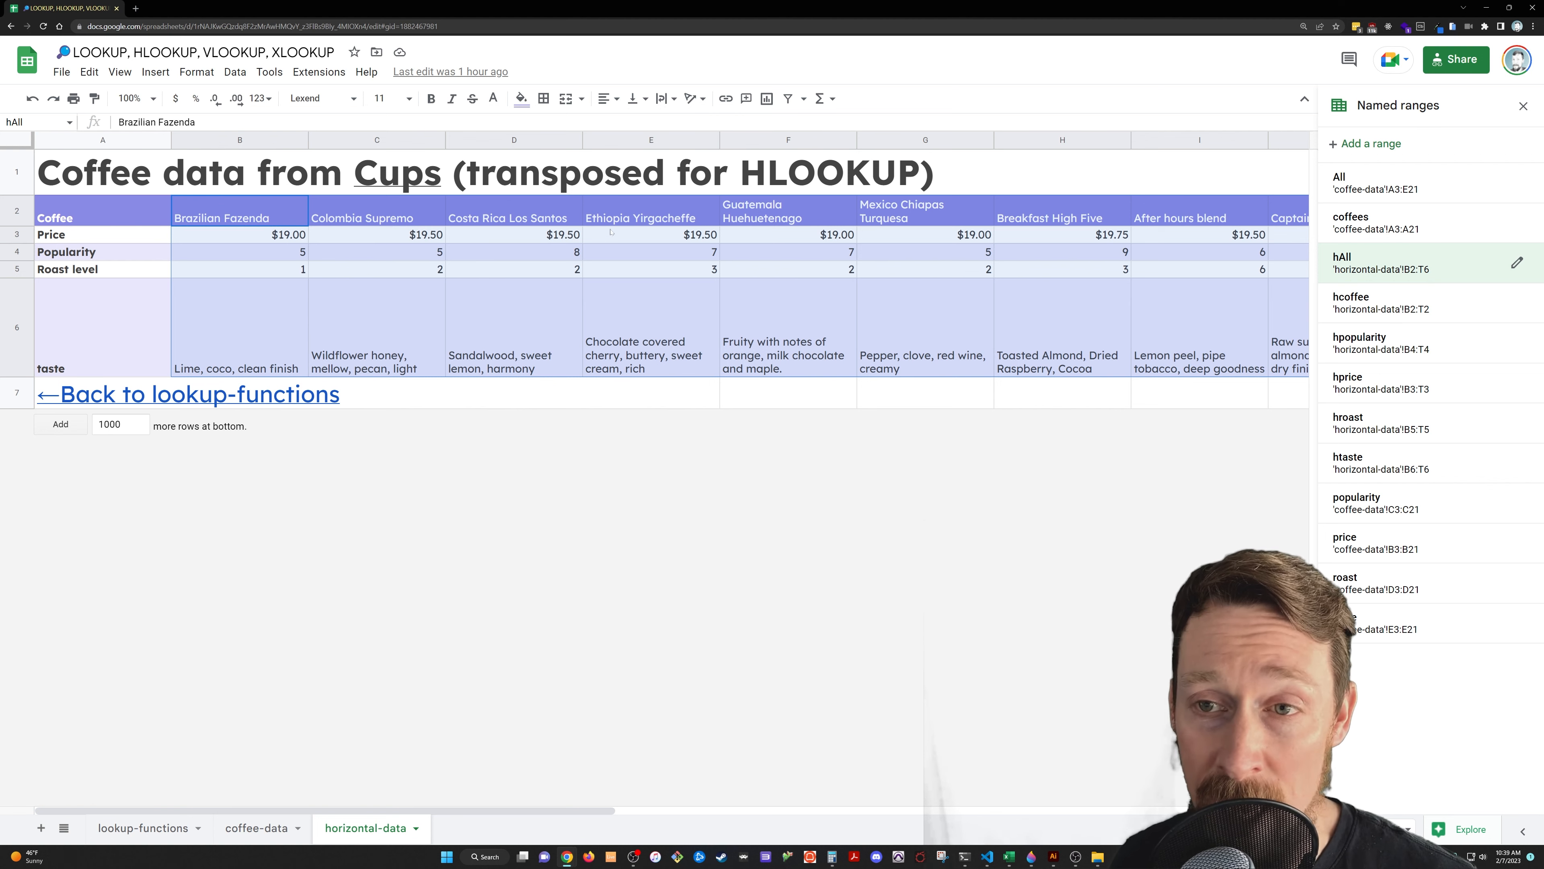
click(1360, 342)
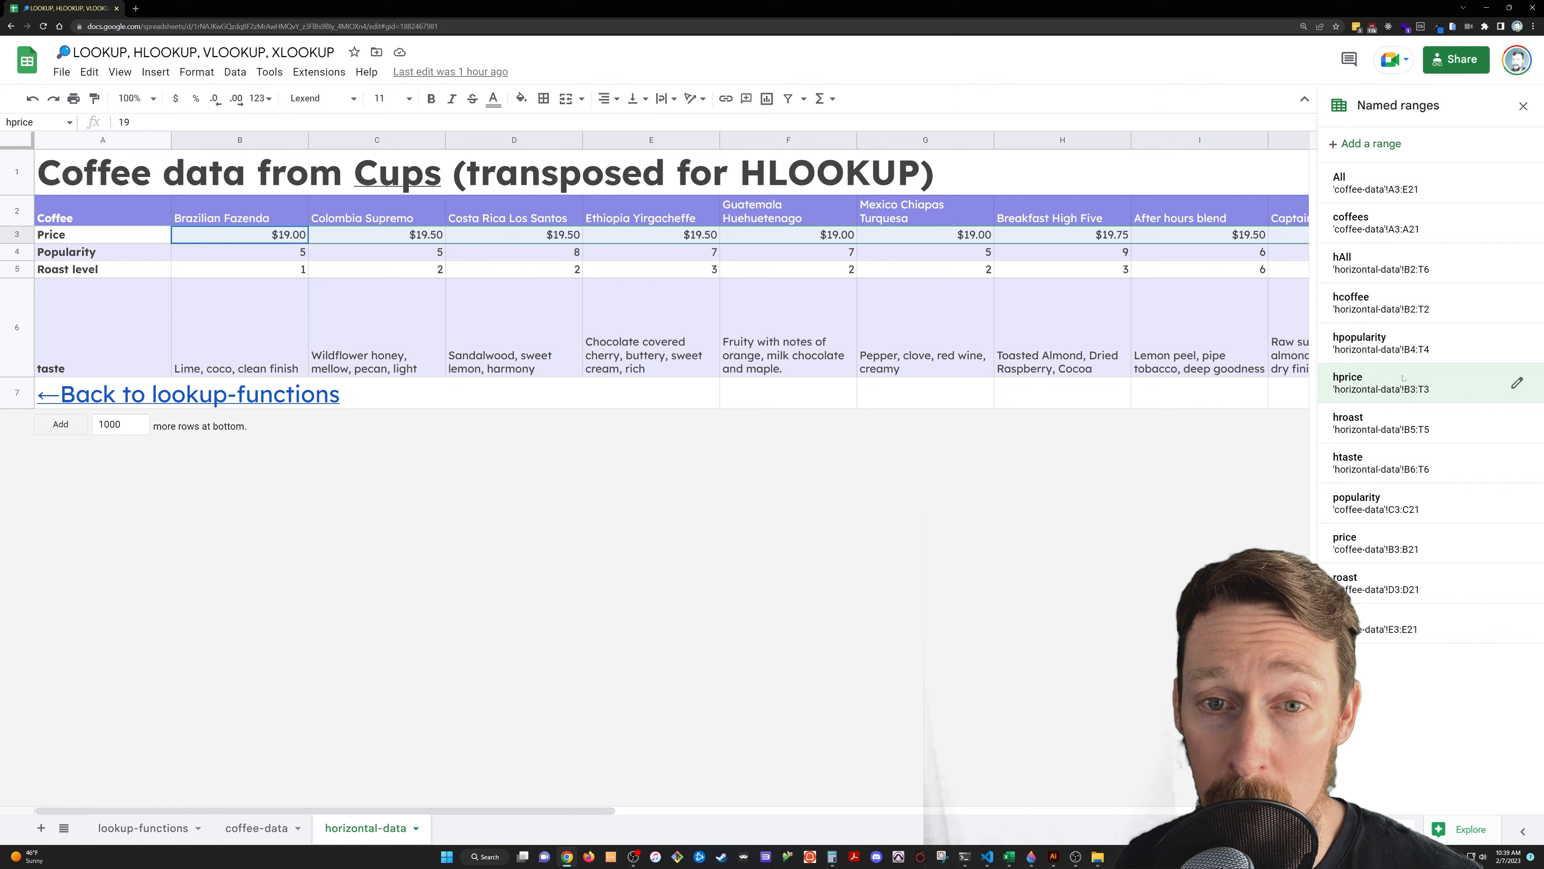
mouse_move(1133, 531)
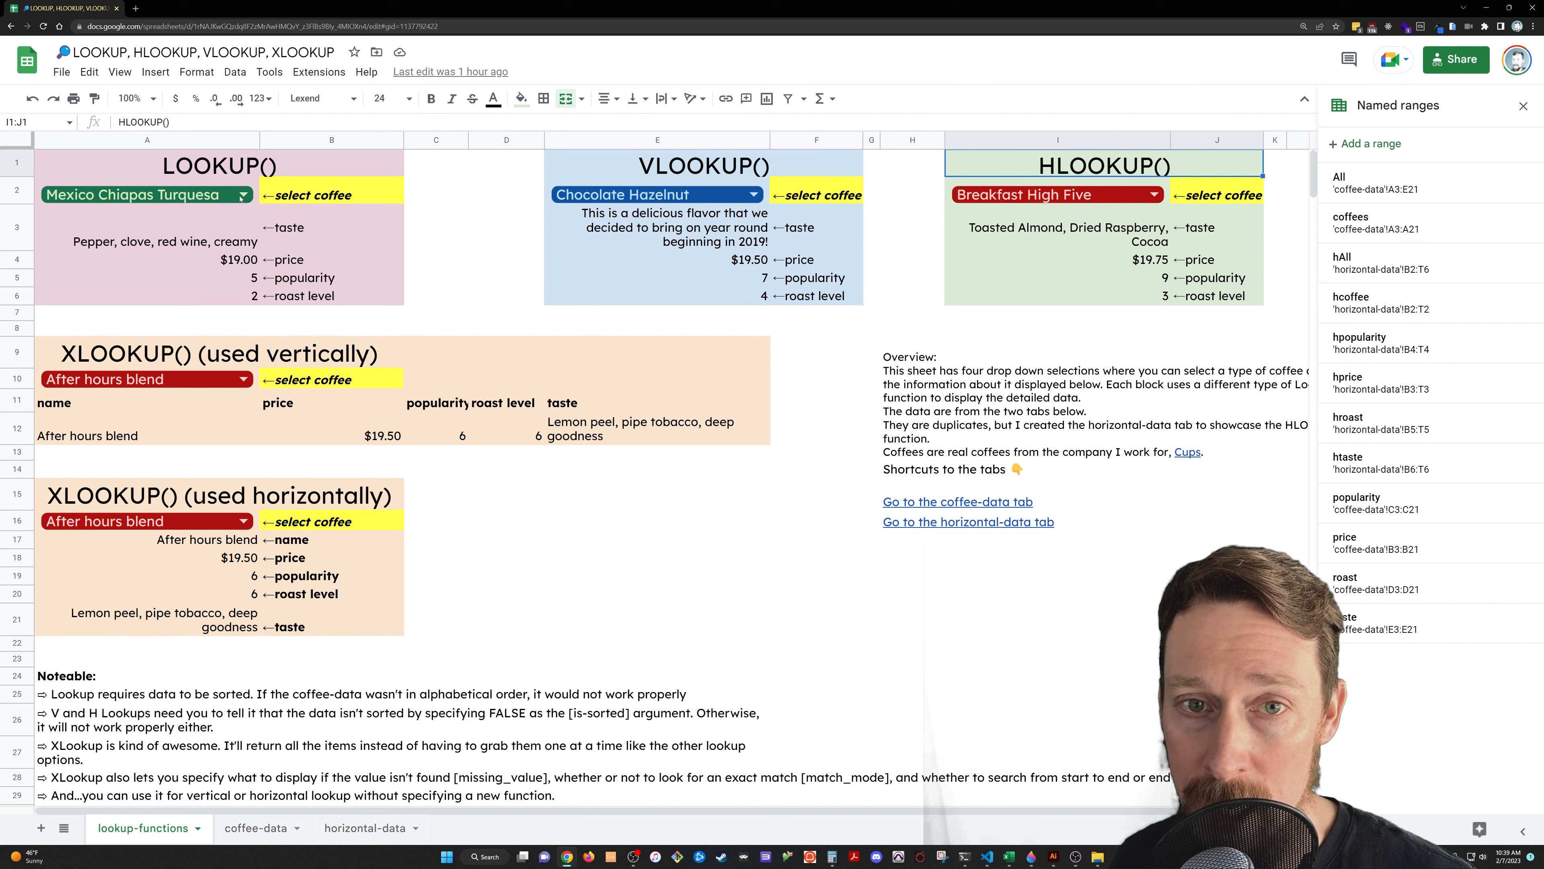
Inspect the =LOOKUP(A2,coffees,taste) formula in A3 without changing it.
click(218, 164)
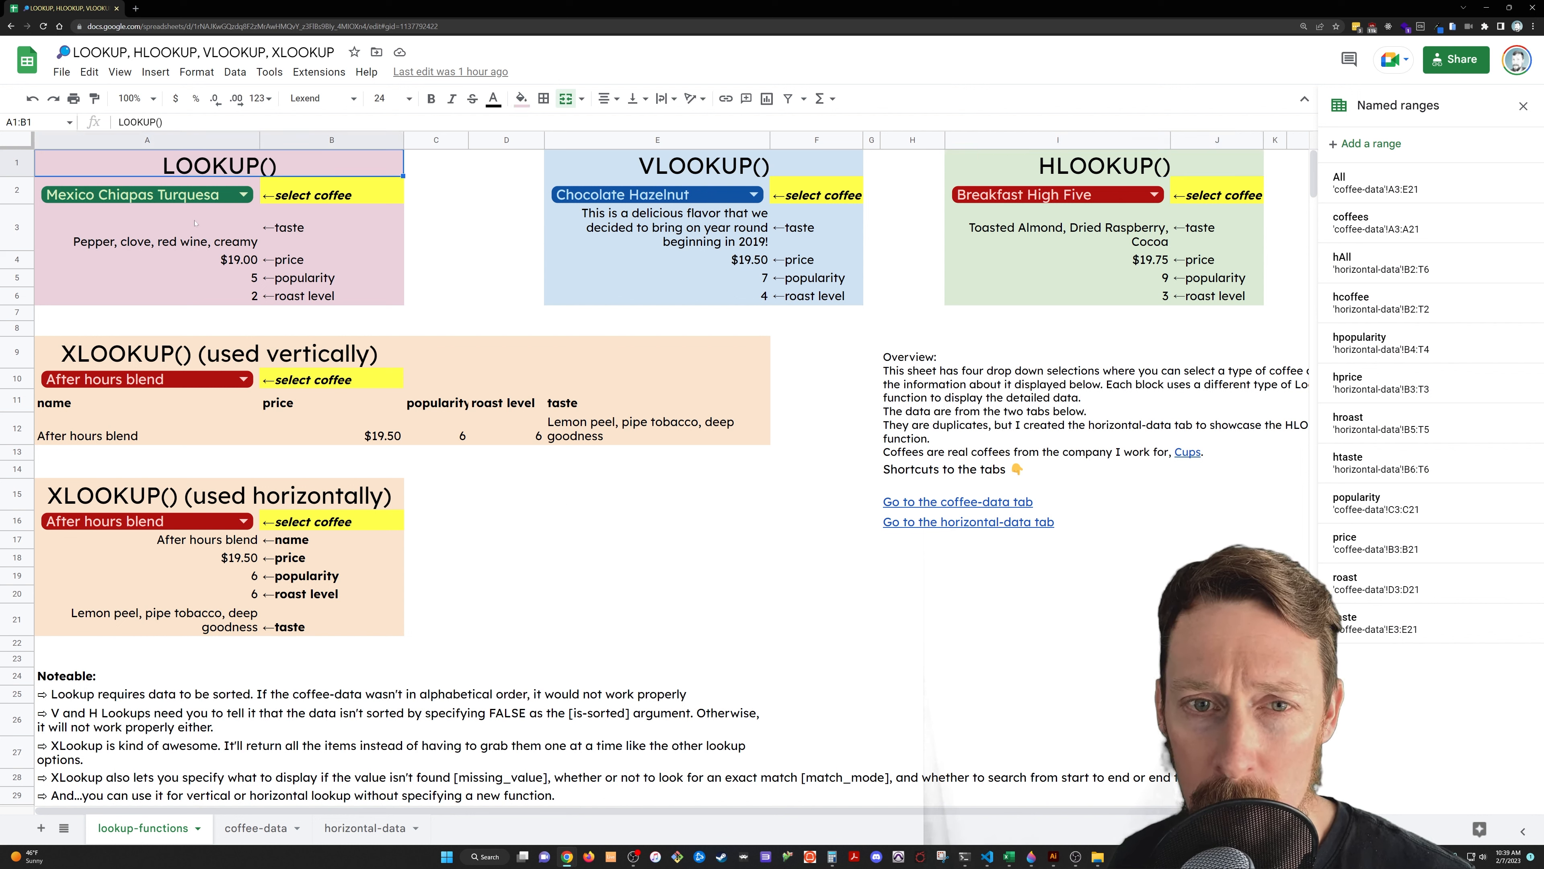
click(148, 228)
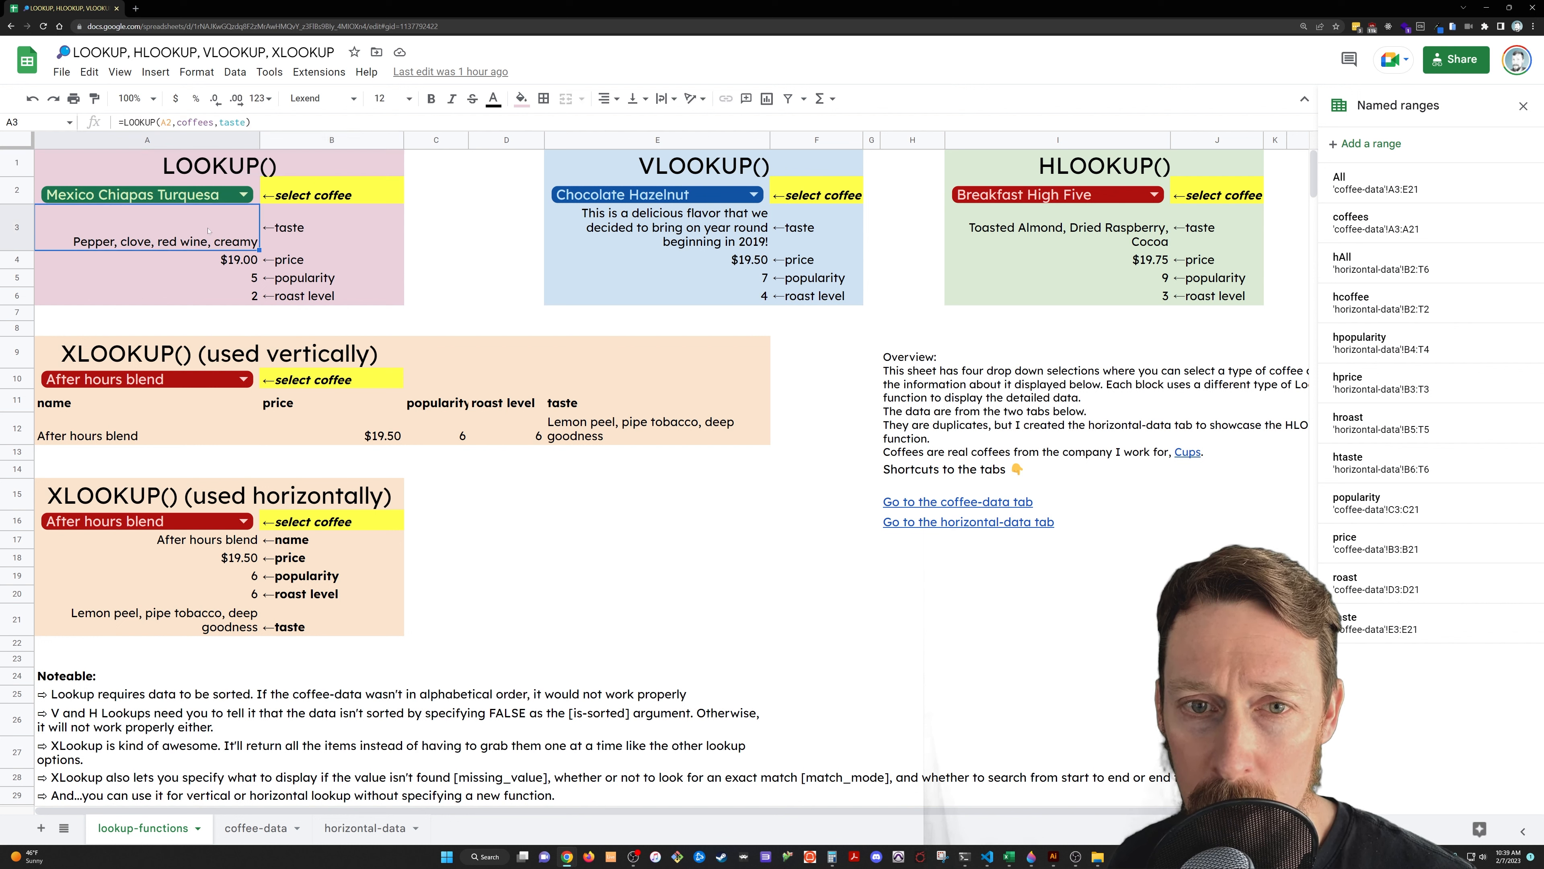
double_click(148, 227)
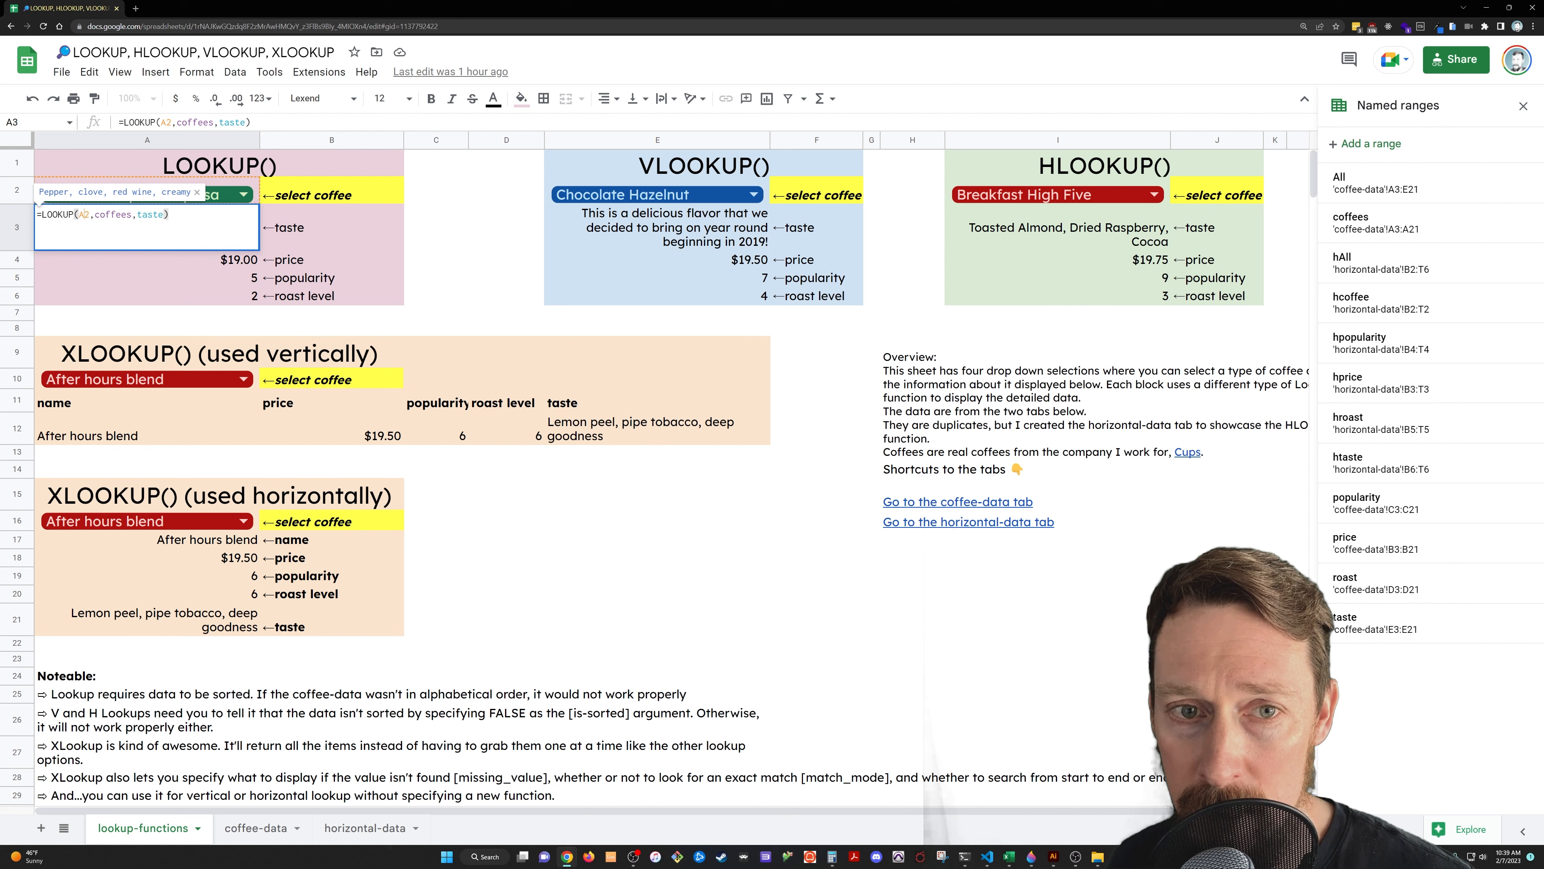
click(146, 215)
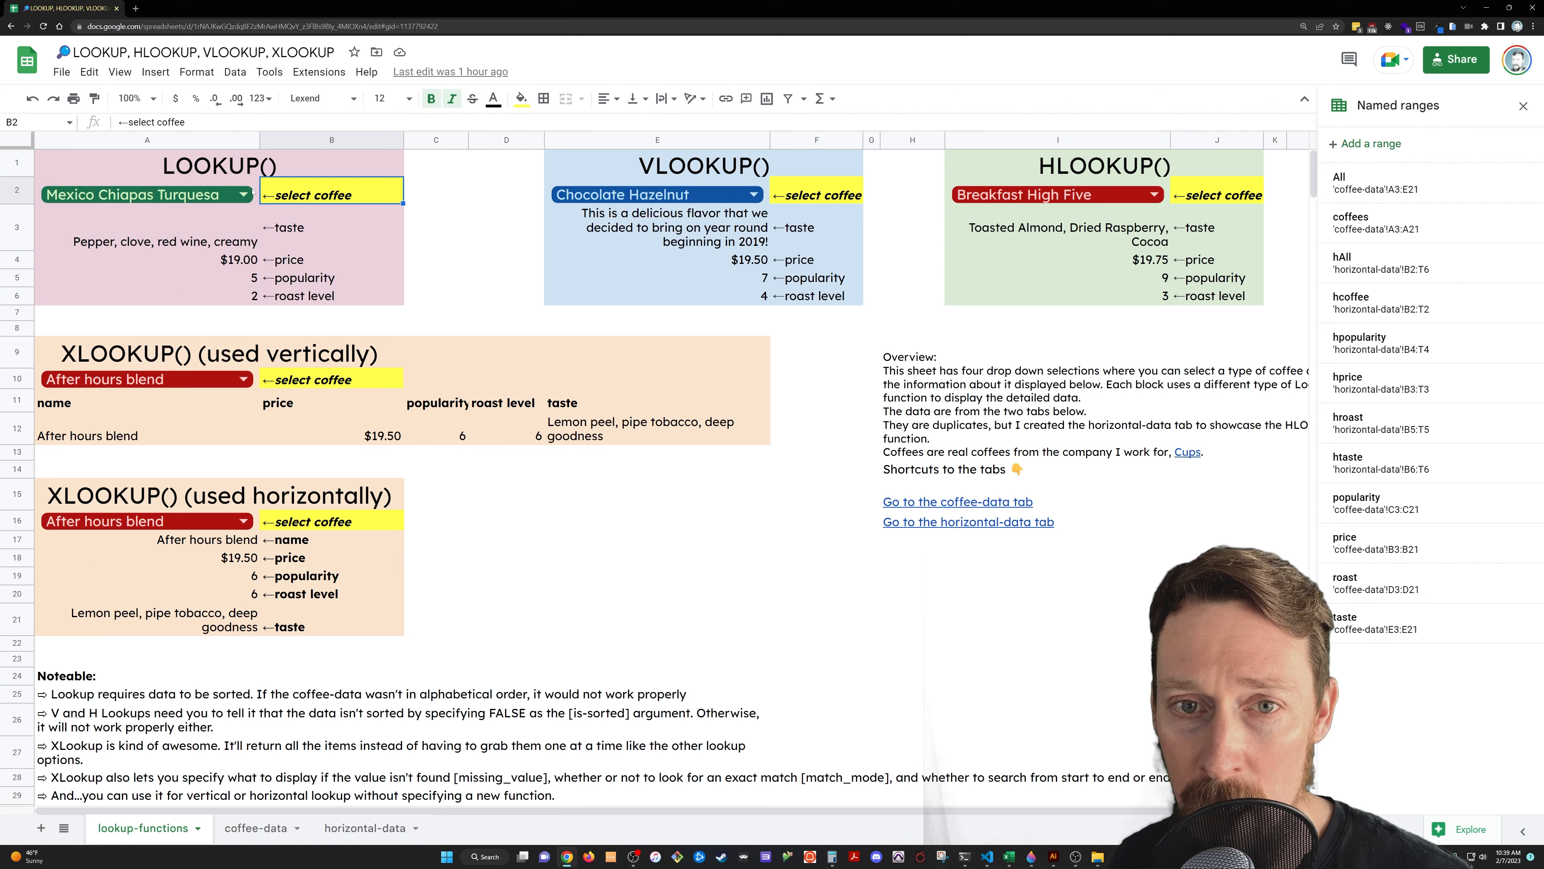
Choose Captain Gabriel's from the A2 coffee dropdown, then reopen the choices.
click(146, 187)
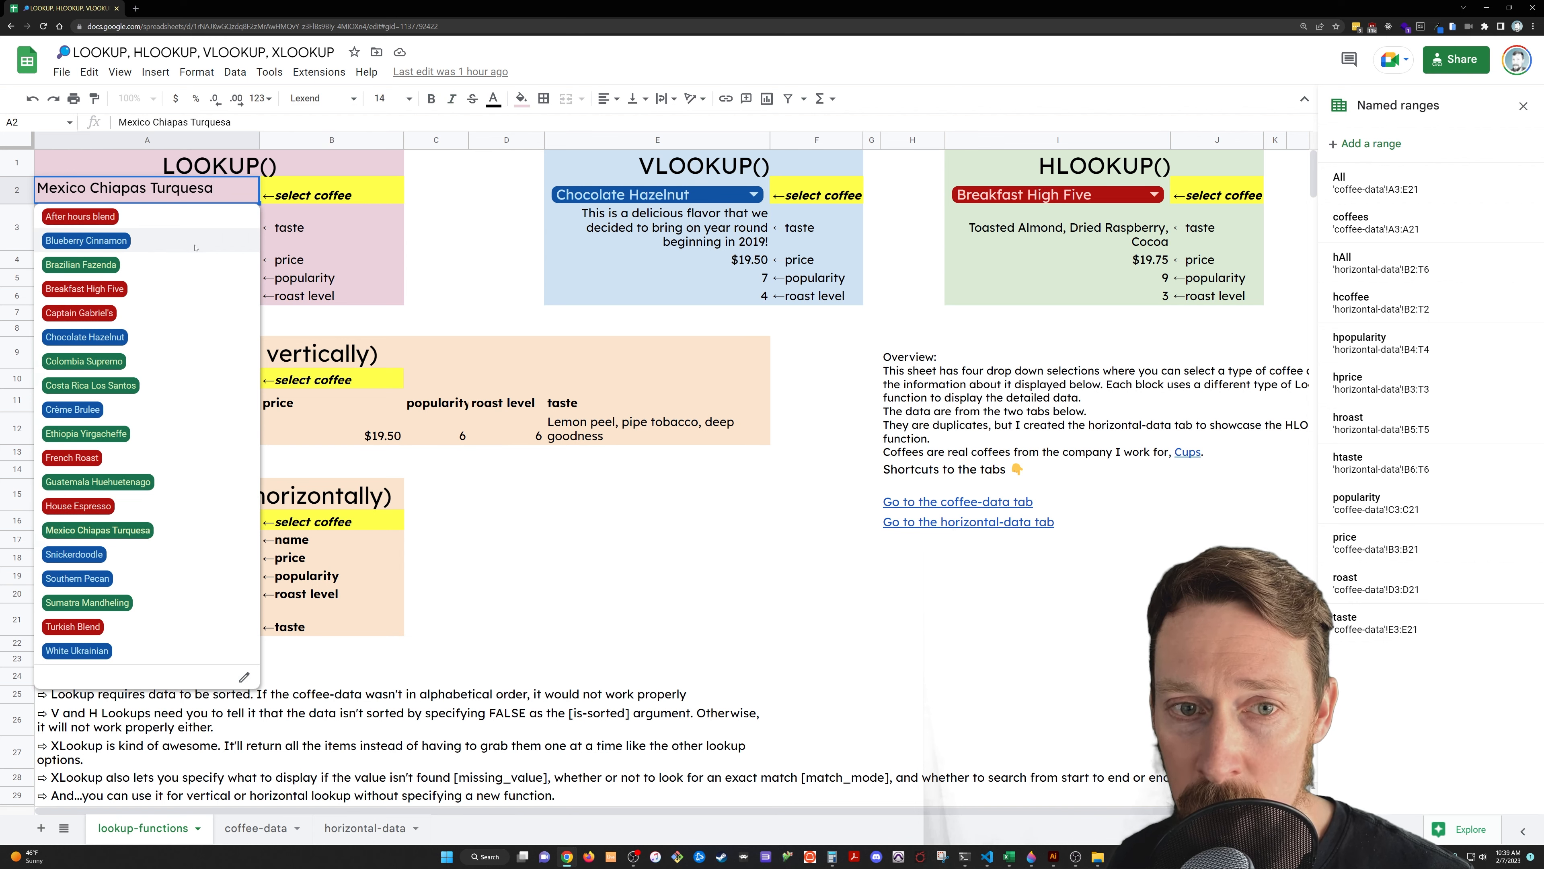
click(78, 312)
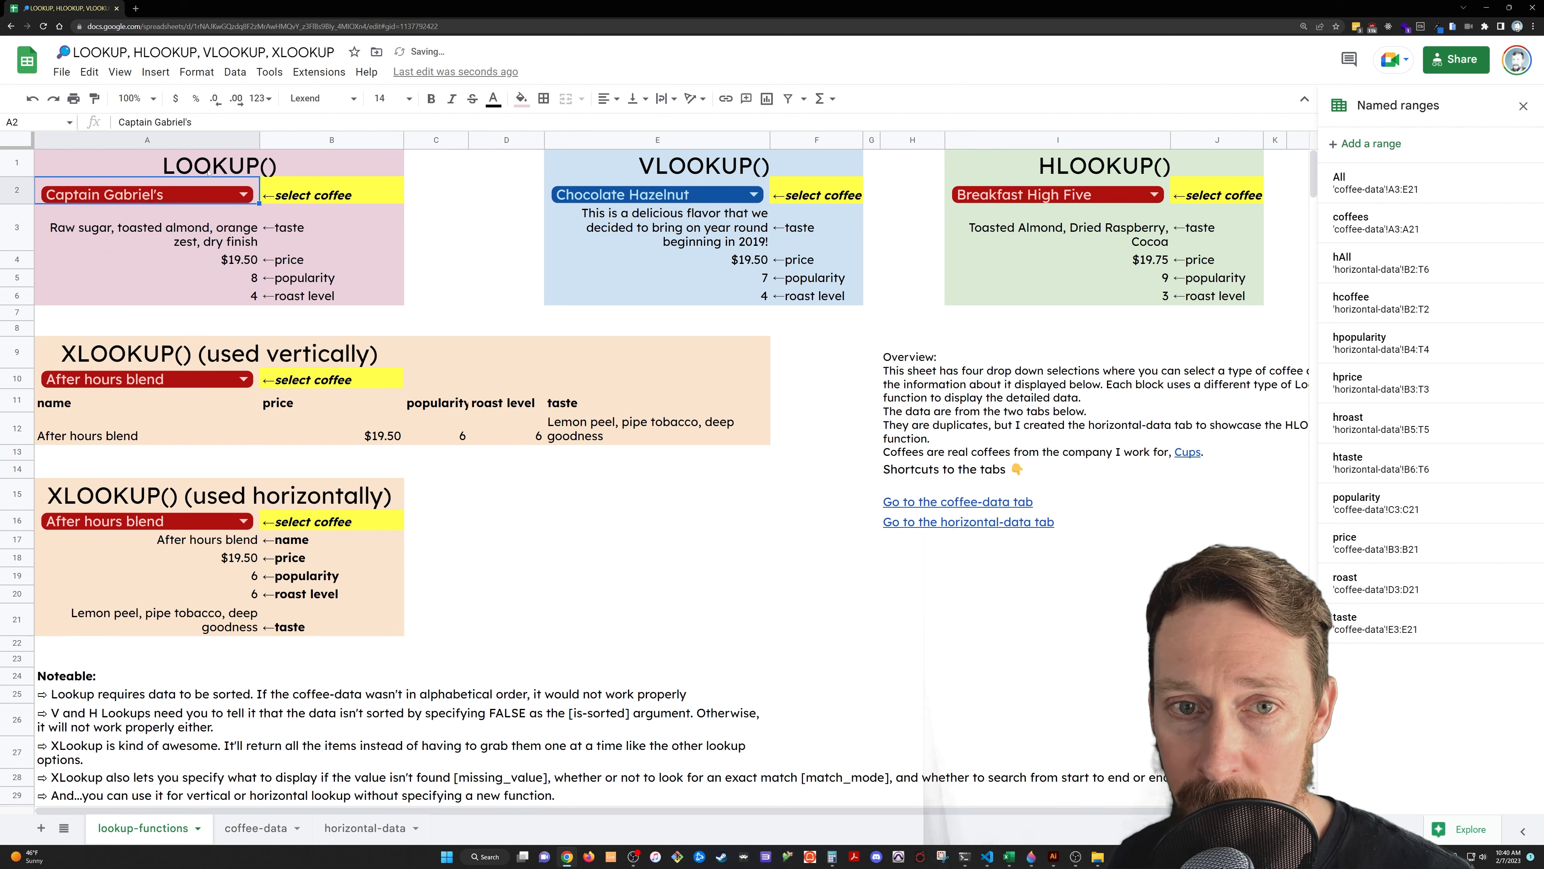
click(247, 194)
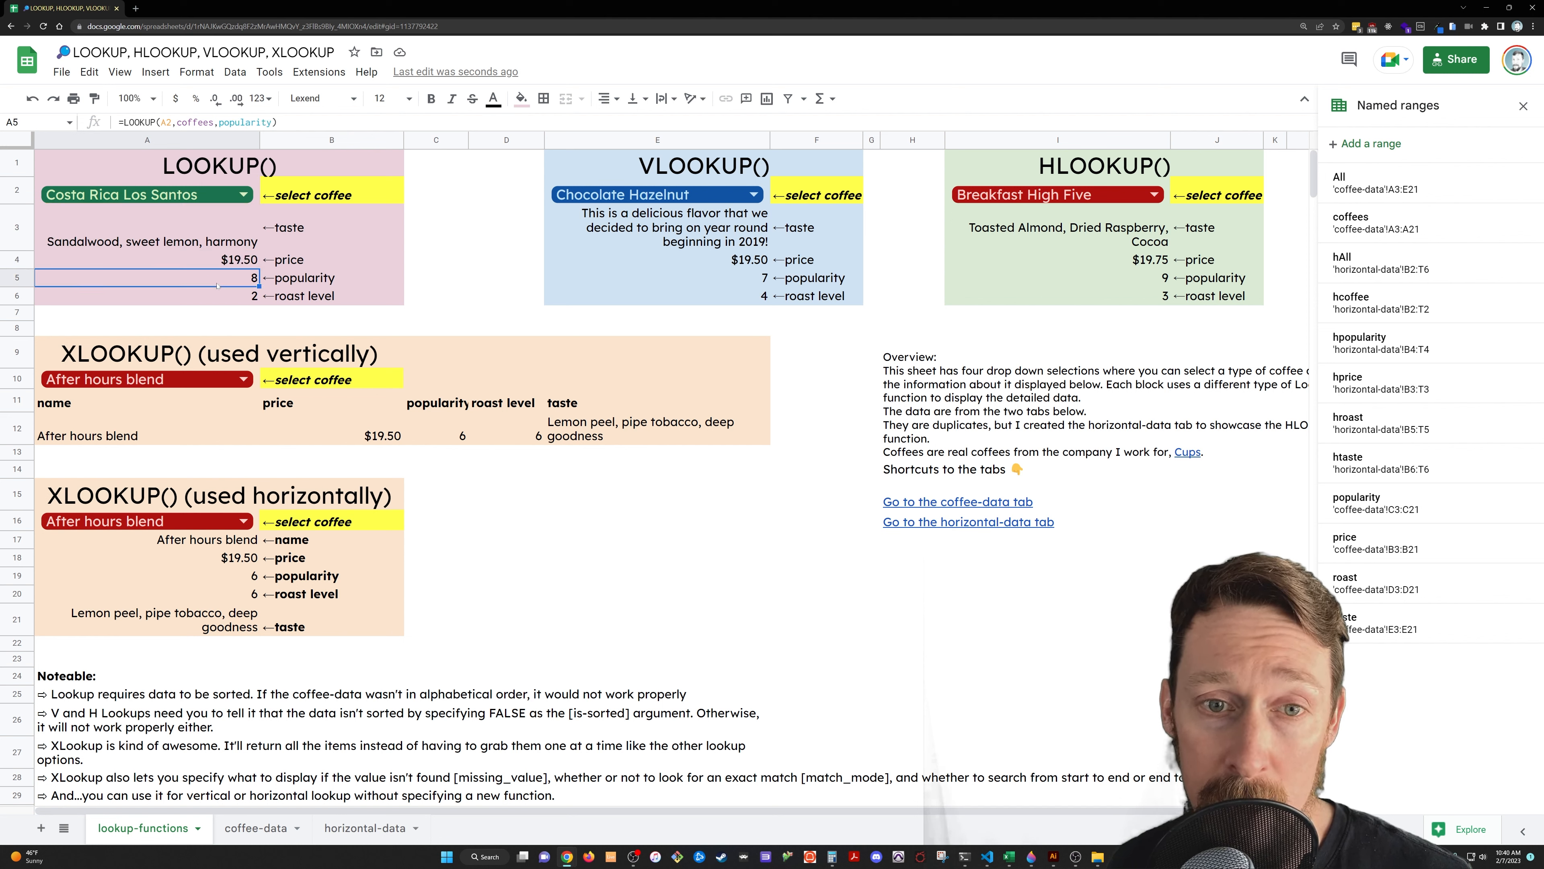
click(330, 259)
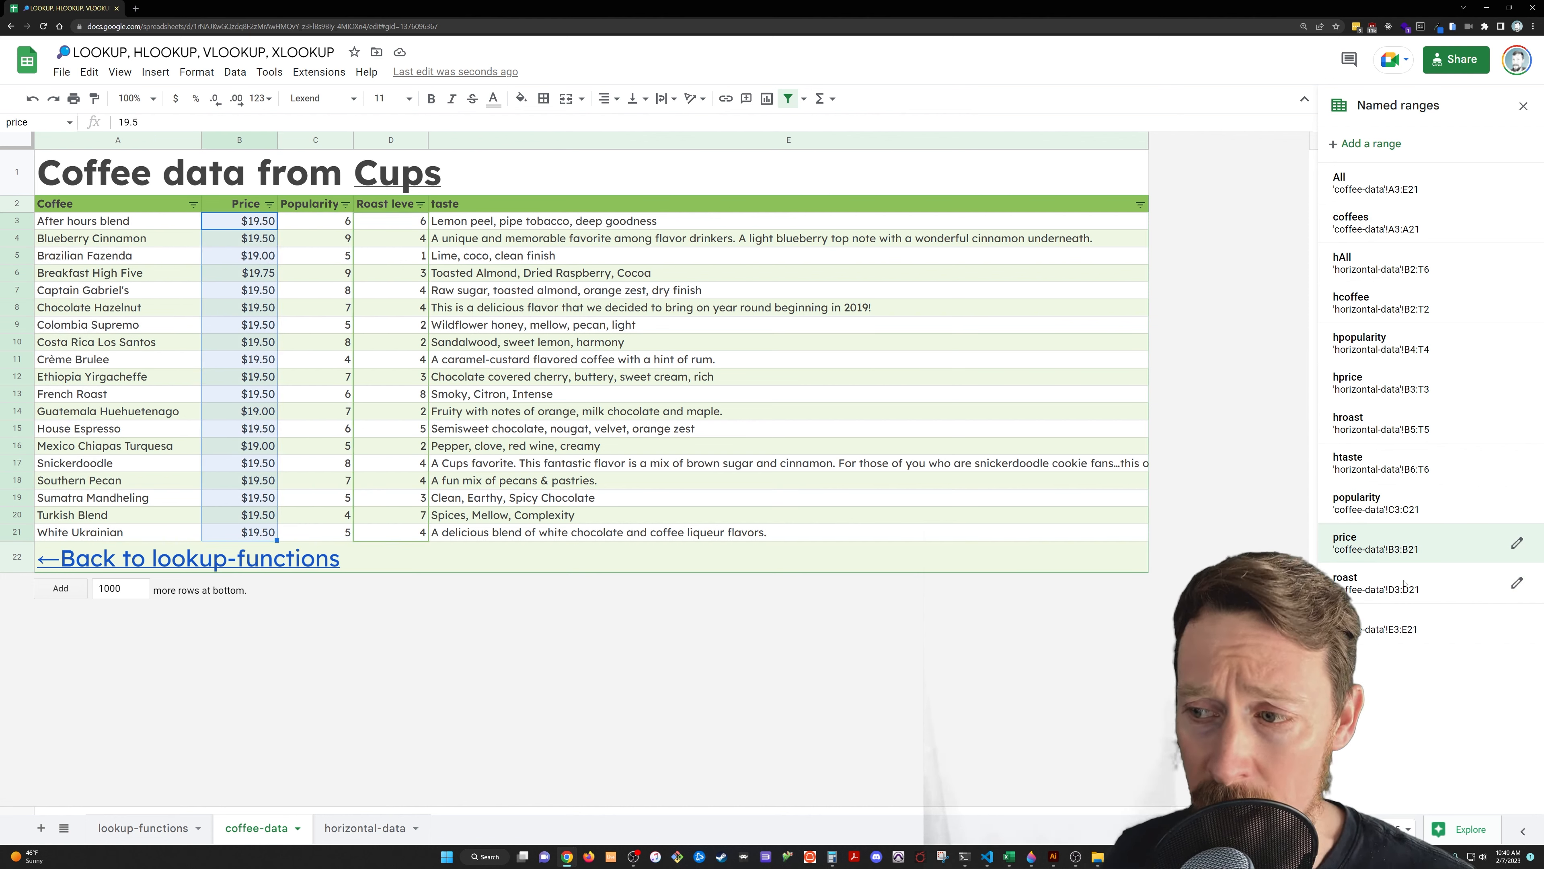
click(390, 220)
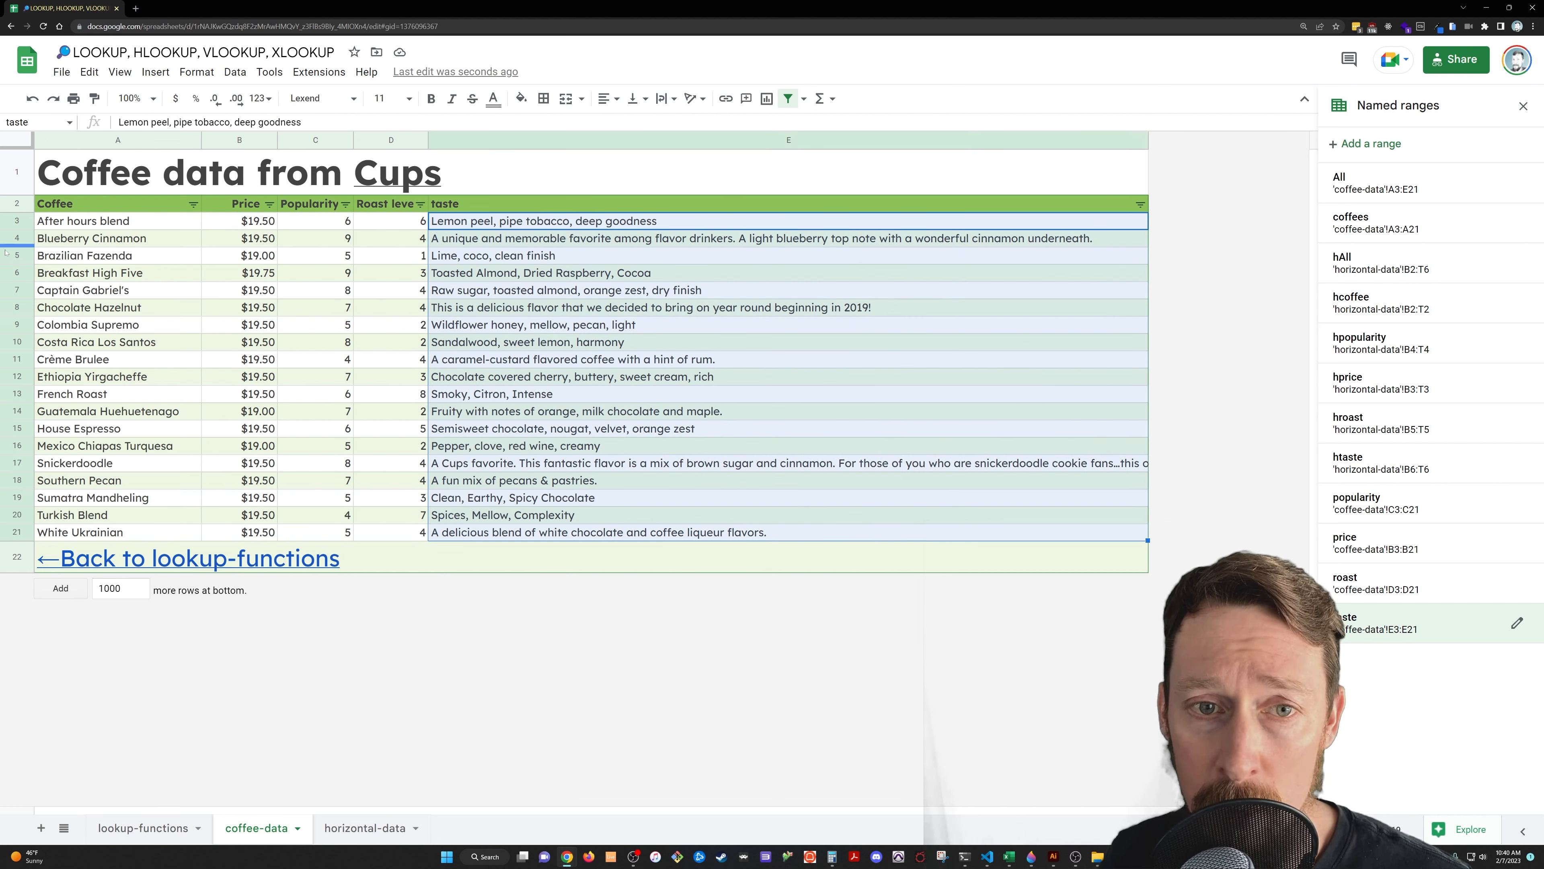
click(72, 359)
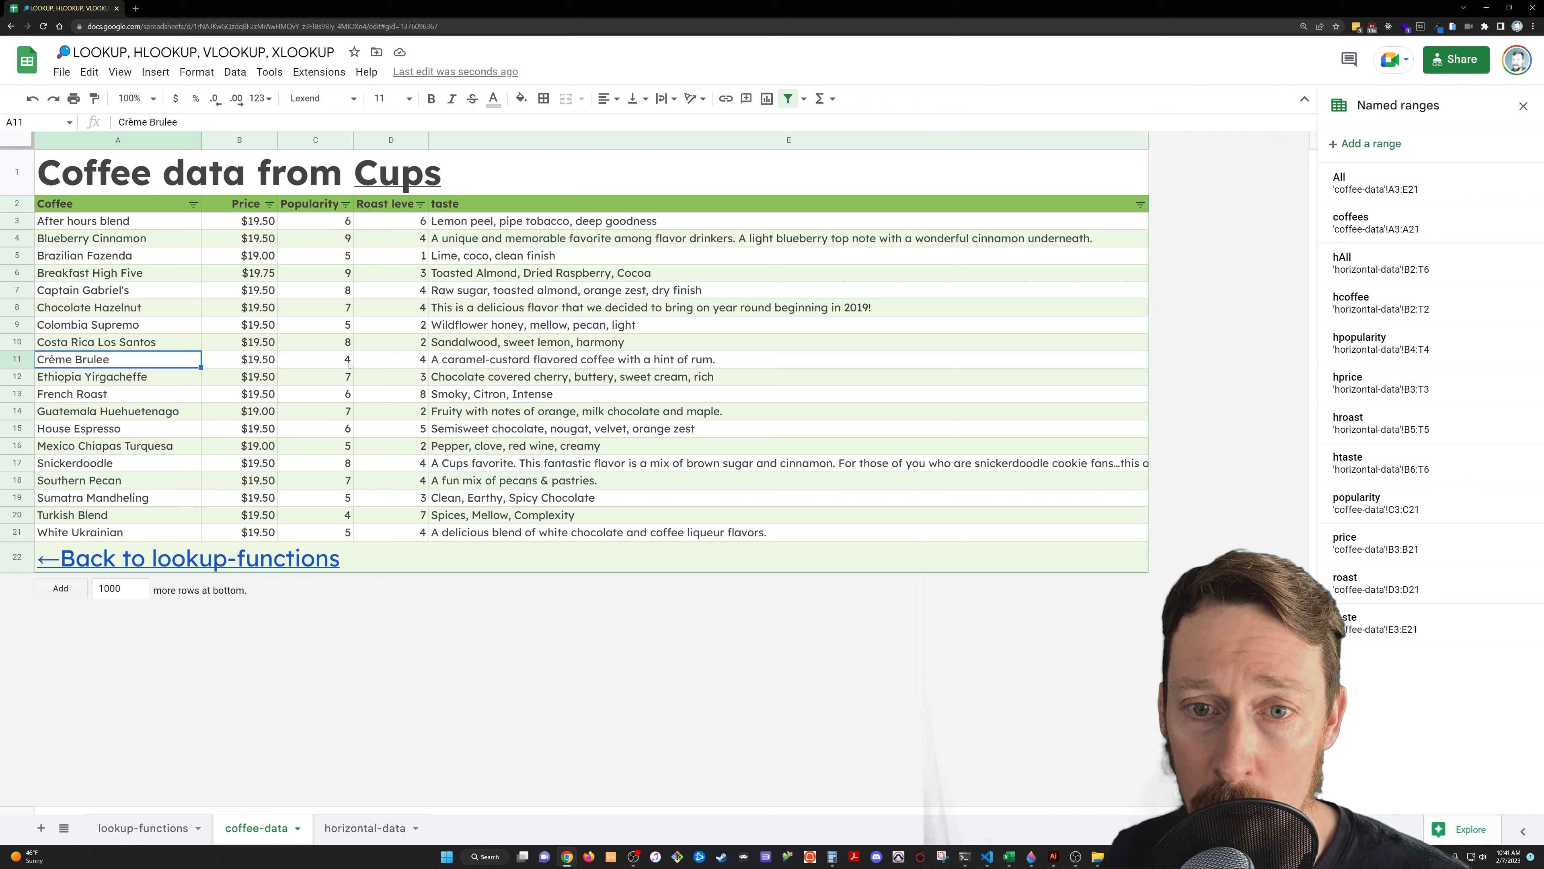
click(315, 359)
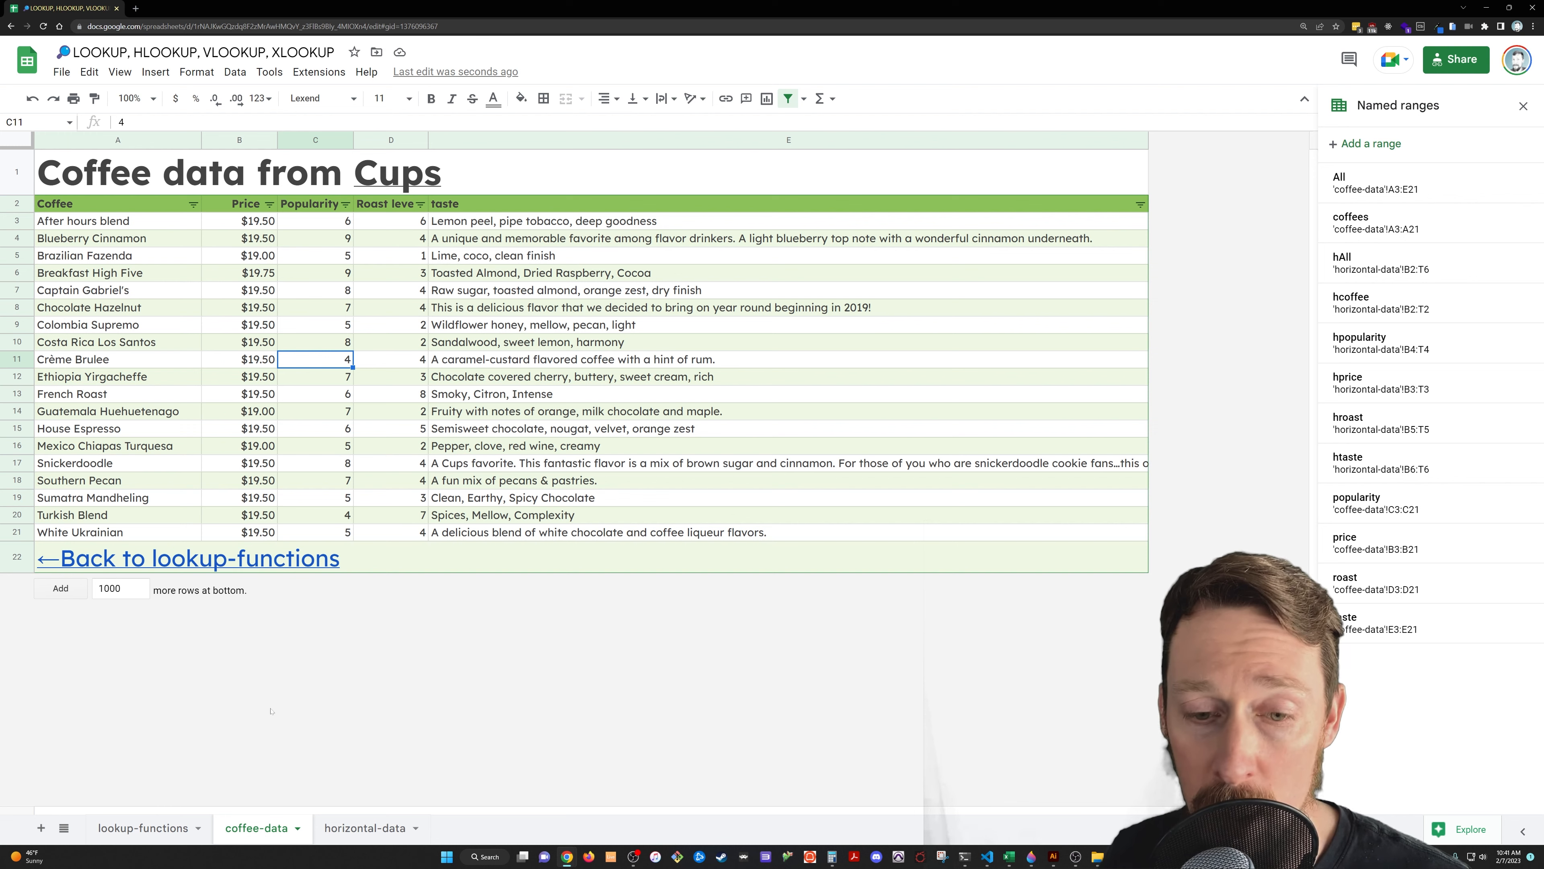
click(143, 828)
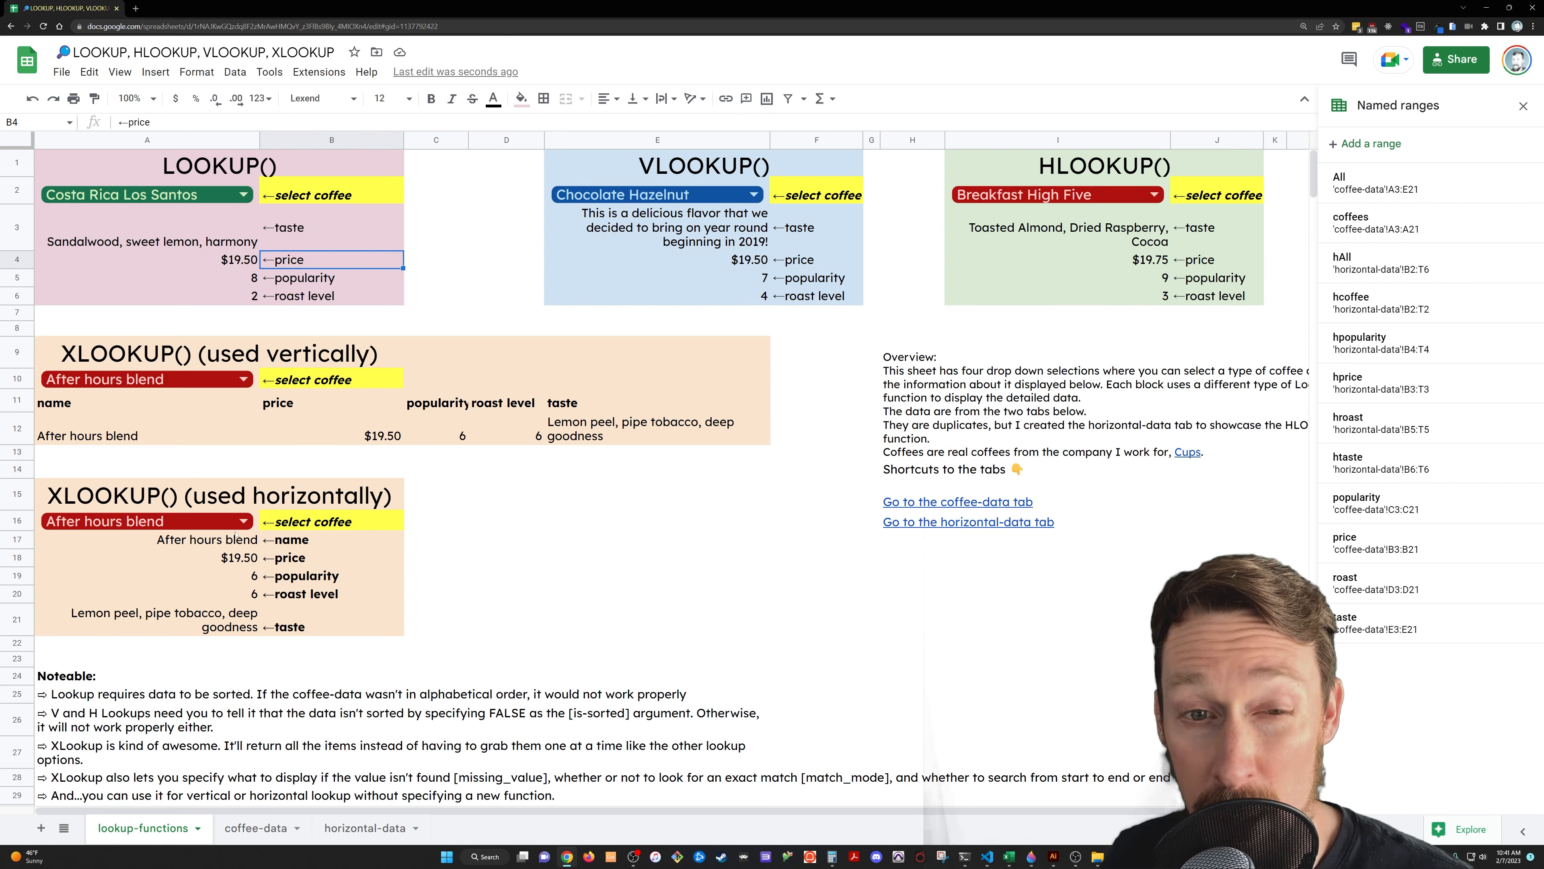
Recheck the taste LOOKUP formula, view Brazilian Fazenda on coffee-data, and return to lookup-functions.
click(148, 241)
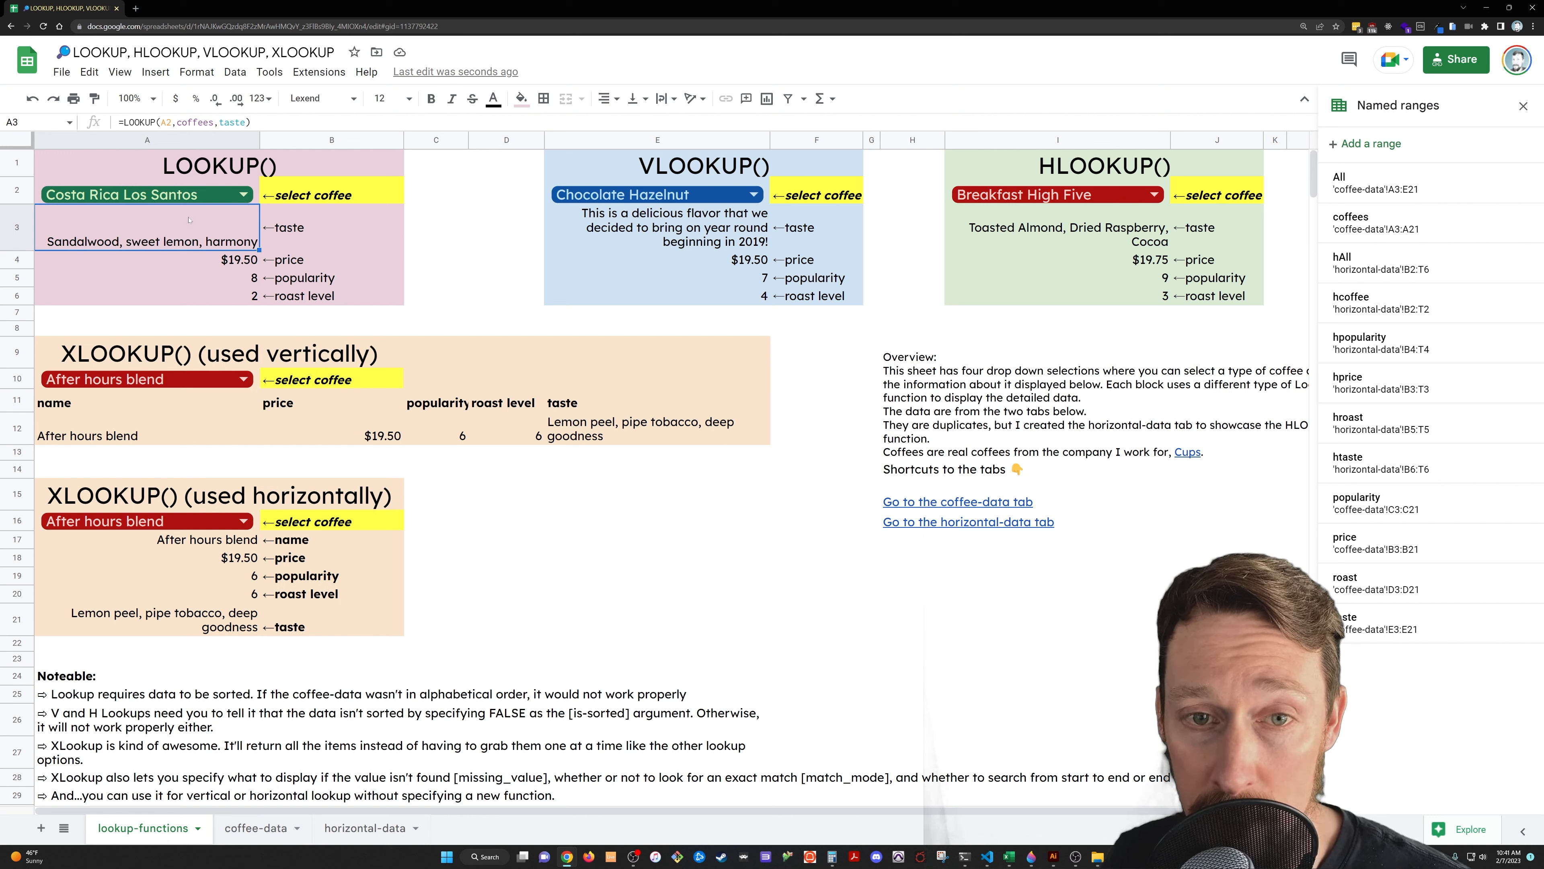
double_click(148, 227)
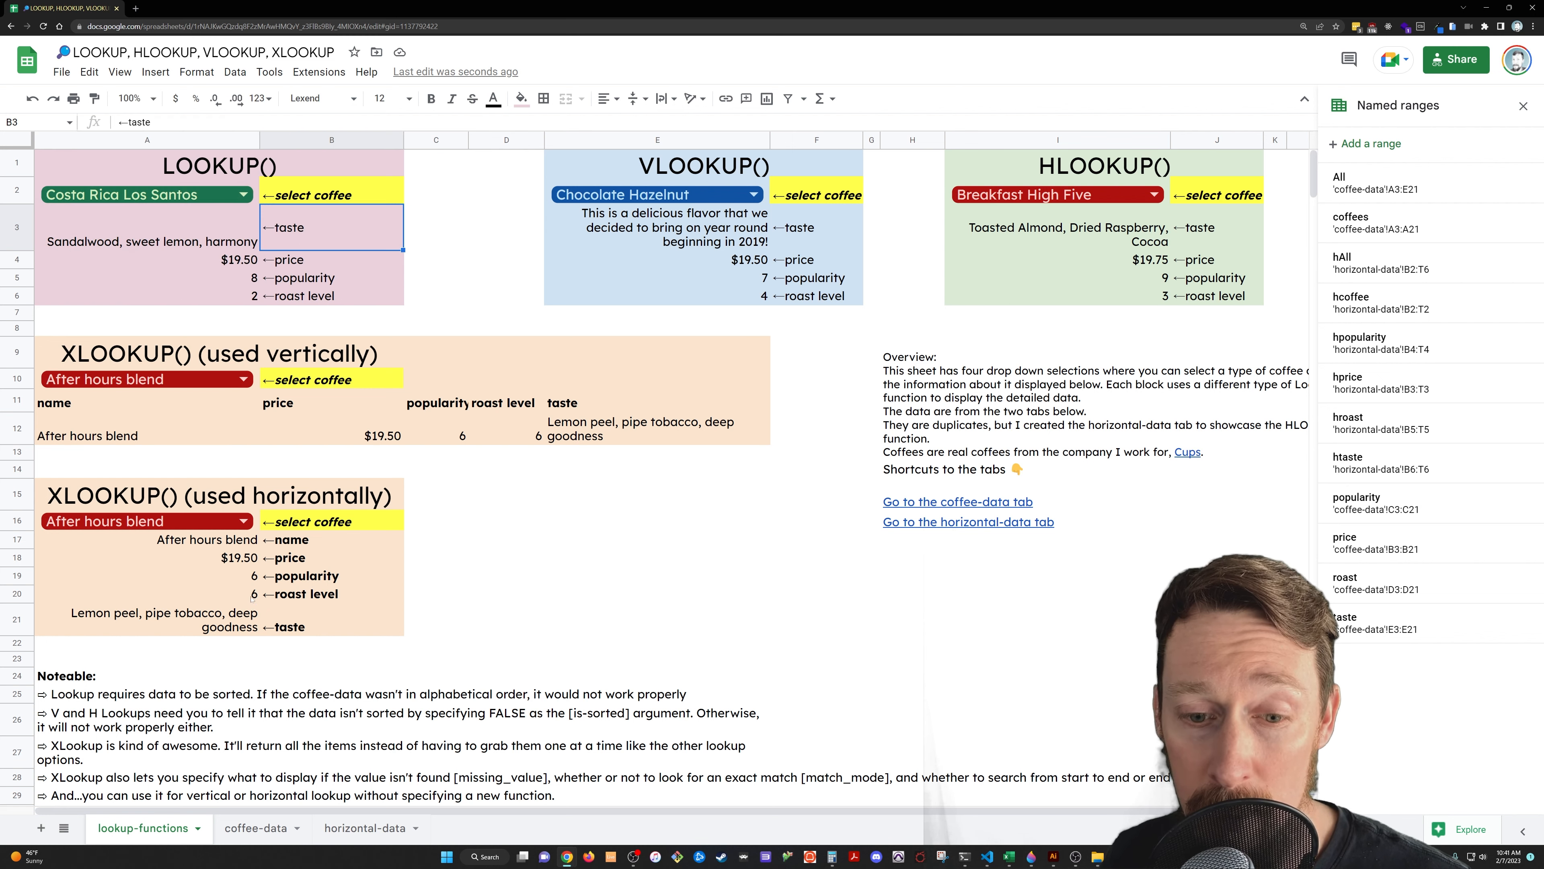
click(255, 828)
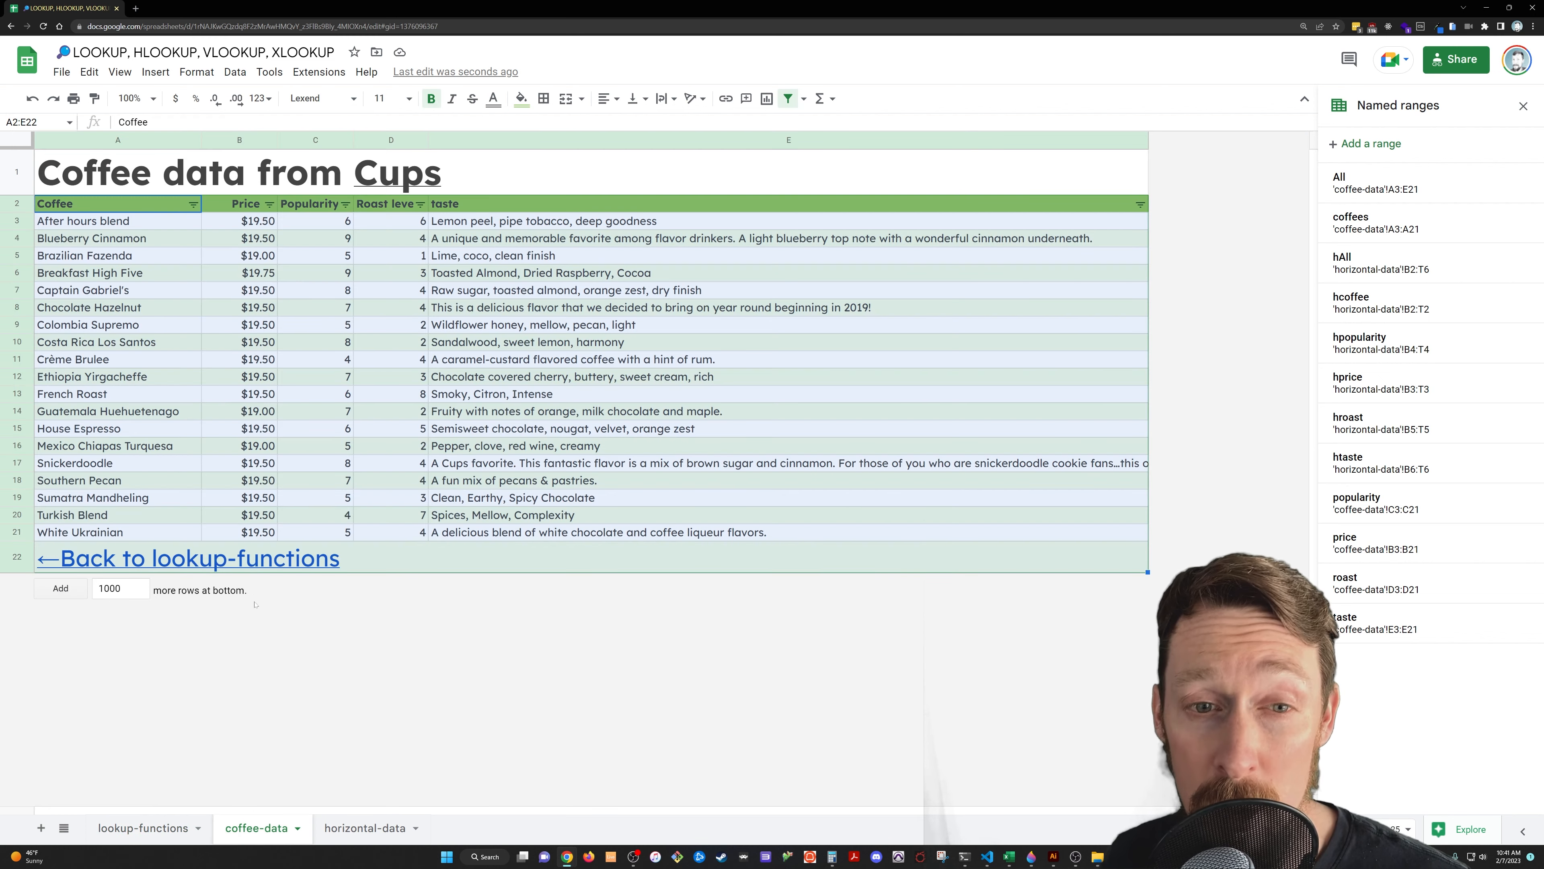
click(87, 255)
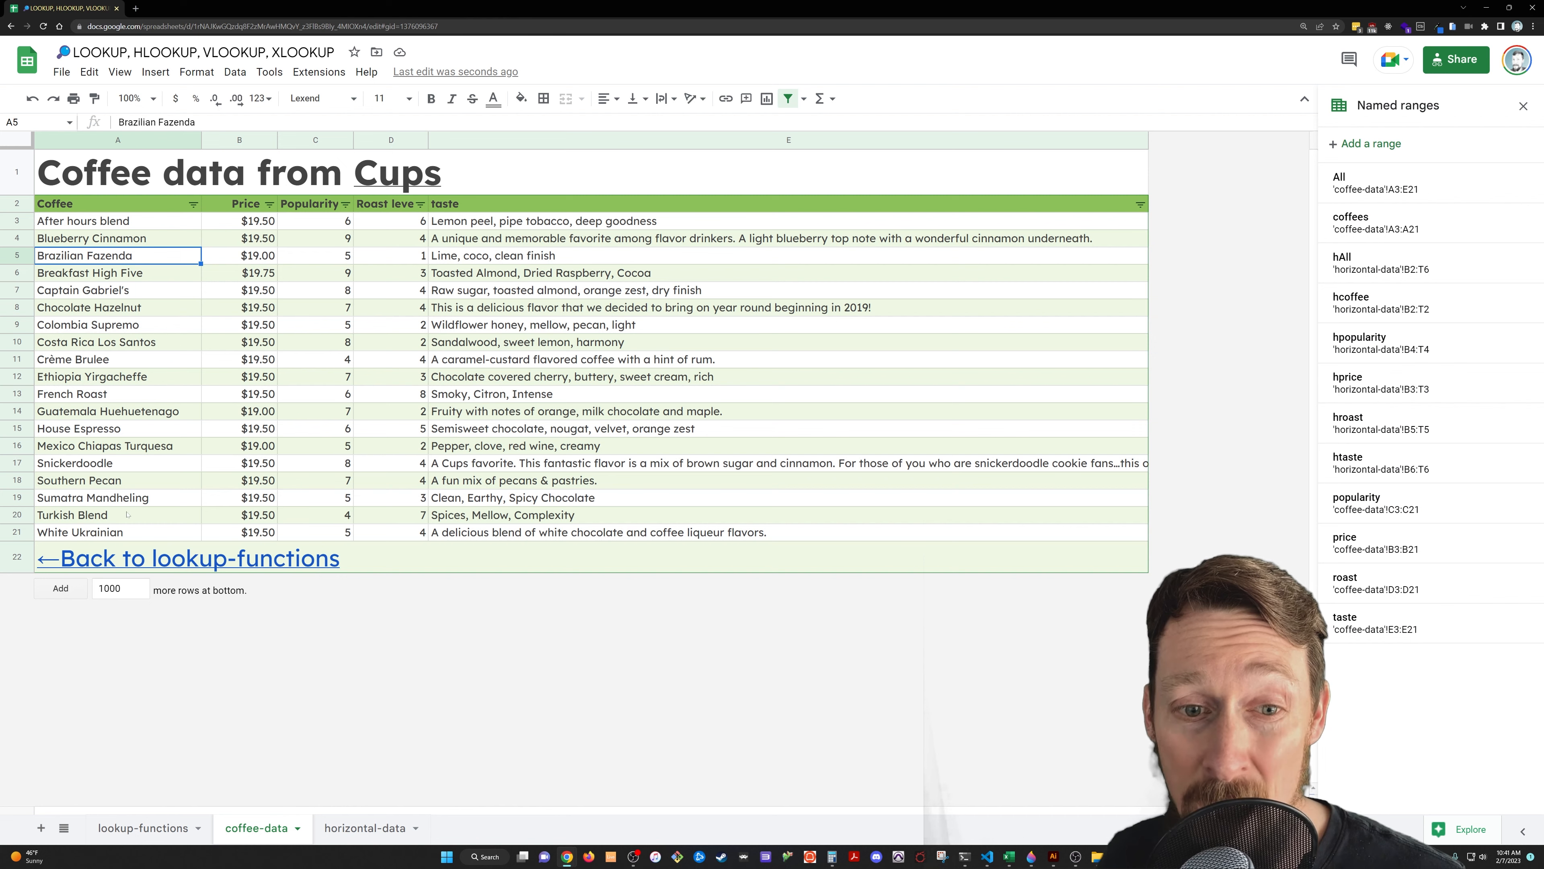
mouse_move(197, 558)
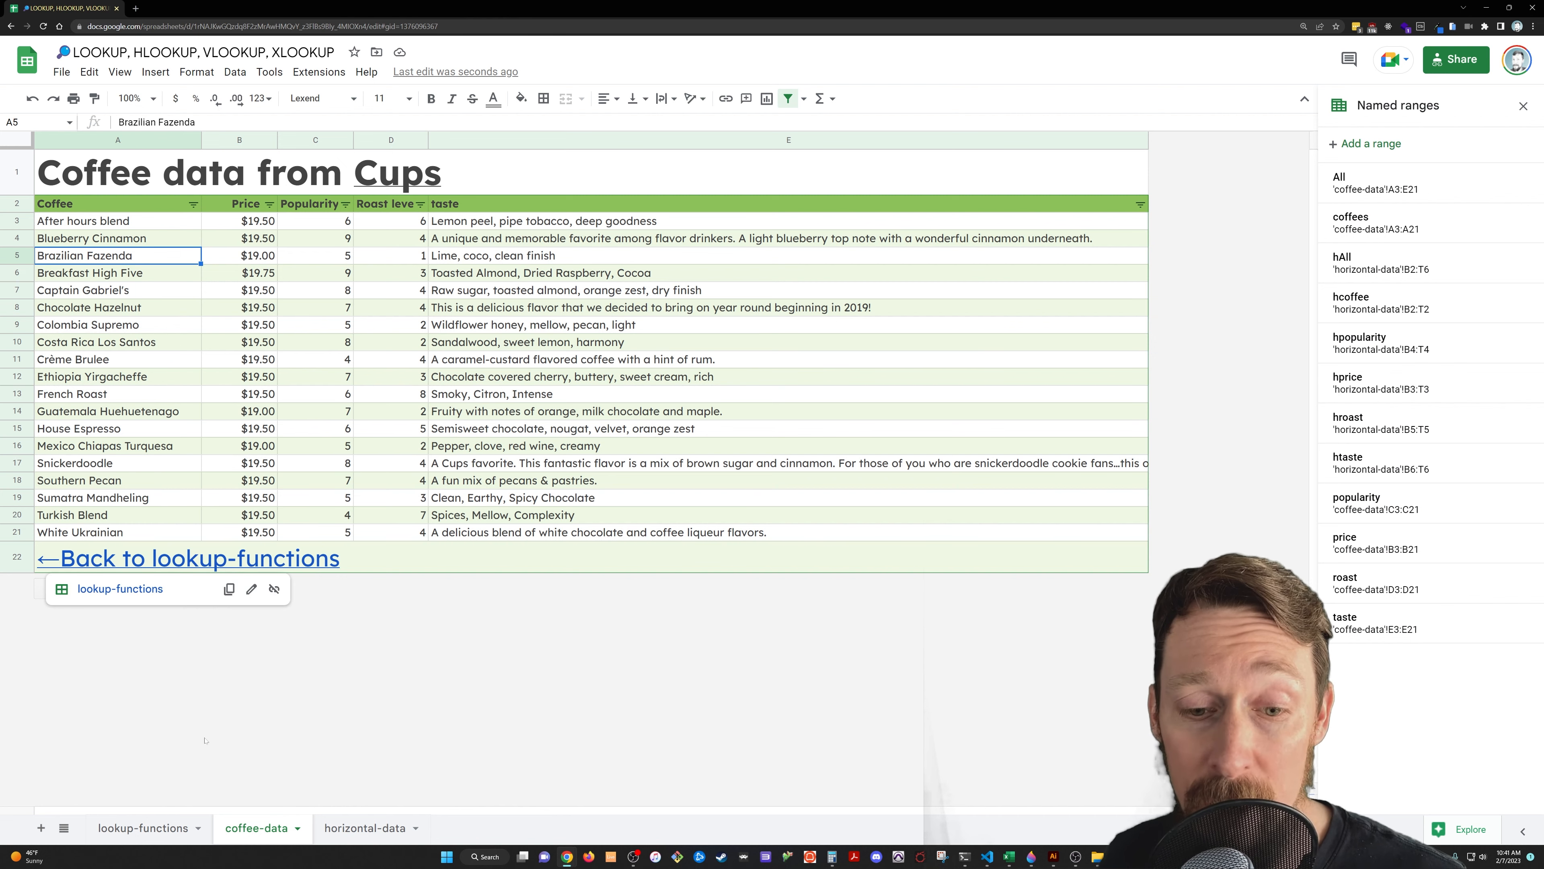
click(143, 828)
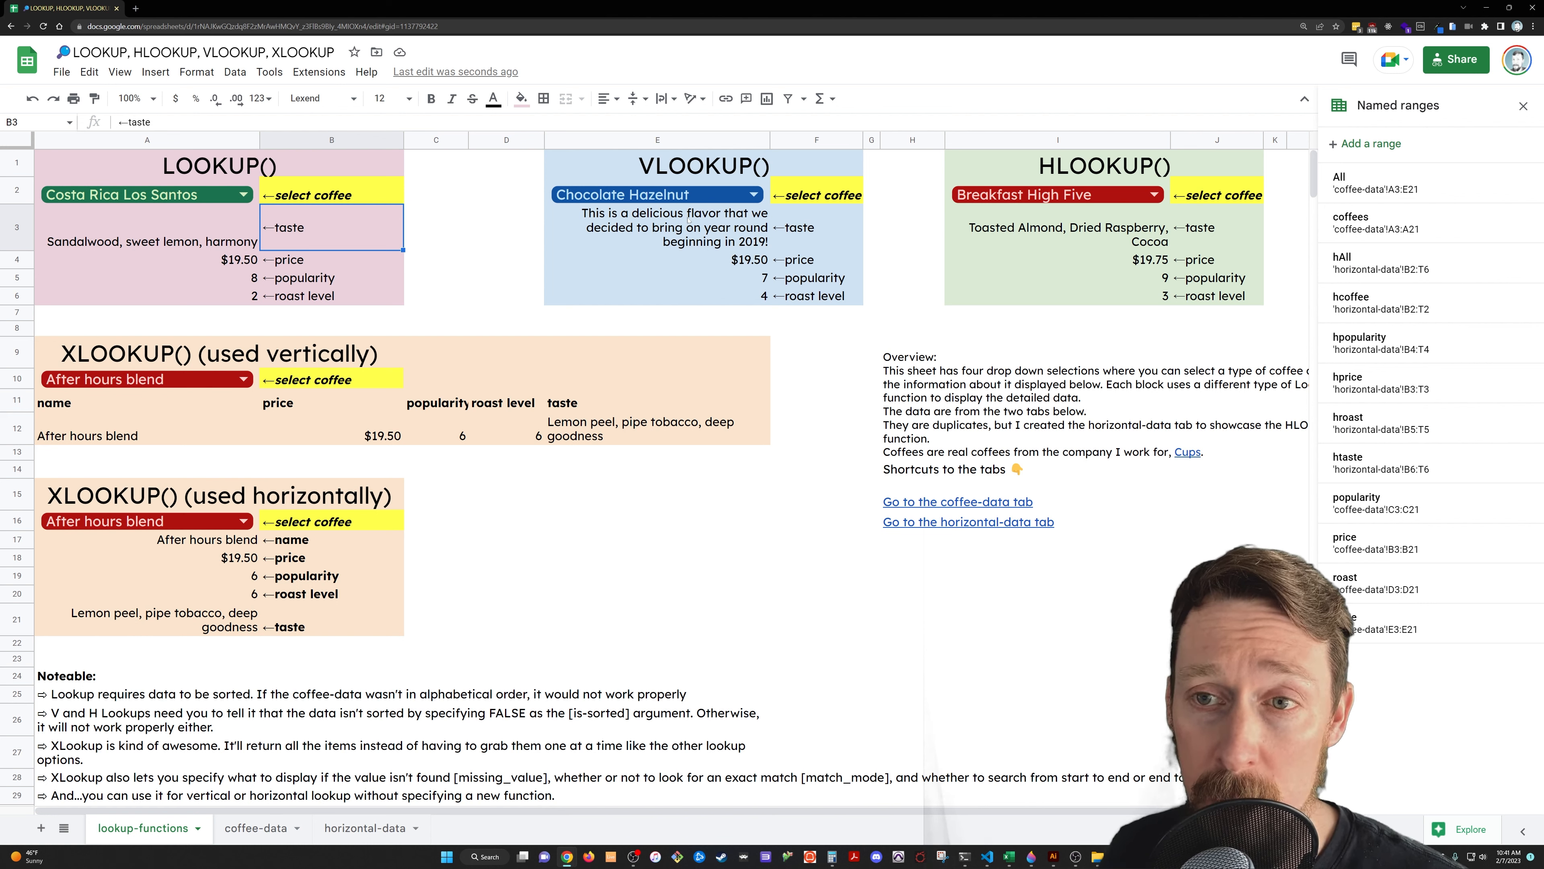
Inspect the VLOOKUP taste formula, view the Crème Brulee row in the All range, and return to lookup-functions.
click(657, 227)
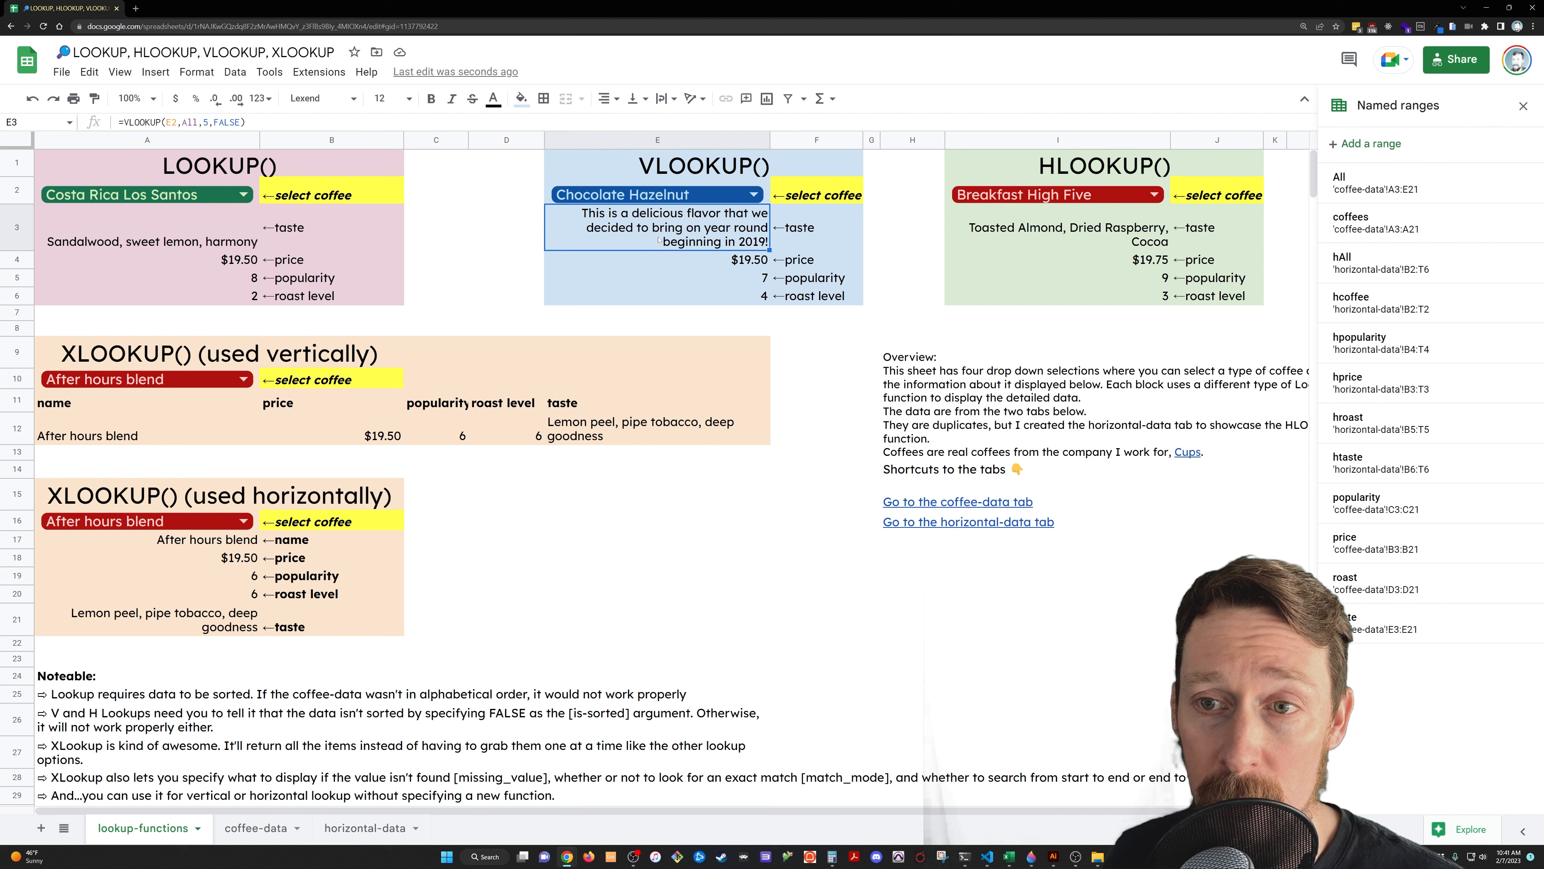
double_click(657, 227)
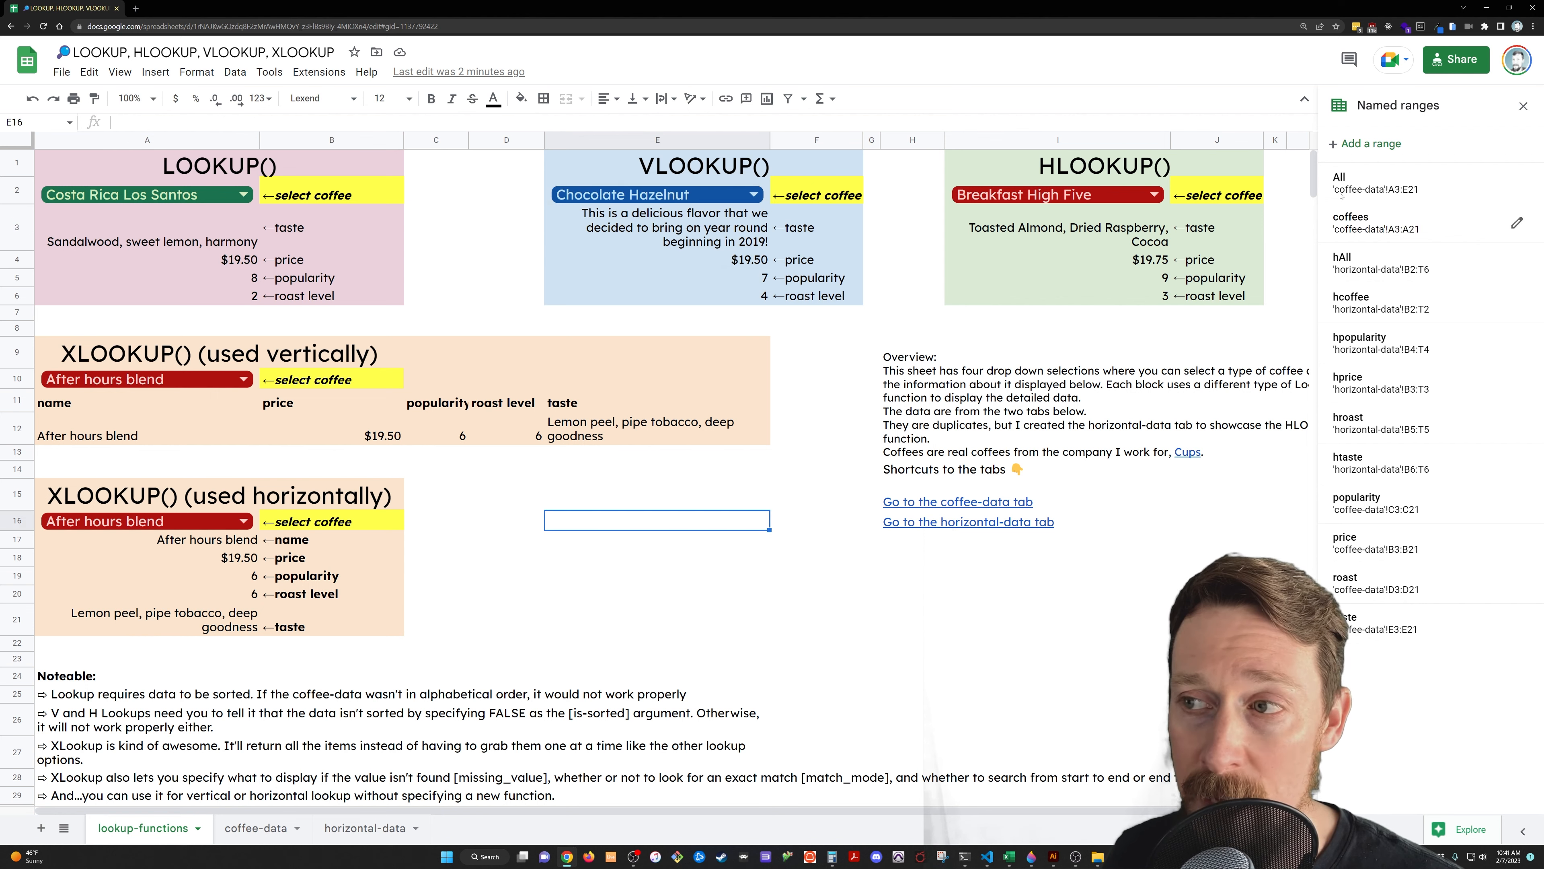
click(254, 827)
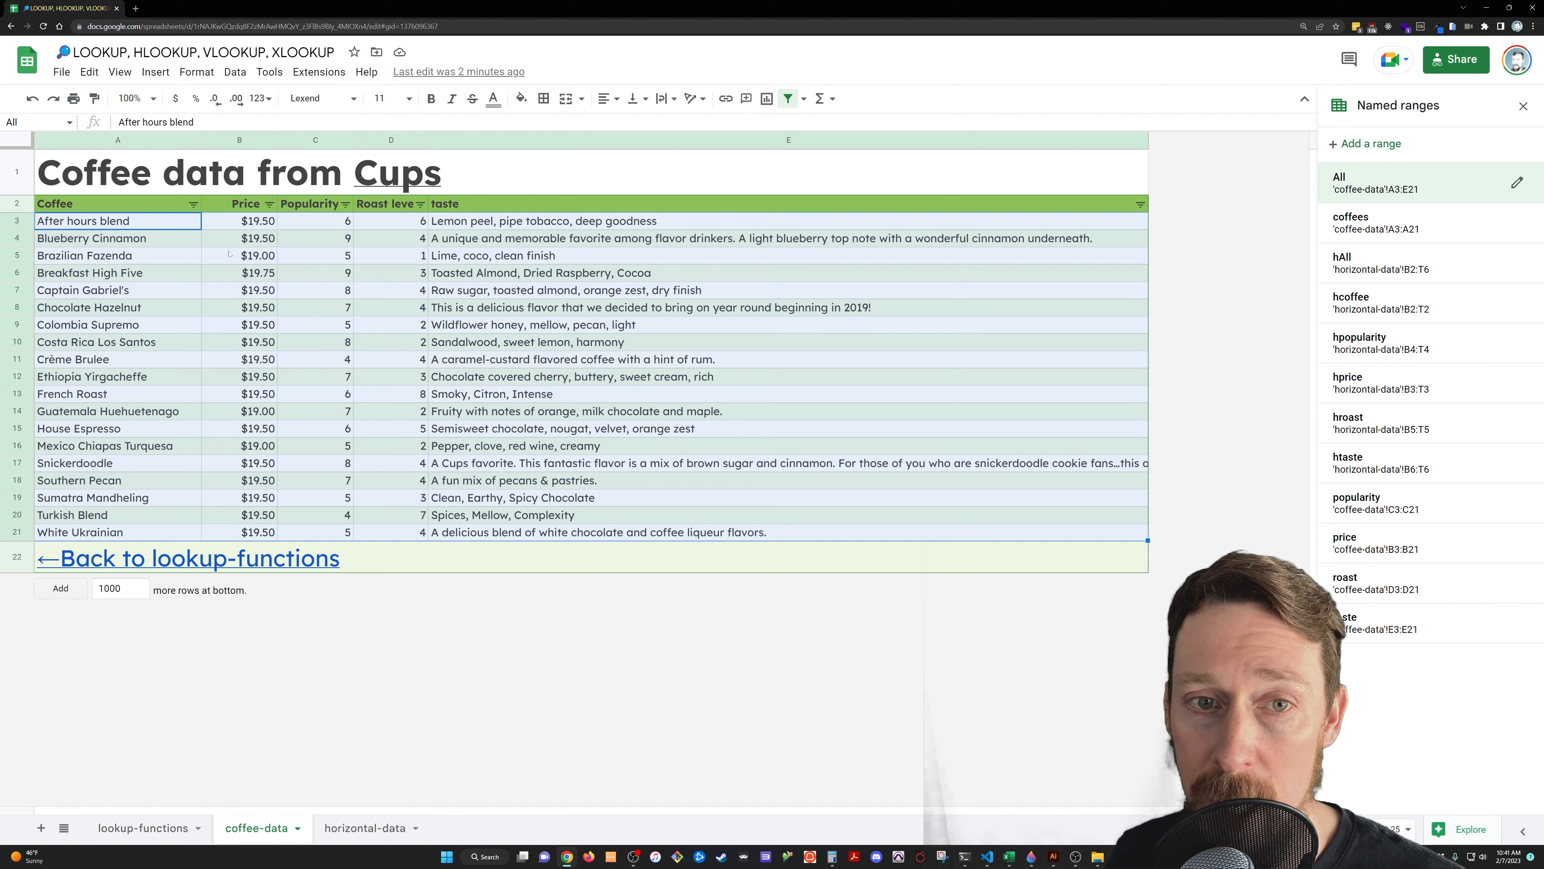
click(74, 359)
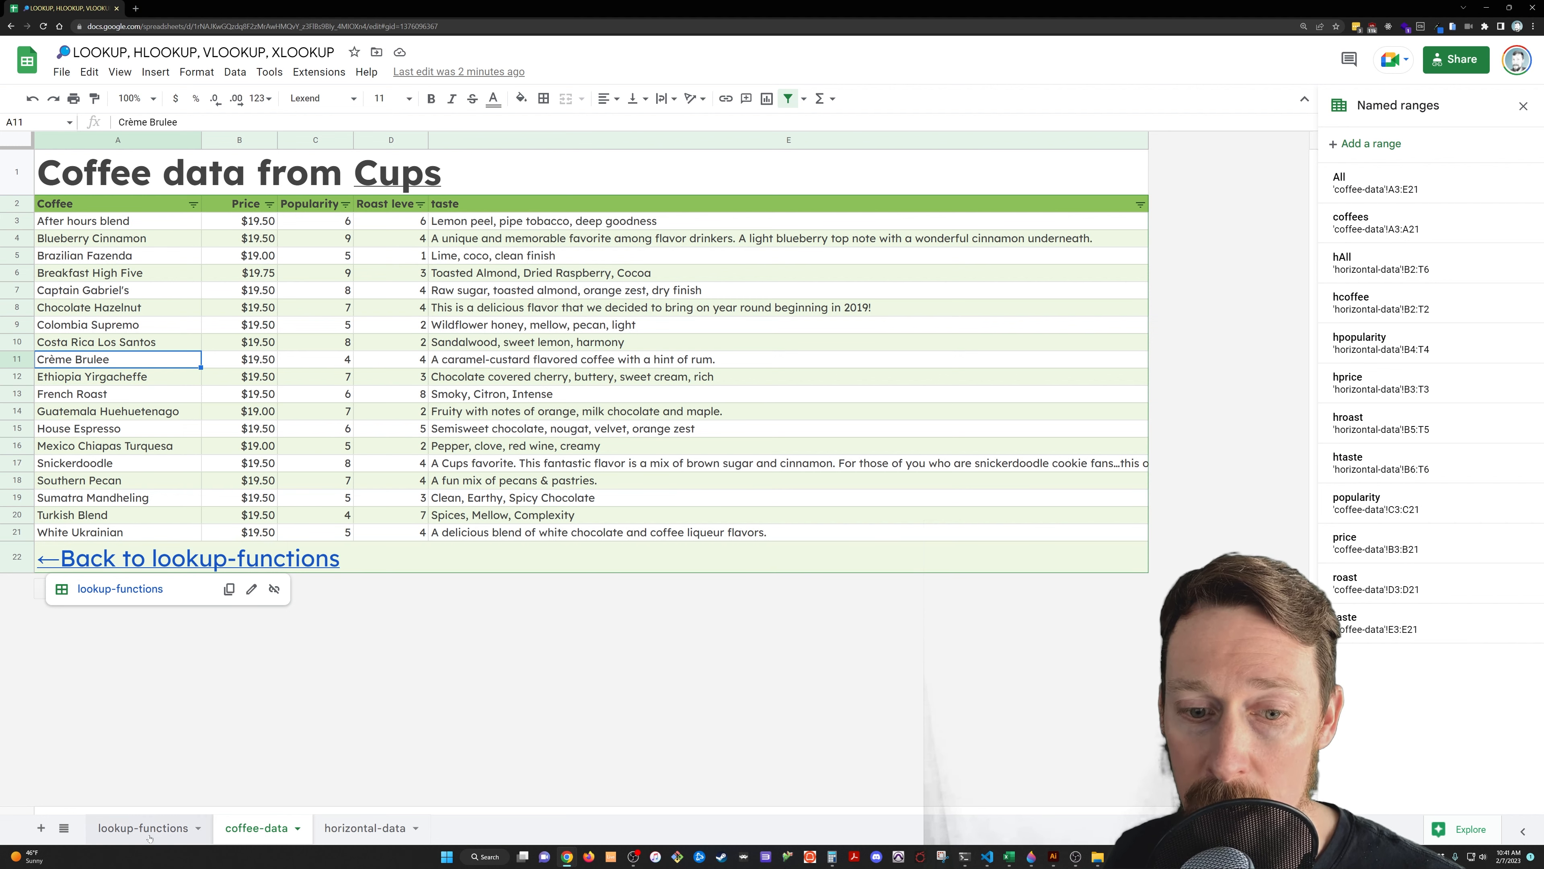
click(144, 828)
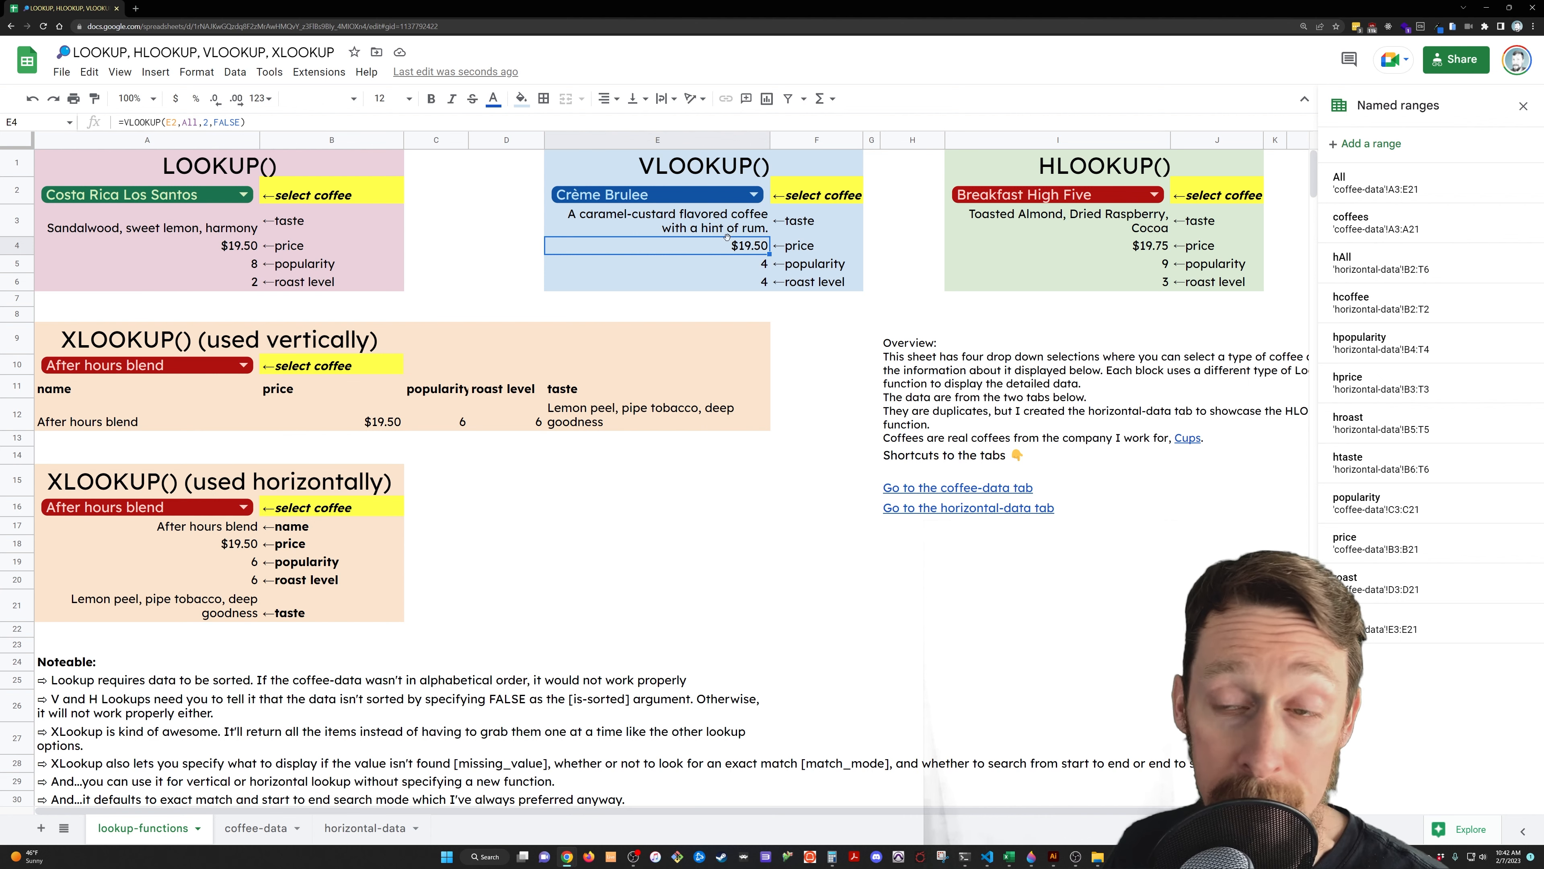
Show Crème Brulee's taste description in the full coffee data range, then go back to the VLOOKUP formula.
click(255, 828)
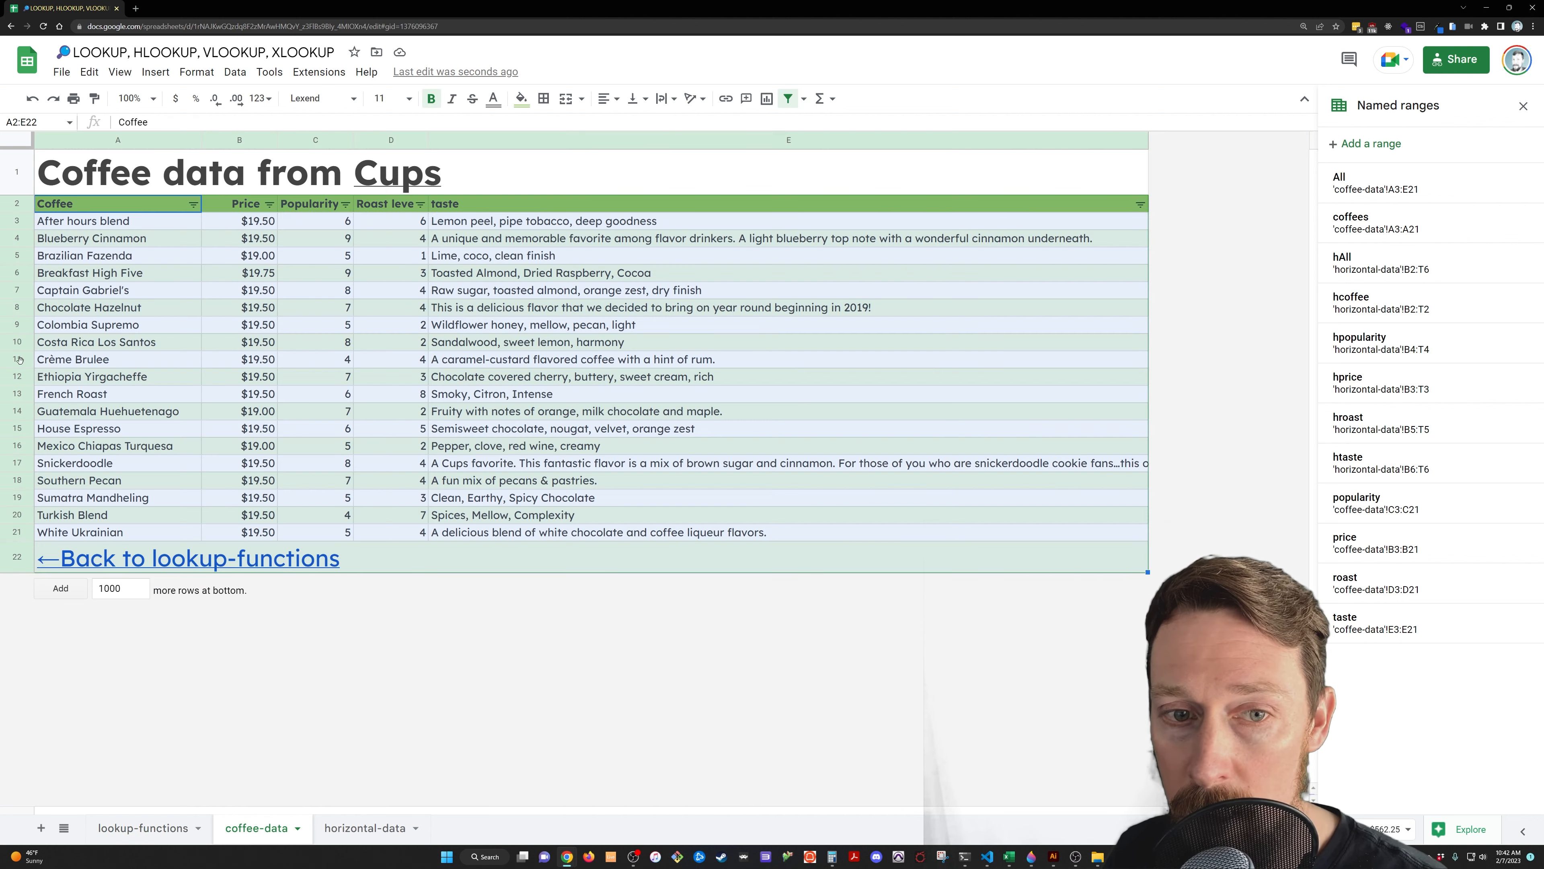
click(71, 359)
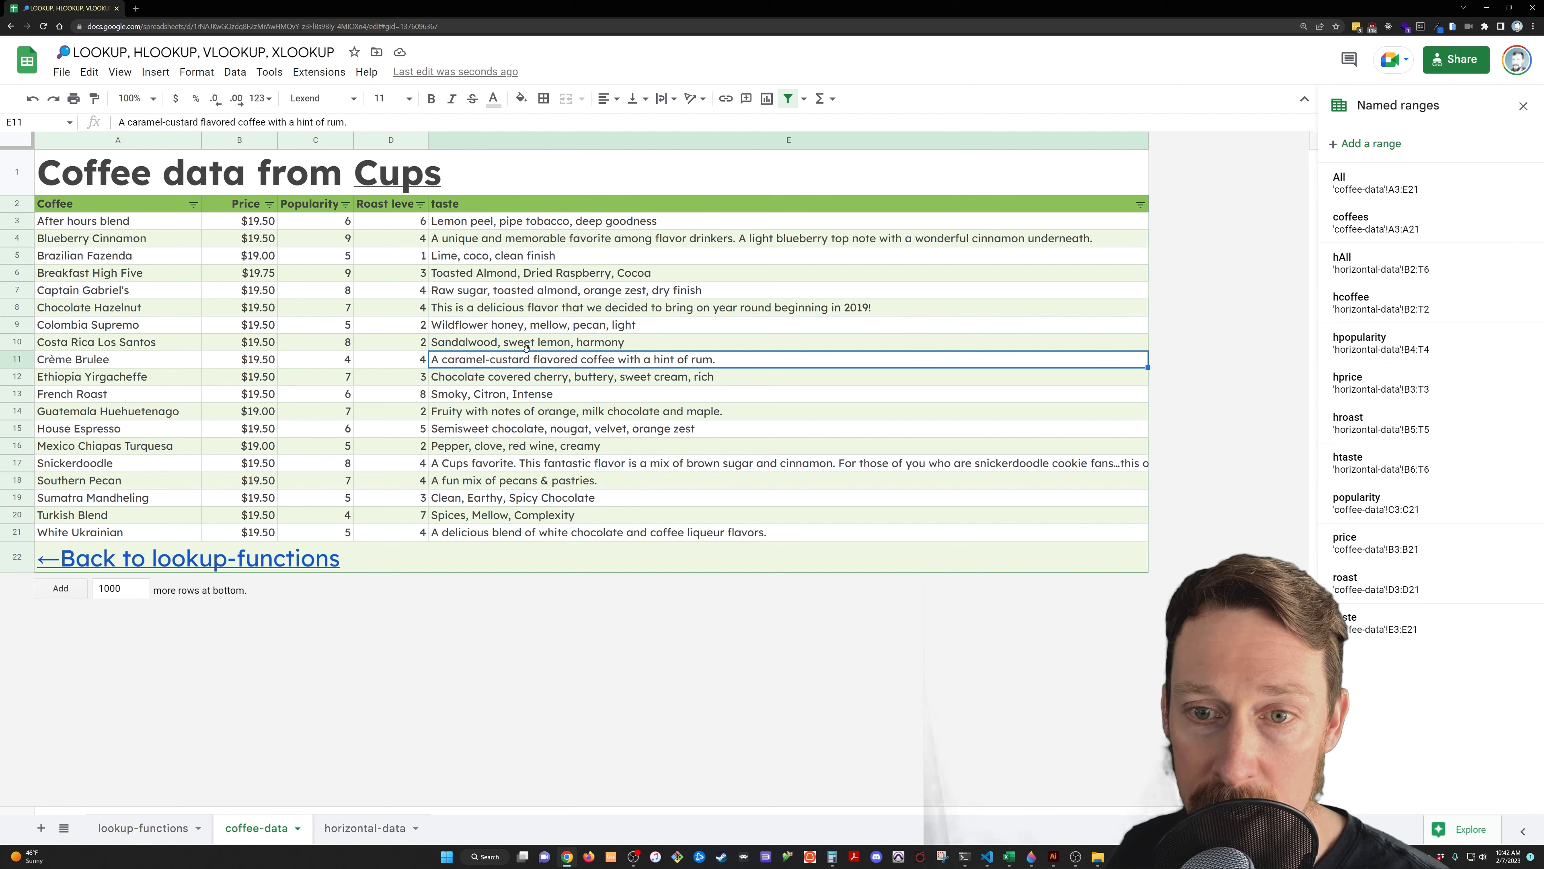
click(143, 828)
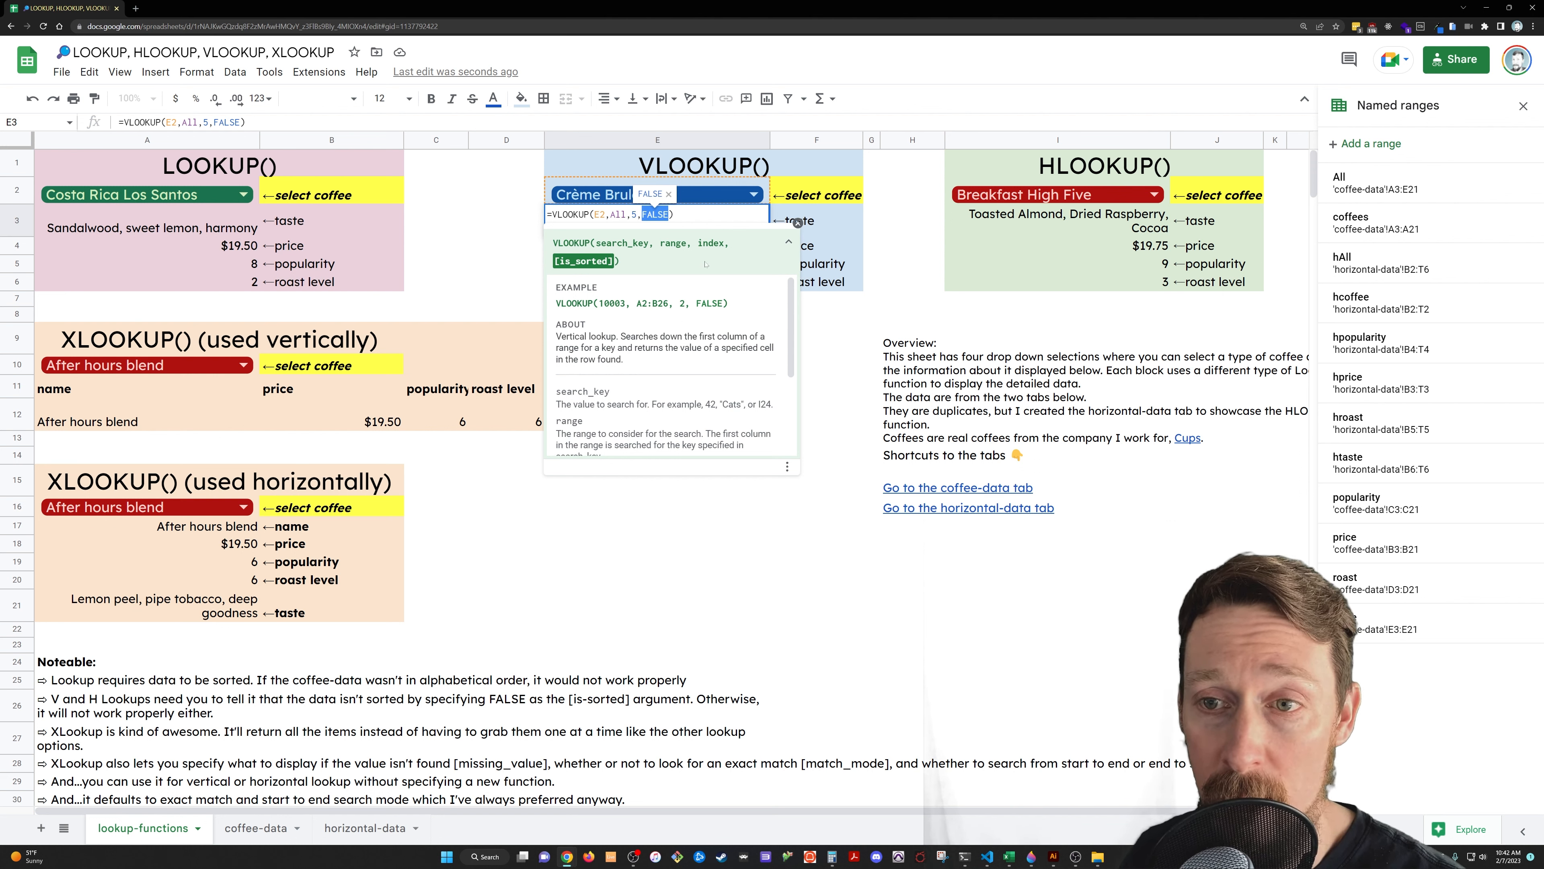
Leave the E3 formula unchanged and jump to the hAll horizontal data range.
key(enter)
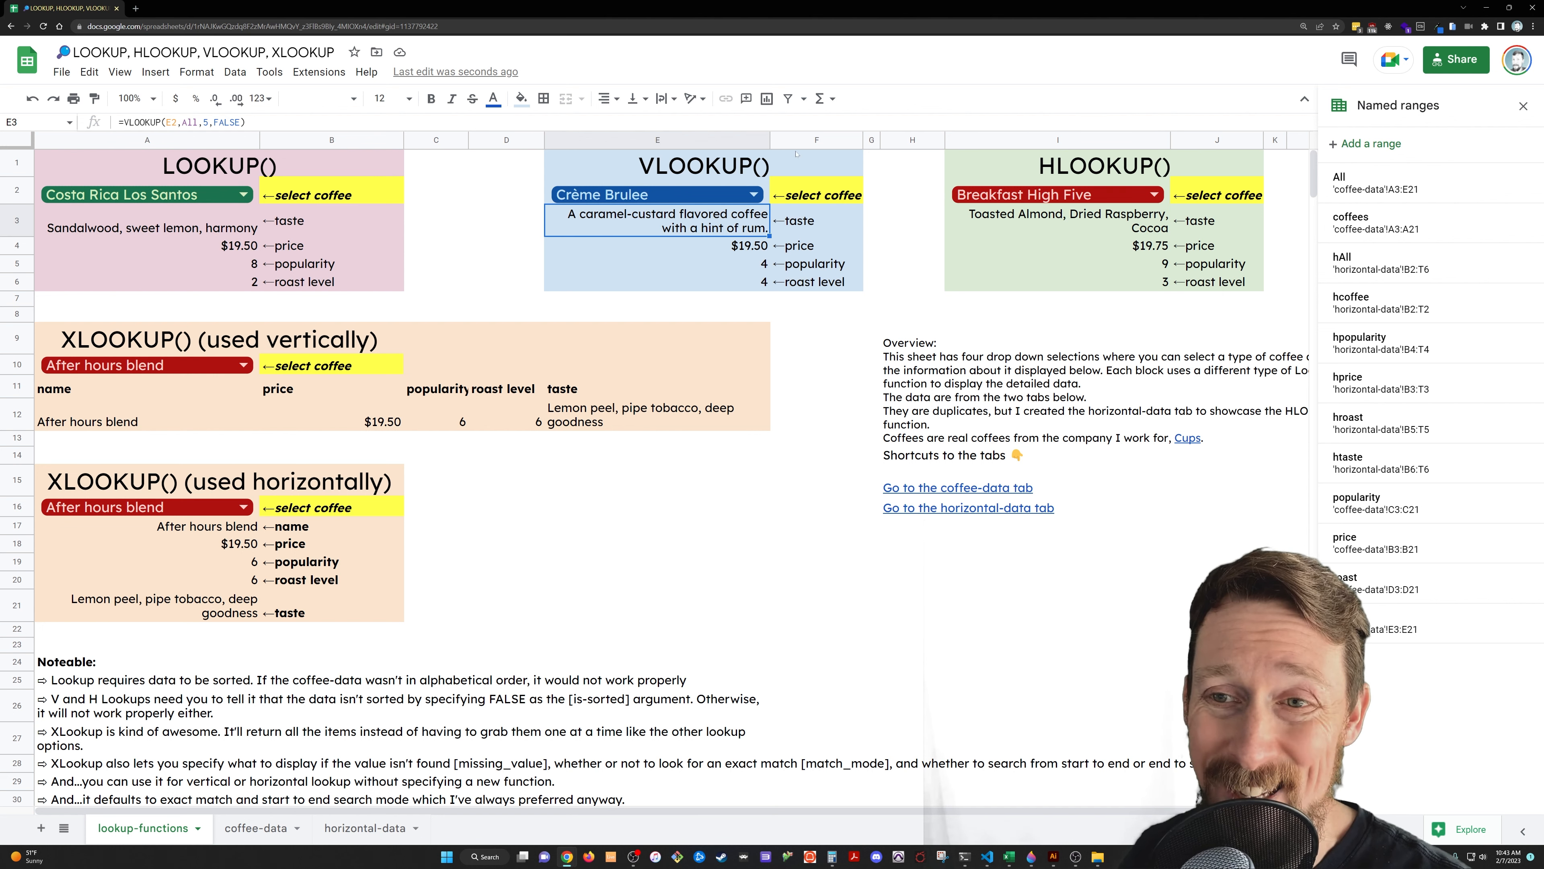
click(1056, 220)
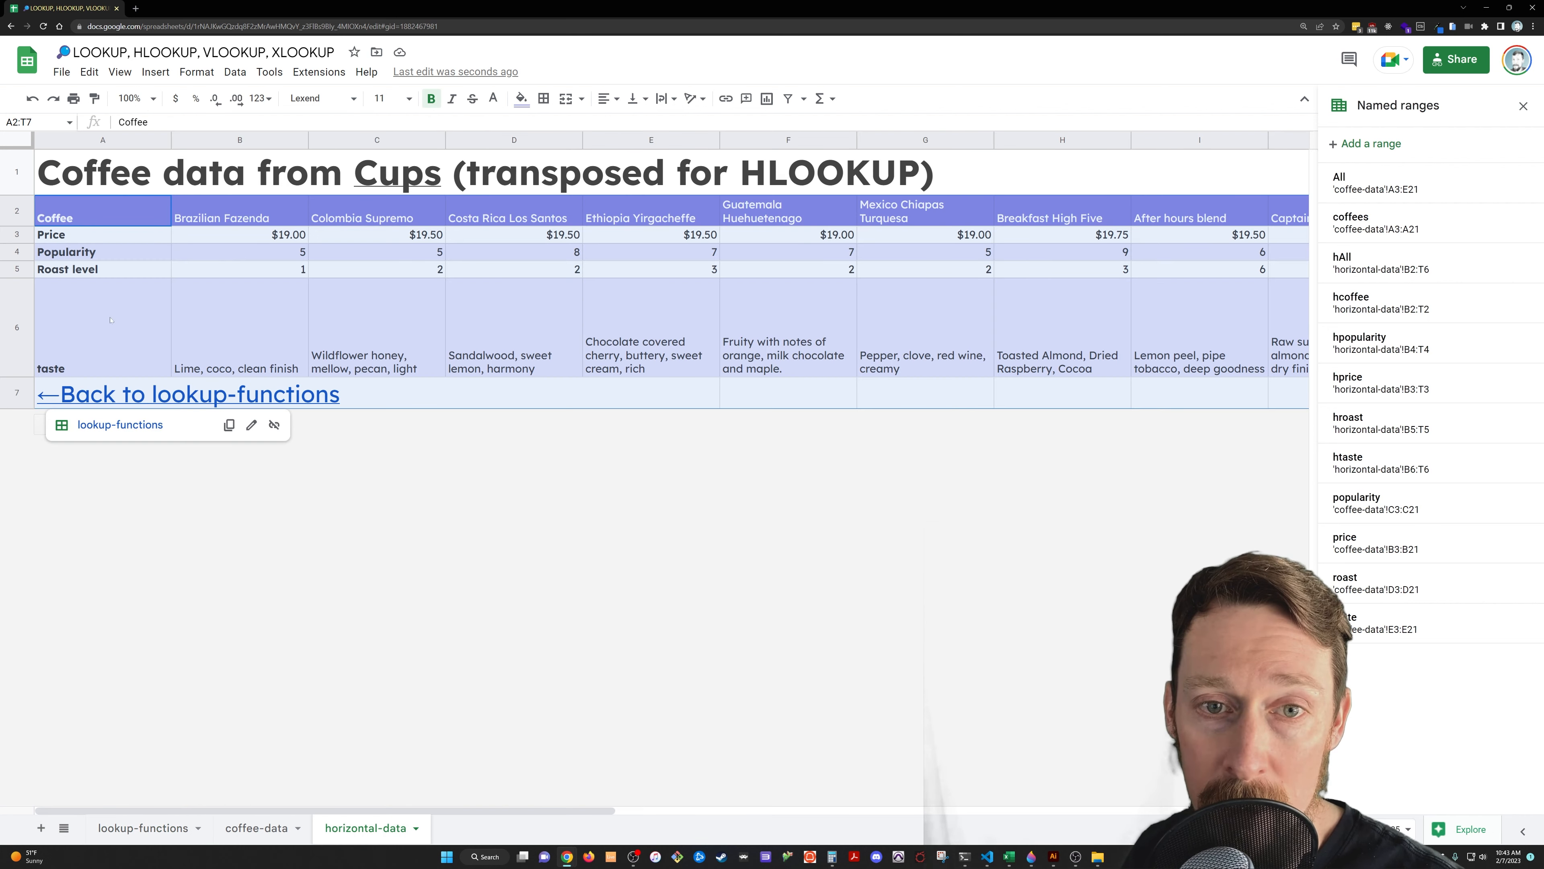
Review Brazilian Fazenda's transposed column (heading, popularity, taste), then jump back to coffee-data.
click(238, 218)
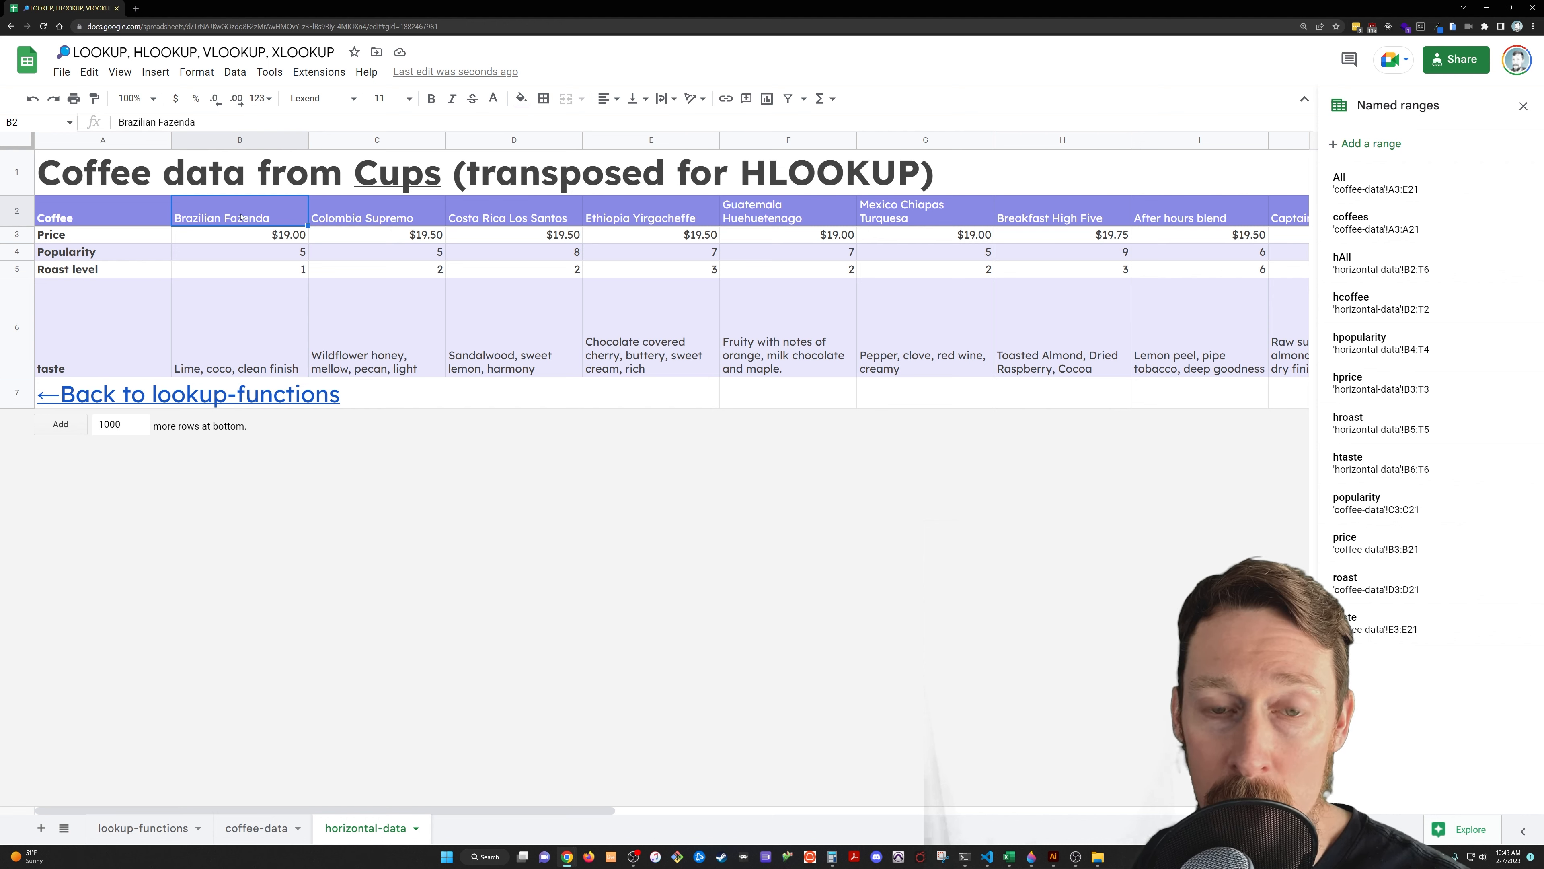
click(240, 250)
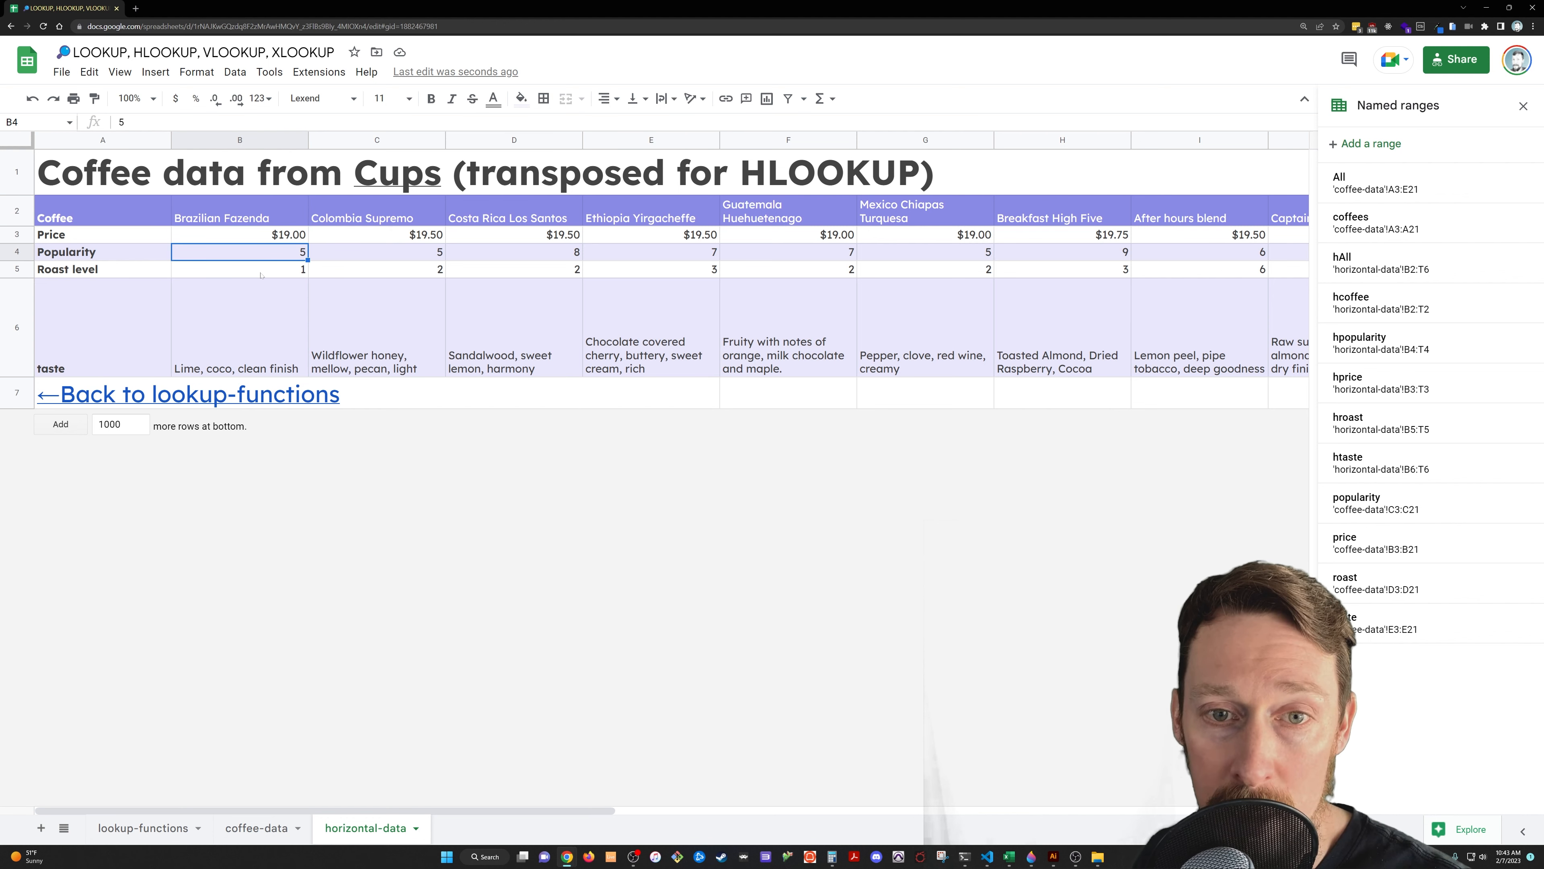
click(239, 328)
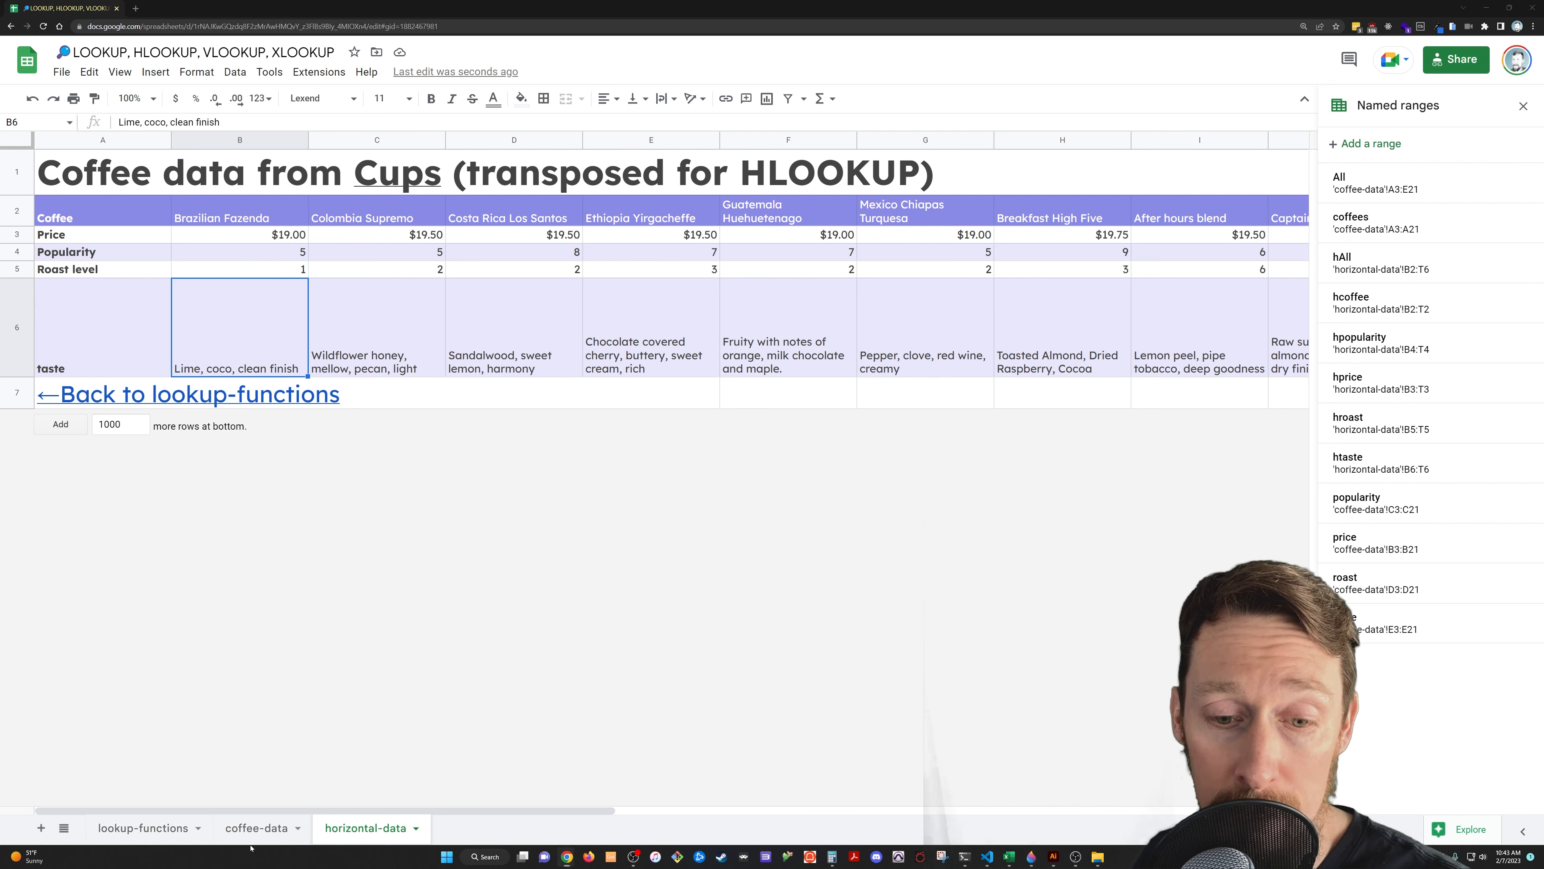
click(256, 827)
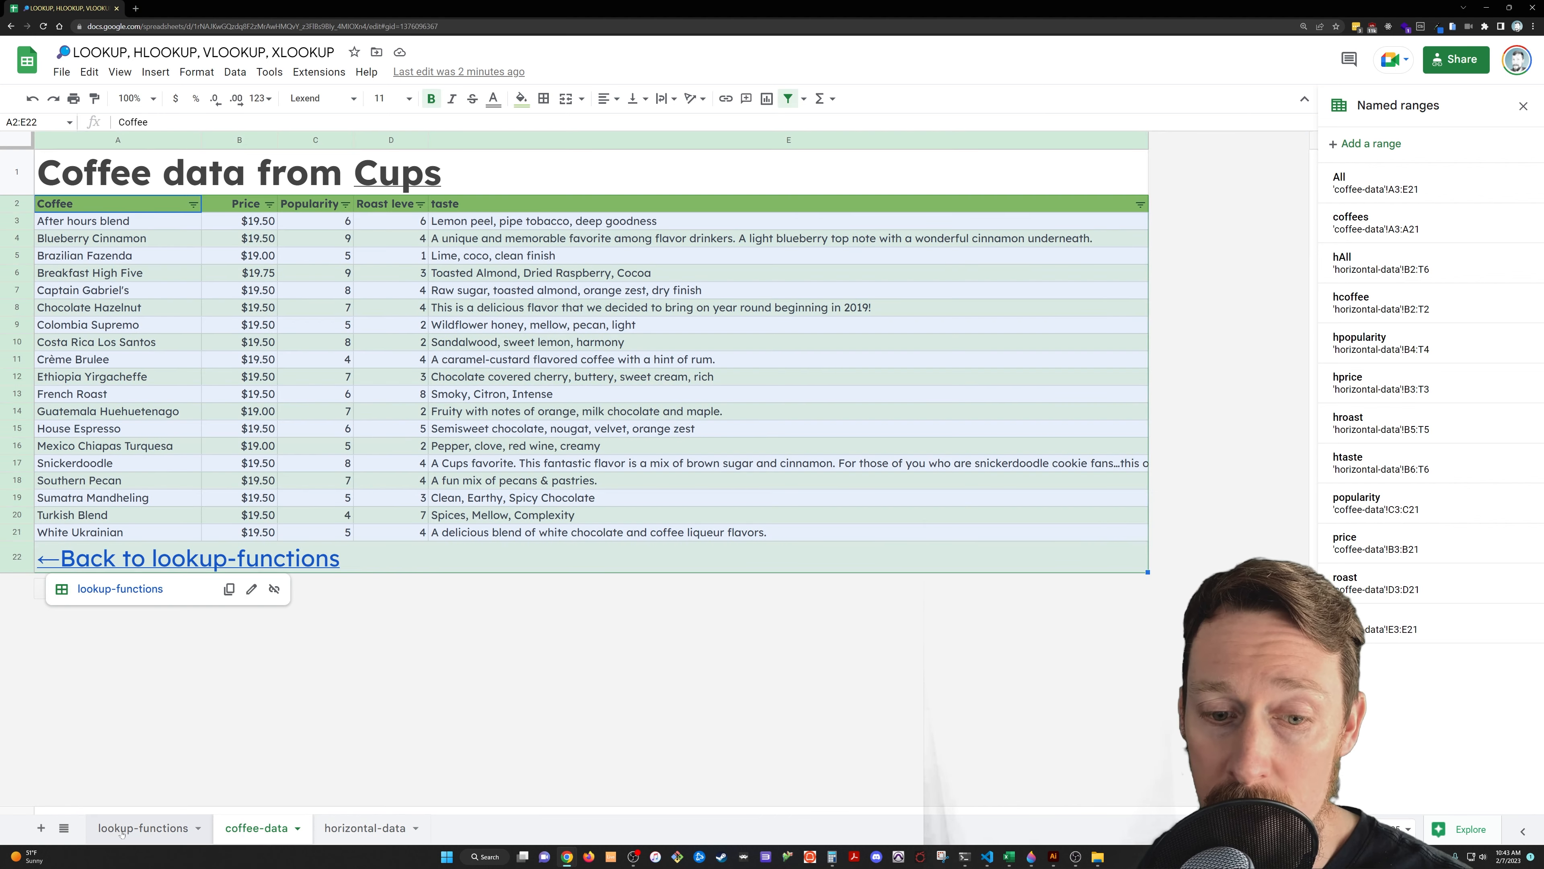
Review the HLOOKUP taste formula with its hAll range, then select the VLOOKUP formula for comparison.
click(143, 828)
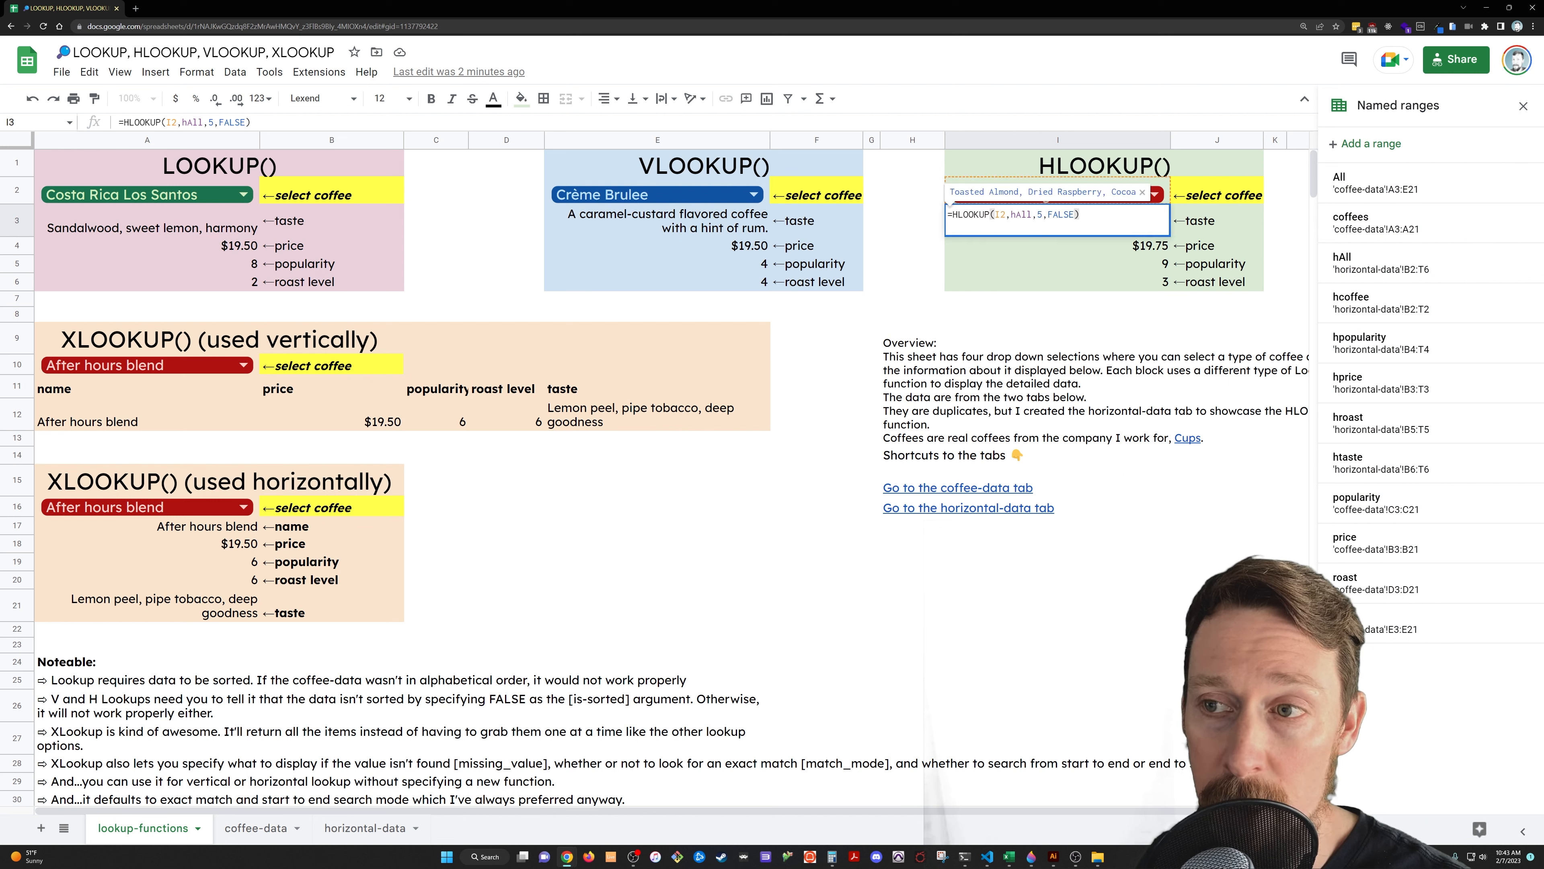
double_click(1019, 215)
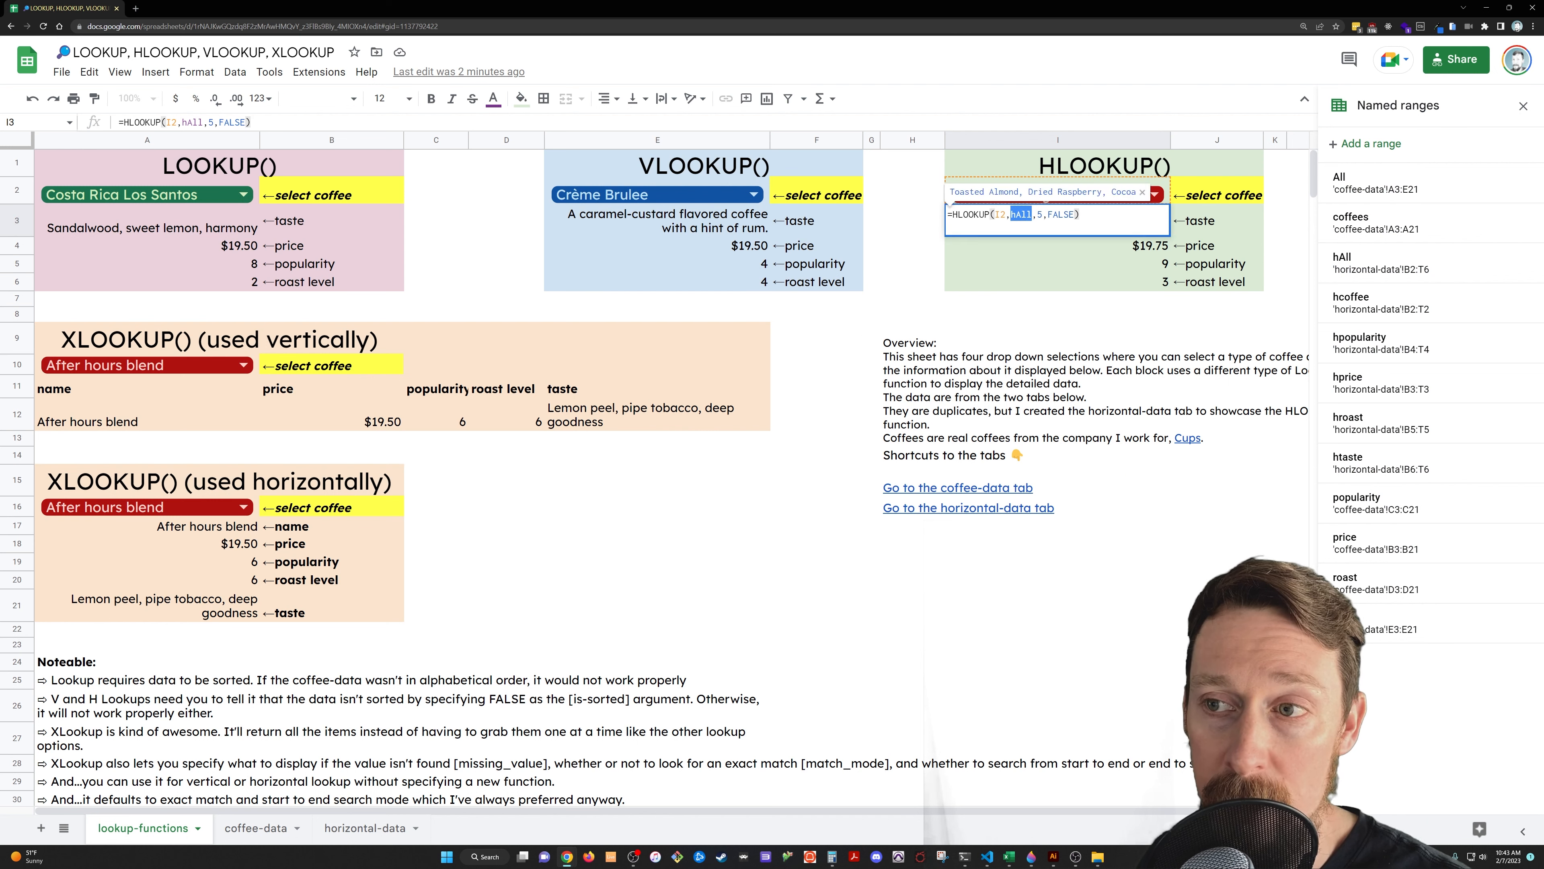
click(1049, 193)
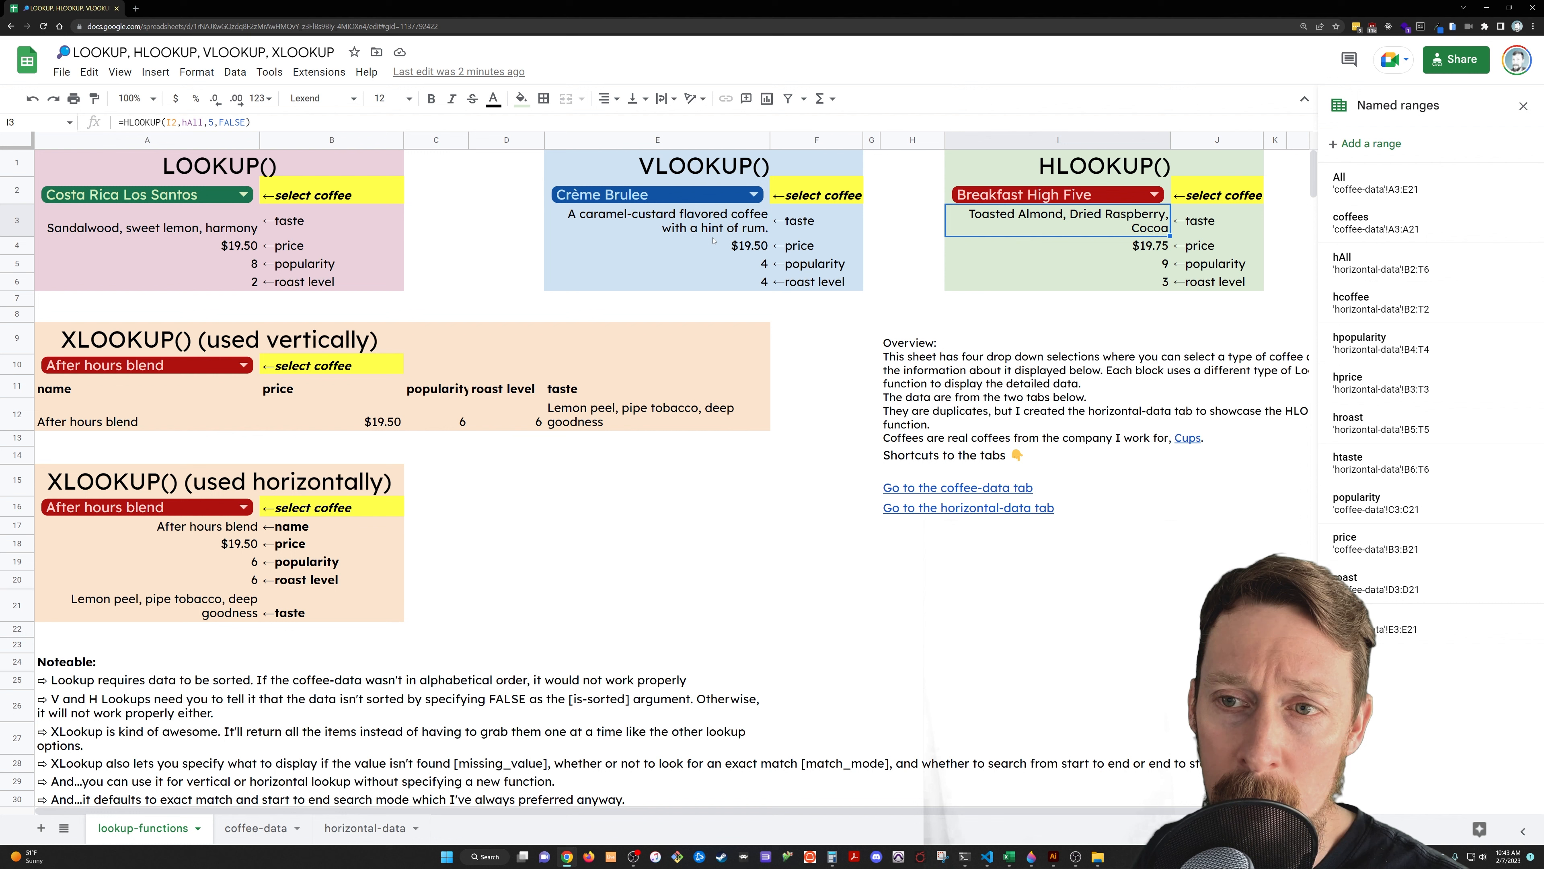
click(658, 221)
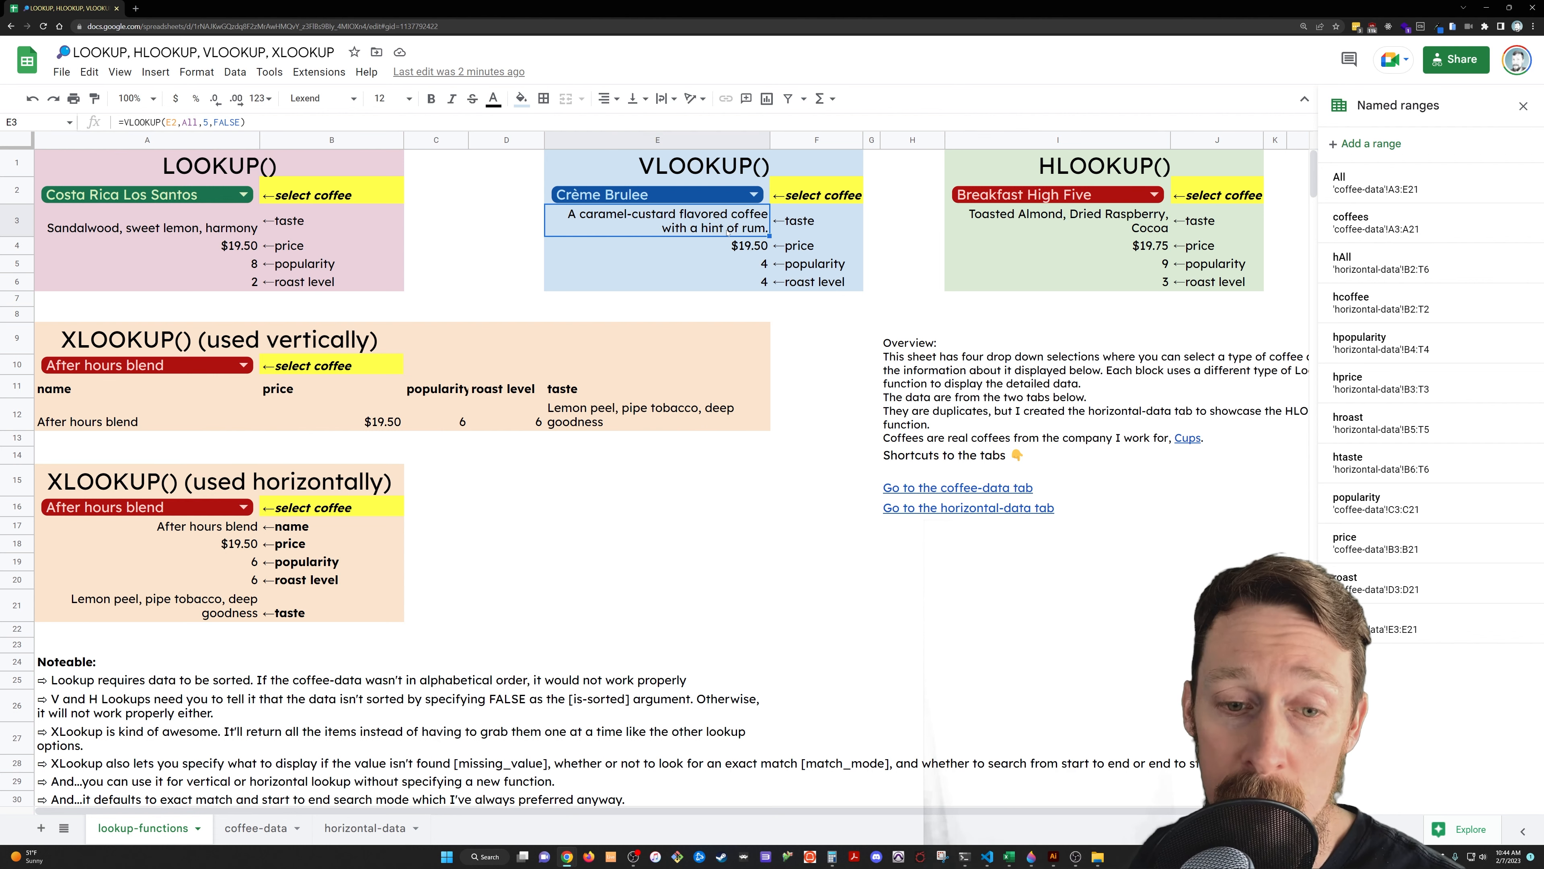
click(98, 407)
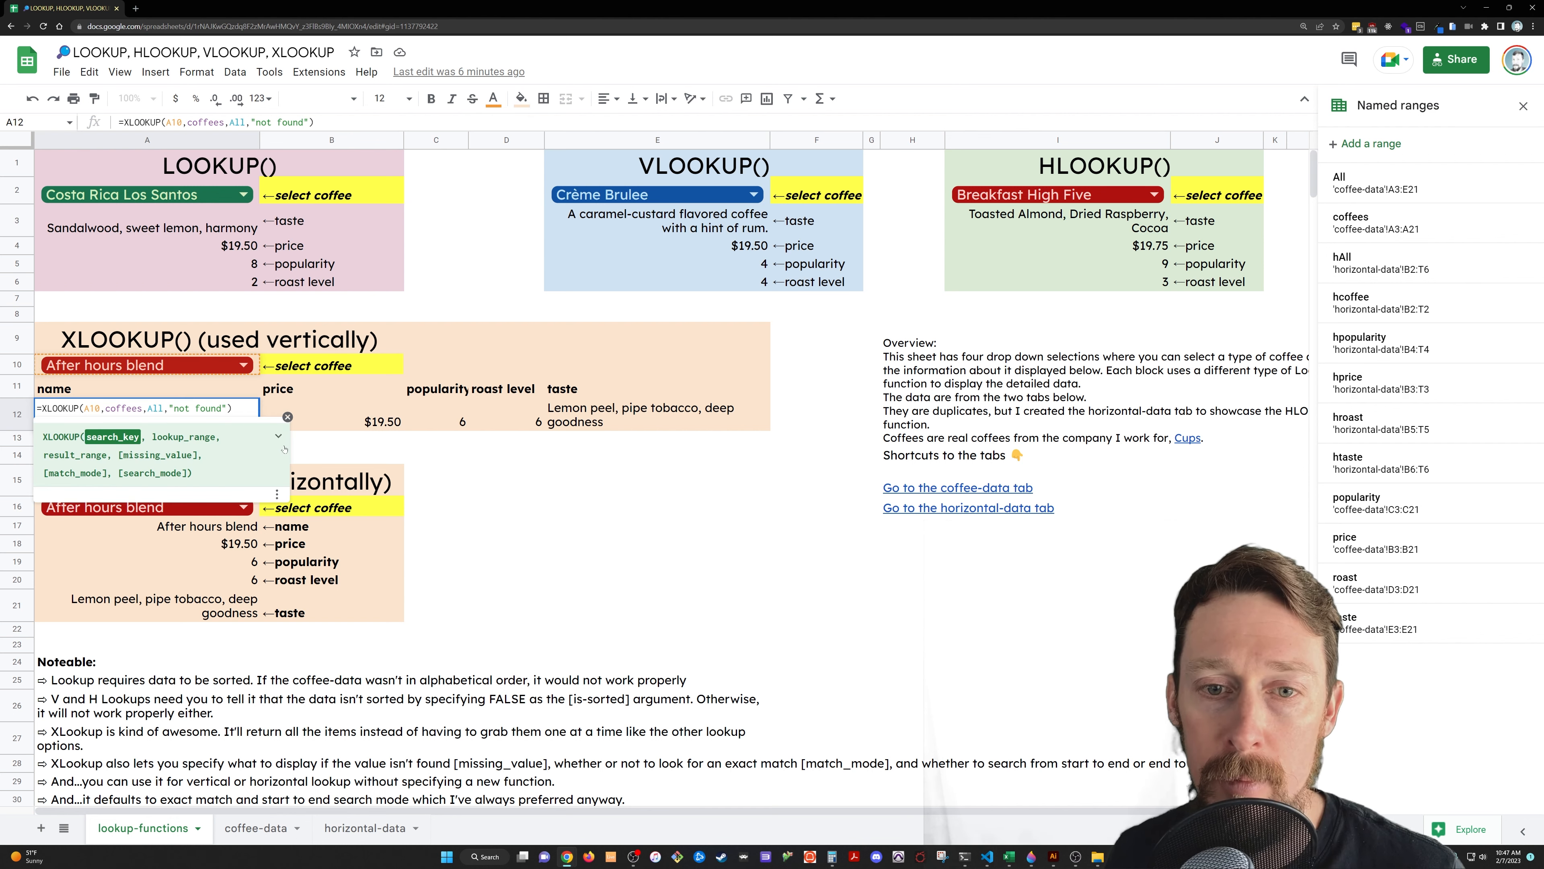
click(279, 438)
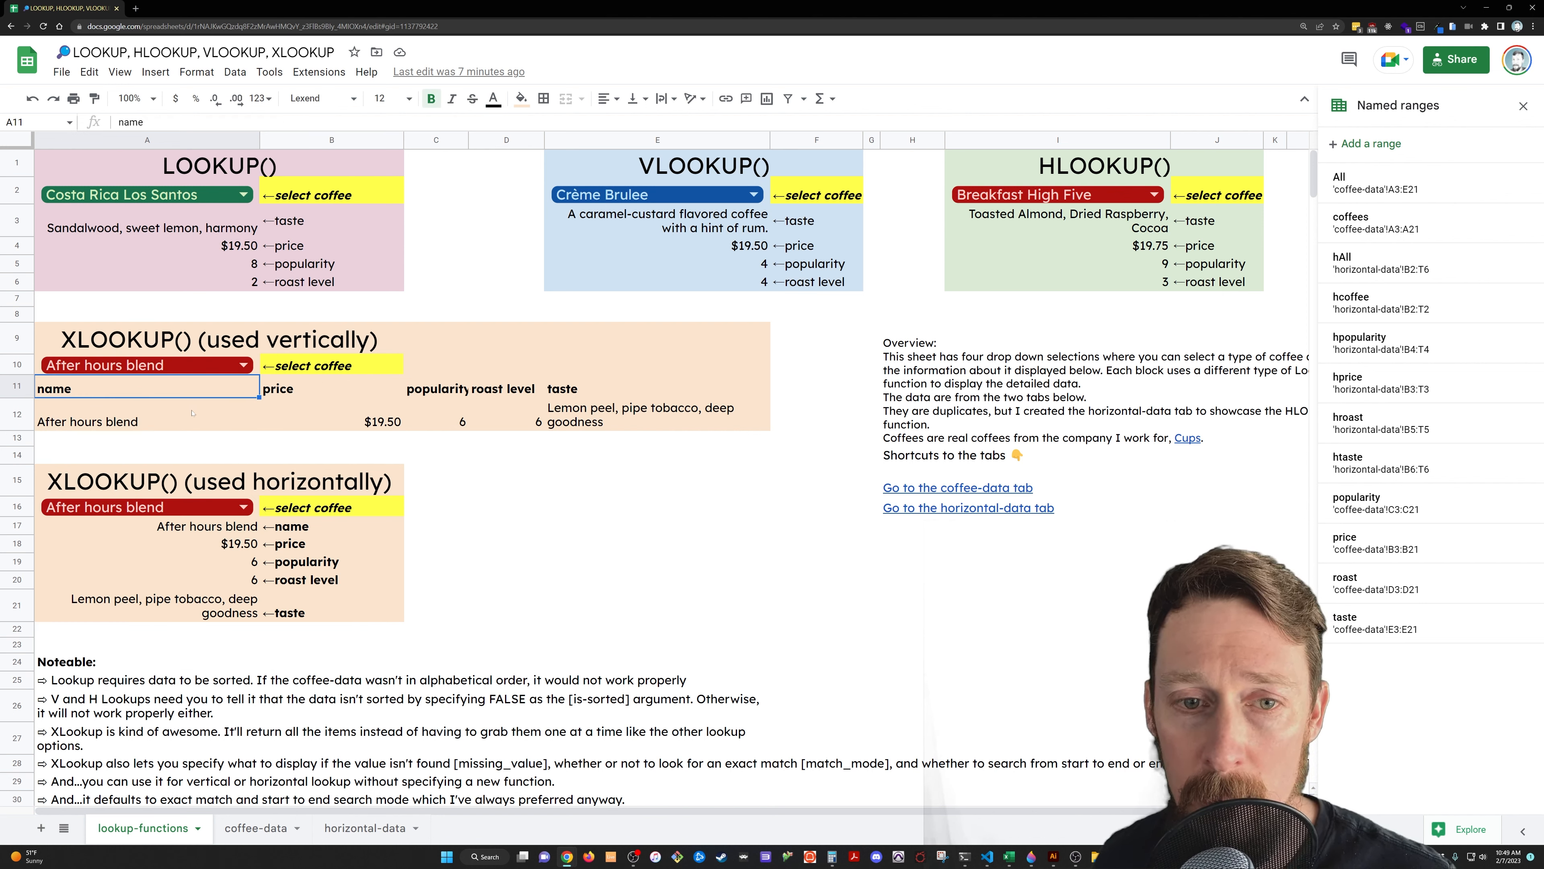
Review the LOOKUP price, taste and vertical XLOOKUP formulas, then open the horizontal XLOOKUP in A17.
click(146, 245)
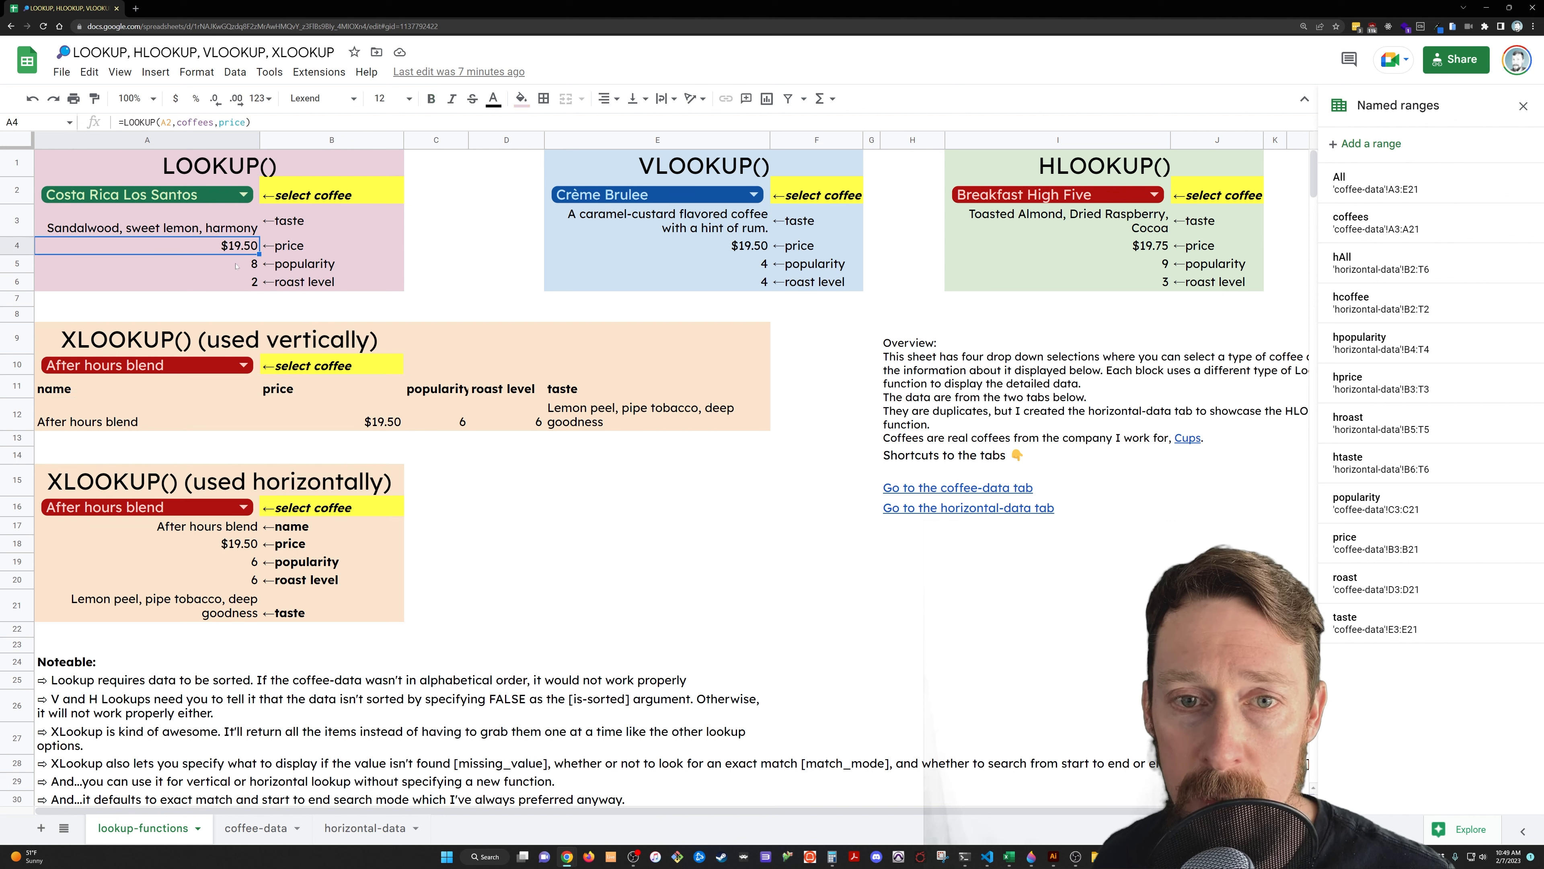
click(147, 228)
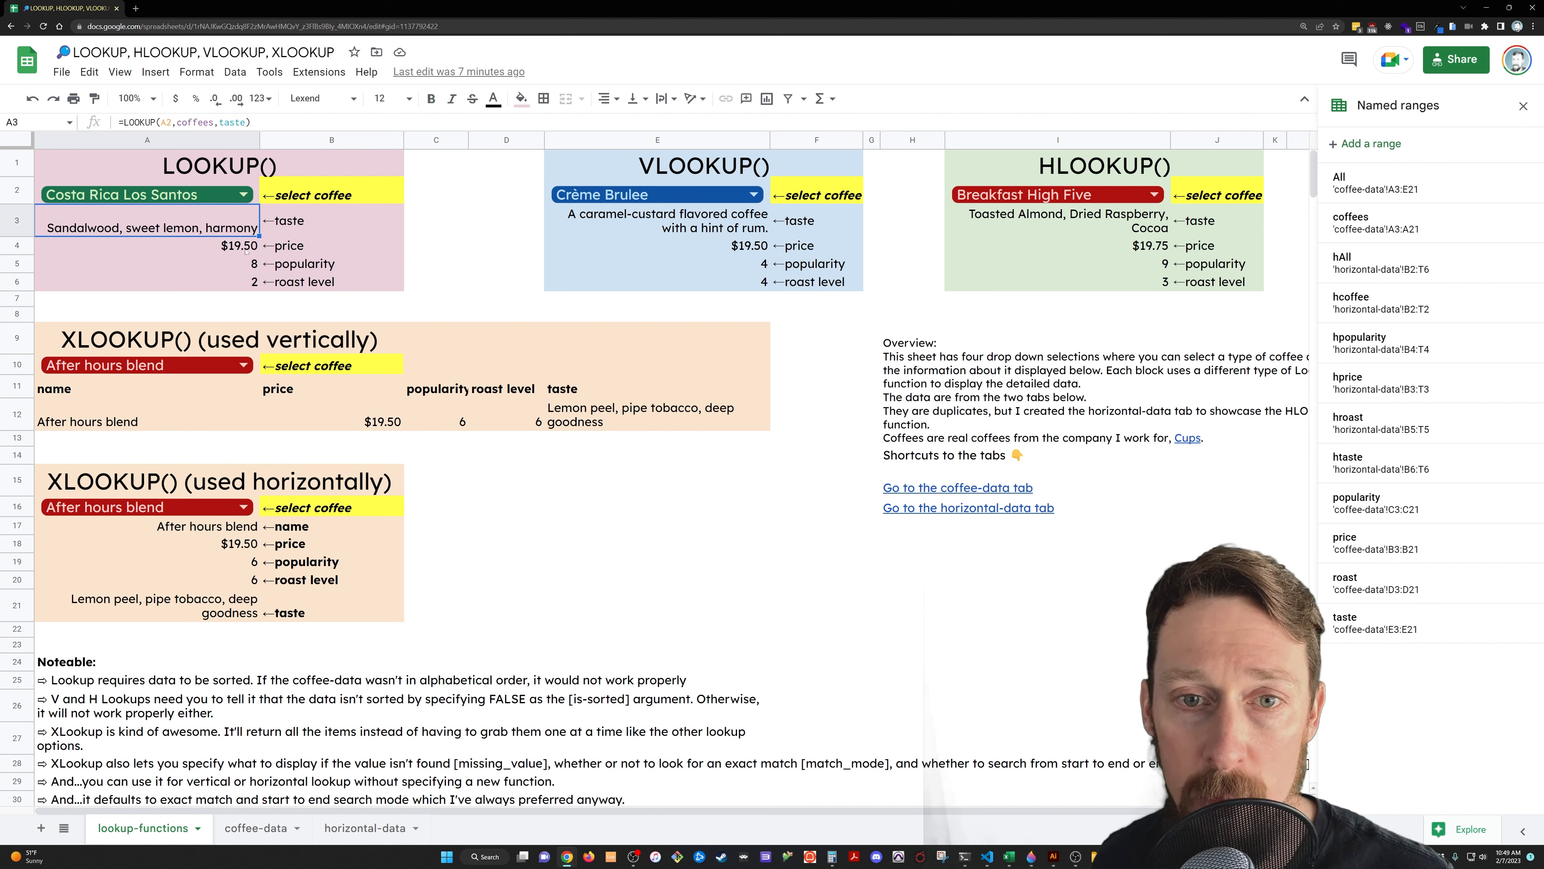
click(146, 282)
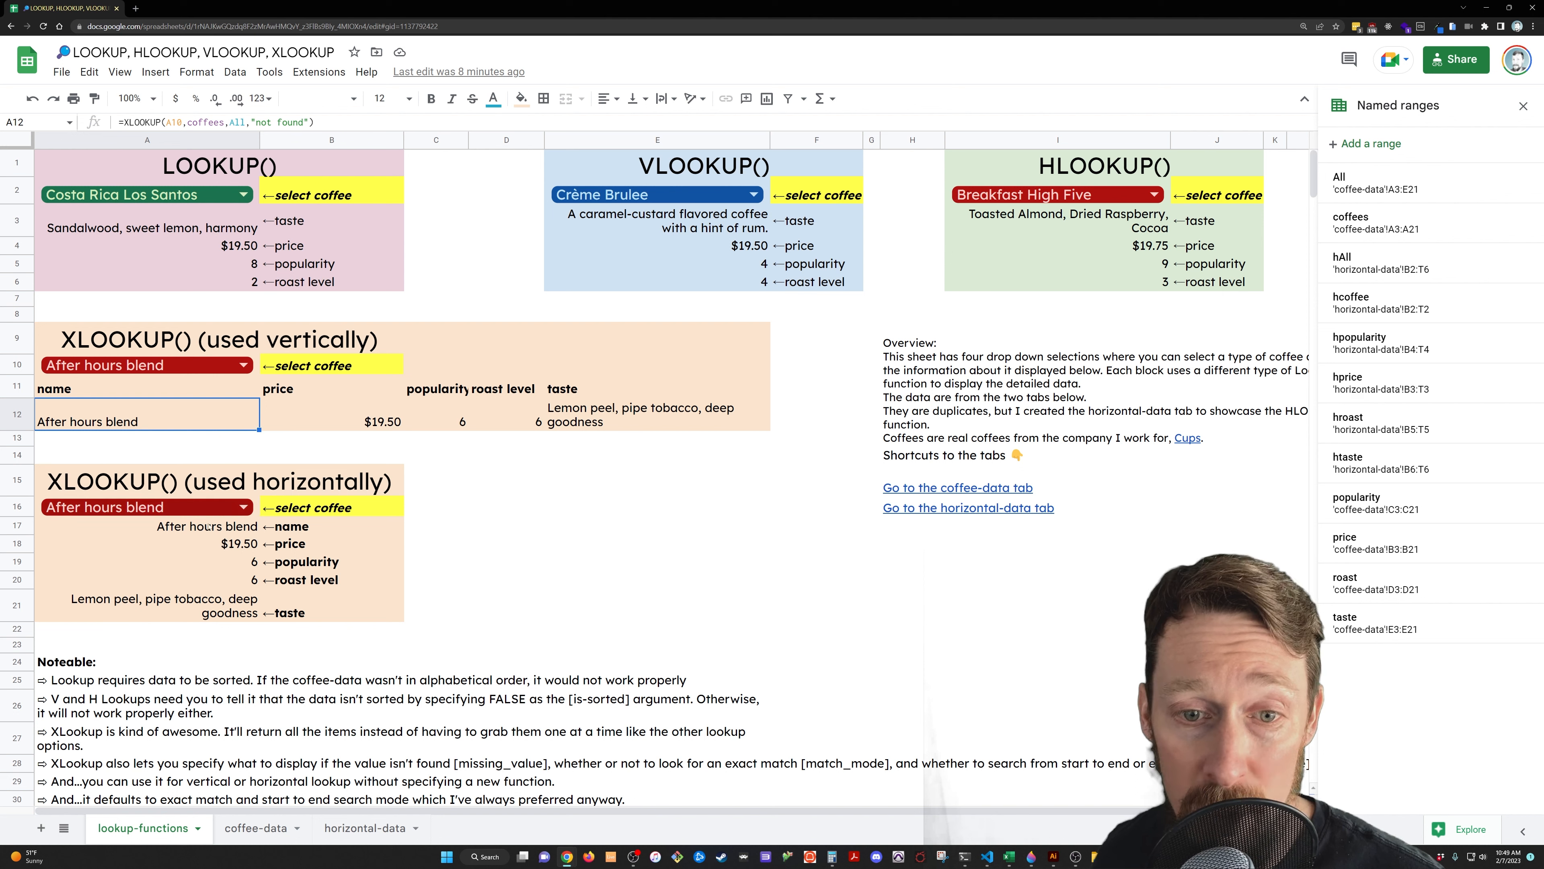
click(148, 525)
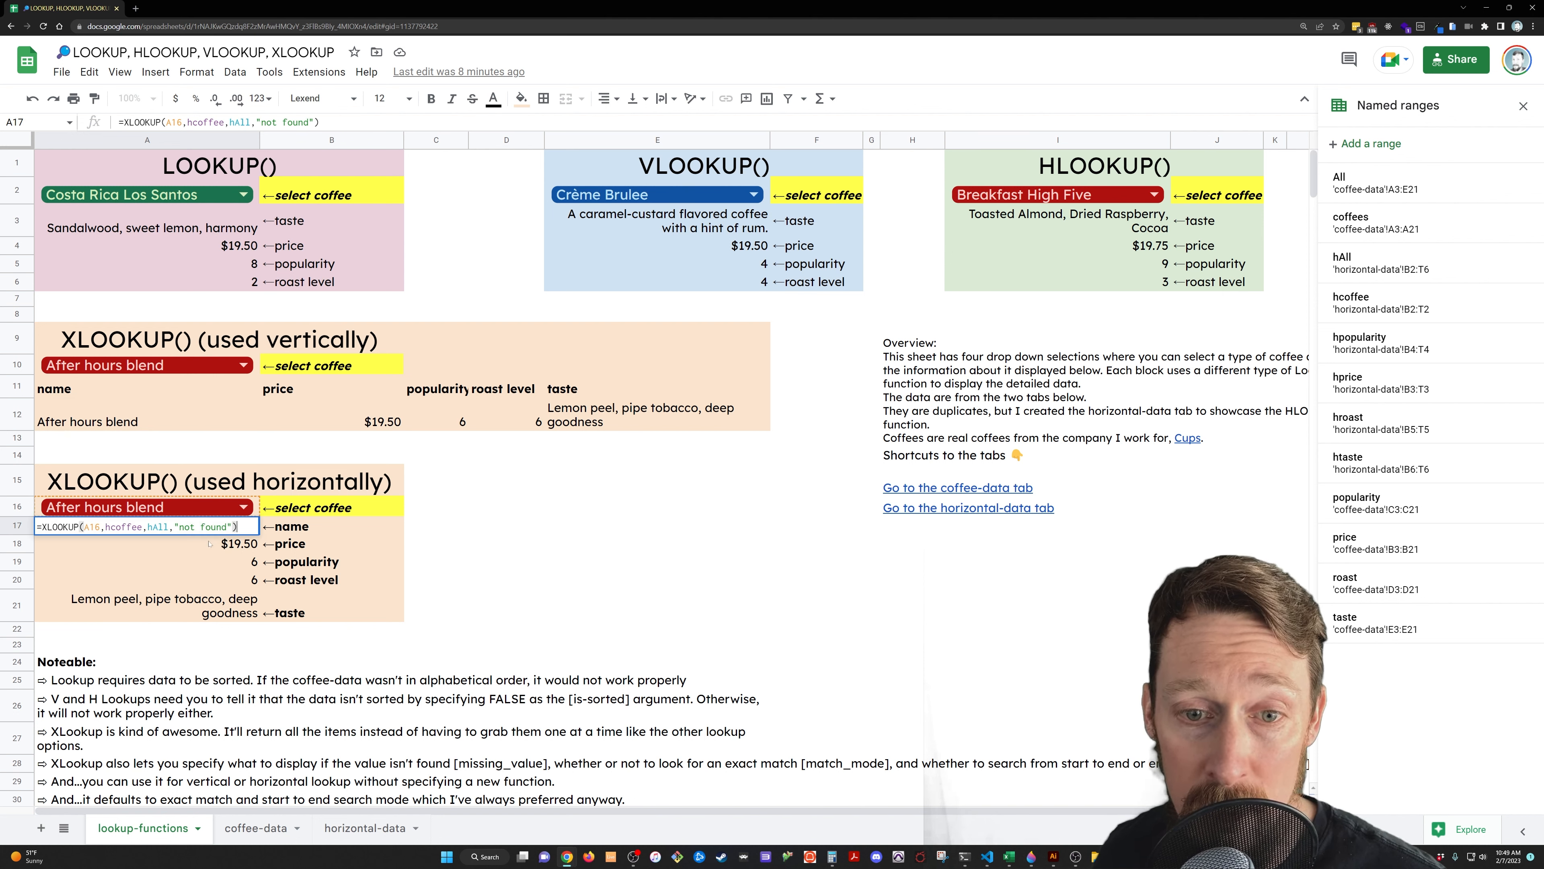